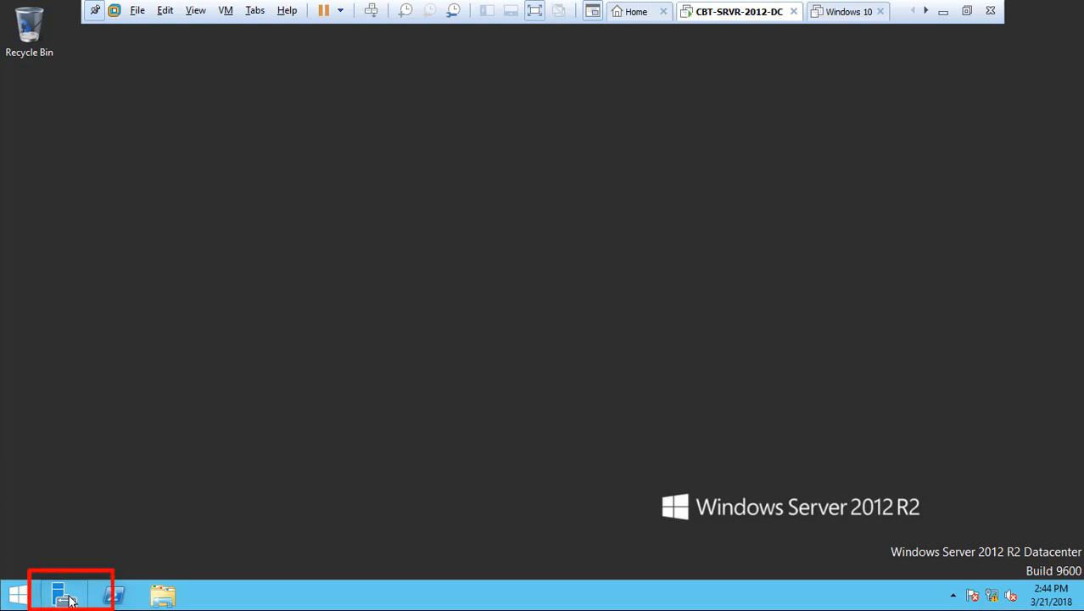
Launch Server Manager from the taskbar and show its Manage menu
{"action": "left_click", "coordinate": [65, 594]}
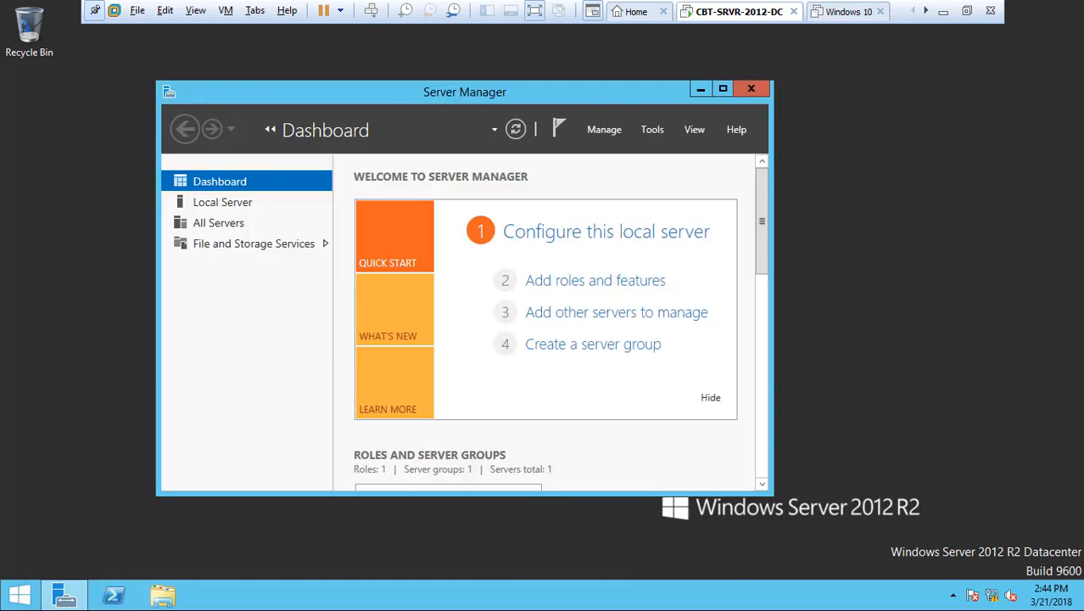
{"action": "mouse_move", "coordinate": [604, 129]}
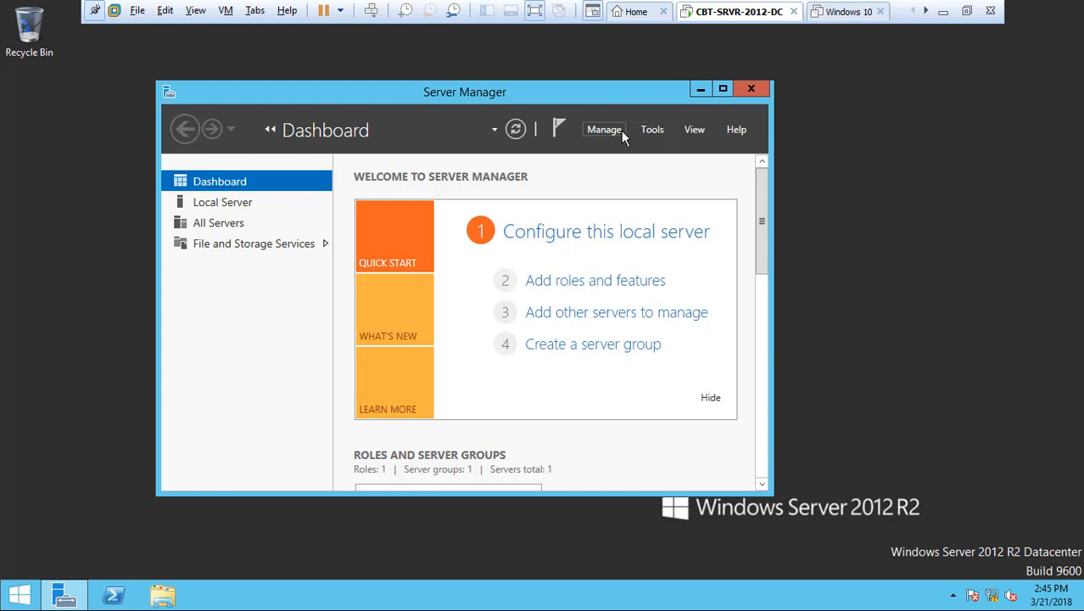
{"action": "left_click", "coordinate": [604, 129]}
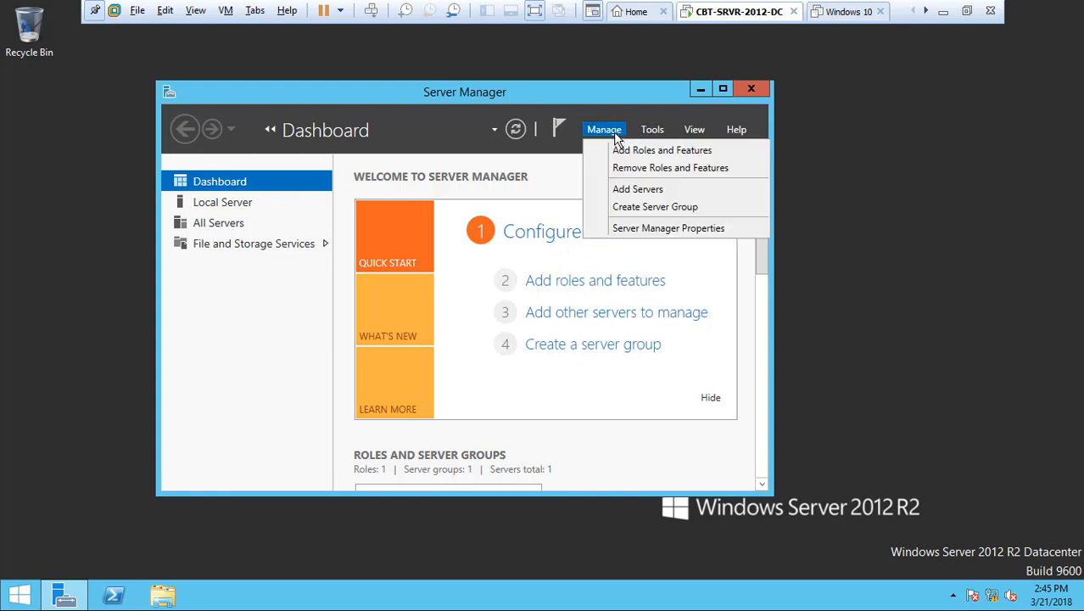
{"action": "mouse_move", "coordinate": [663, 149]}
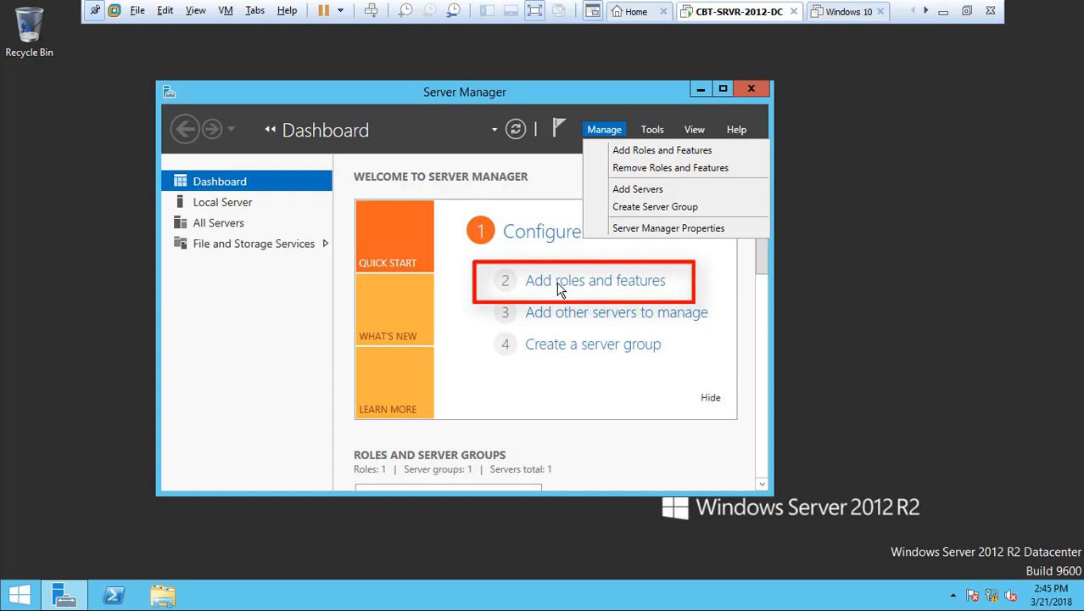
Start the Add Roles and Features wizard with role-based installation on CBT-SRV-DC
{"action": "left_click", "coordinate": [593, 280]}
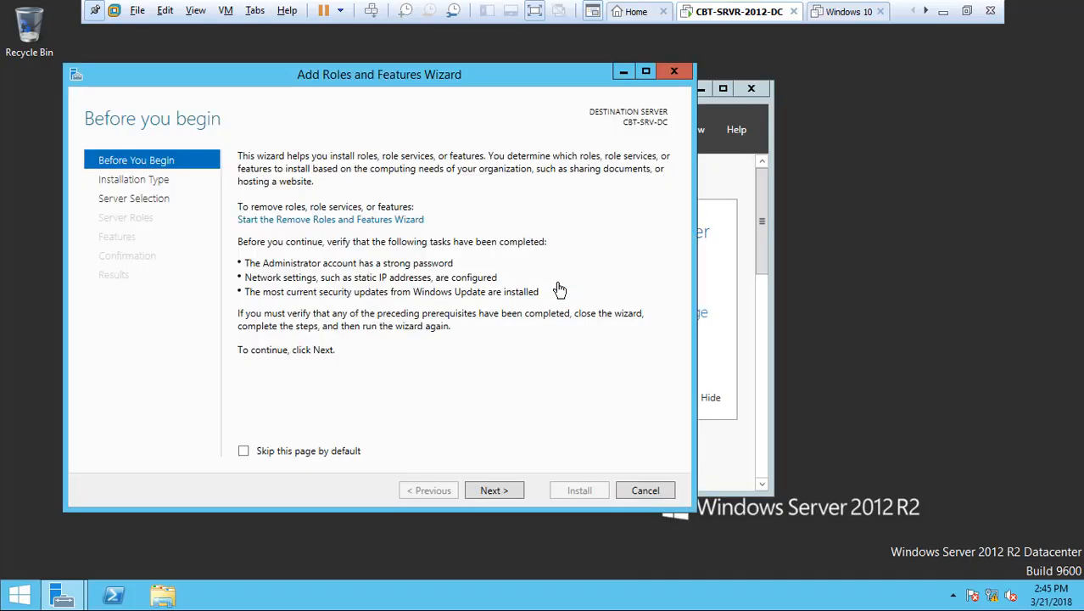
{"action": "mouse_move", "coordinate": [495, 404]}
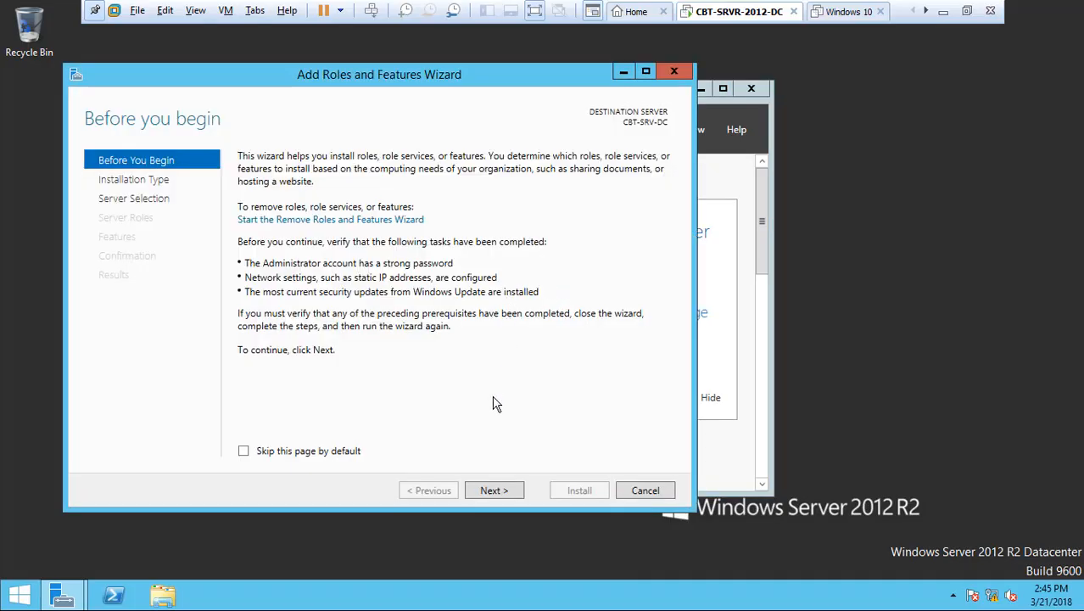
{"action": "left_click", "coordinate": [496, 491]}
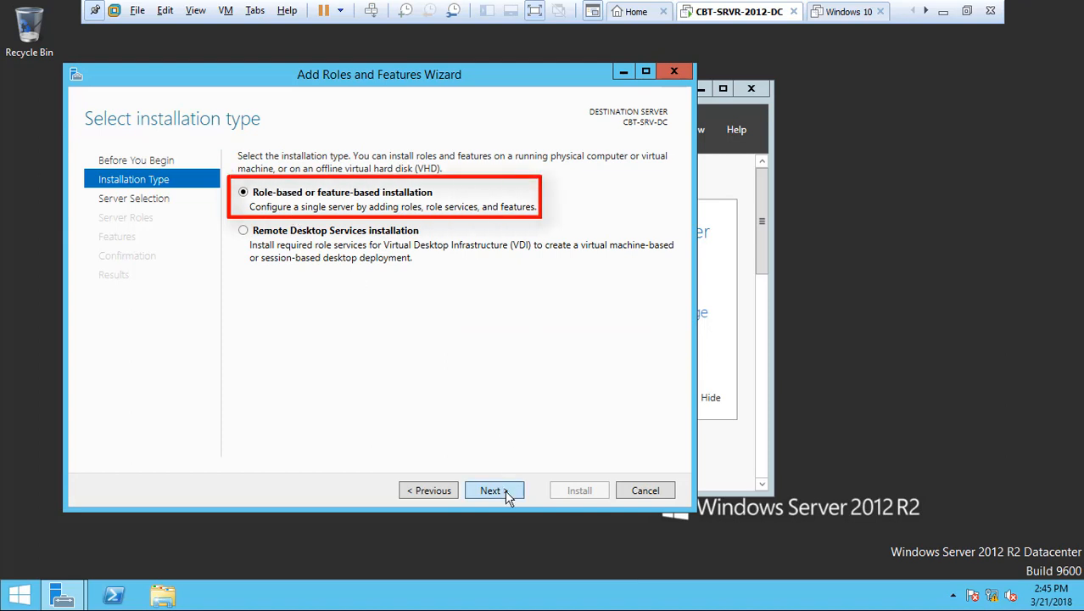
{"action": "left_click", "coordinate": [494, 490]}
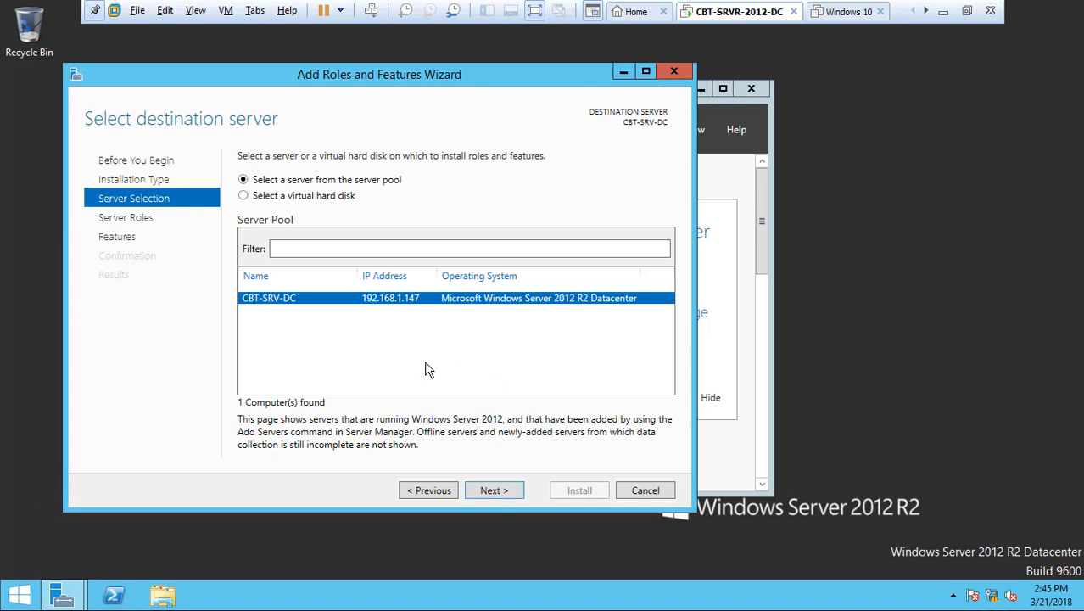
{"action": "mouse_move", "coordinate": [273, 312]}
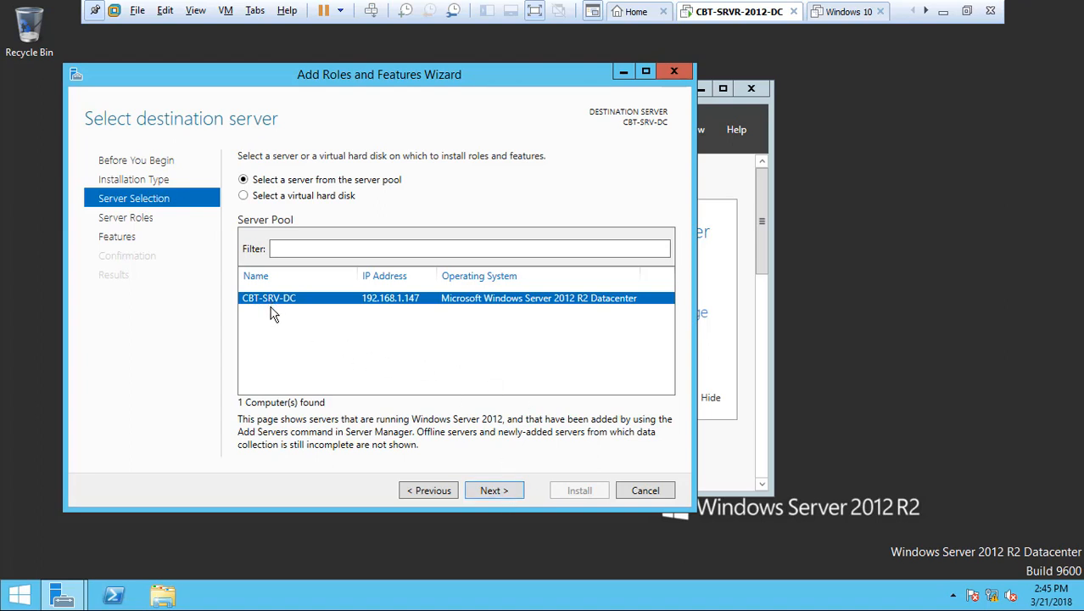
{"action": "mouse_move", "coordinate": [312, 363]}
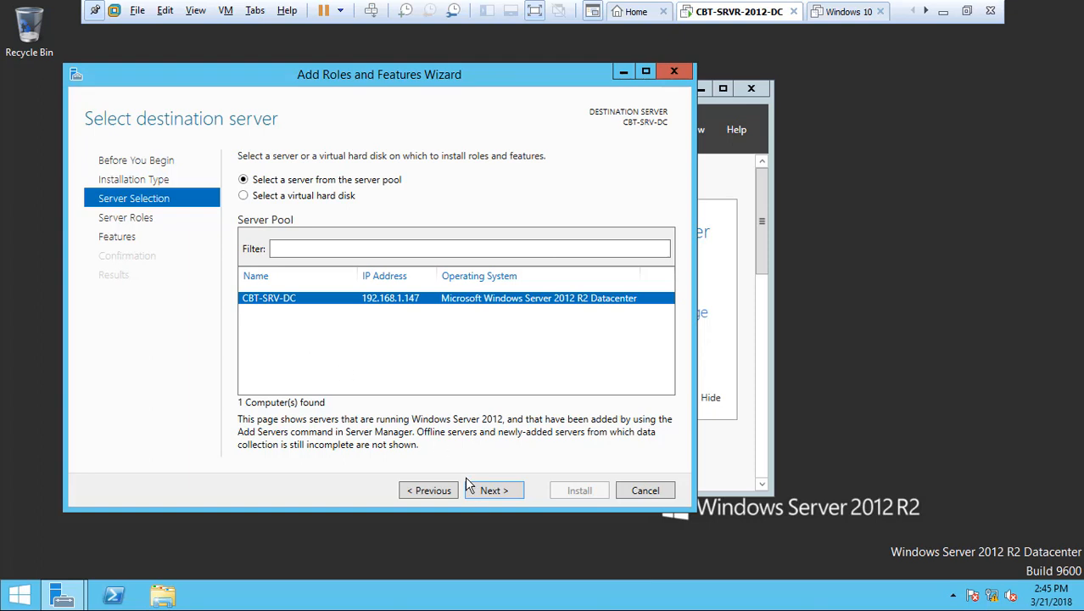
{"action": "left_click", "coordinate": [494, 490]}
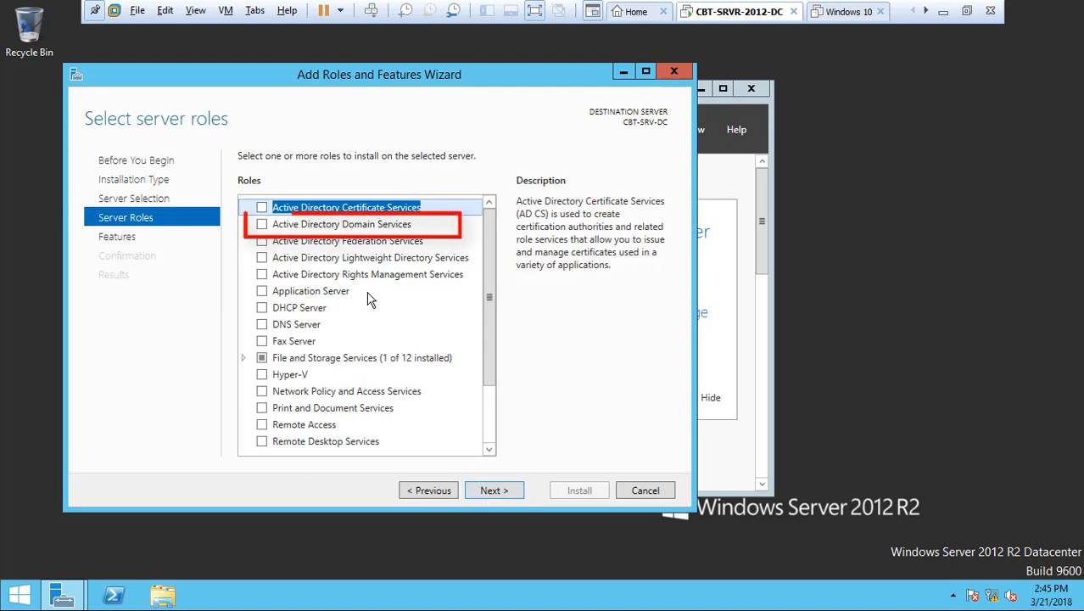
Select the AD DS and DNS Server roles, accepting their required management tools
{"action": "left_click", "coordinate": [262, 224]}
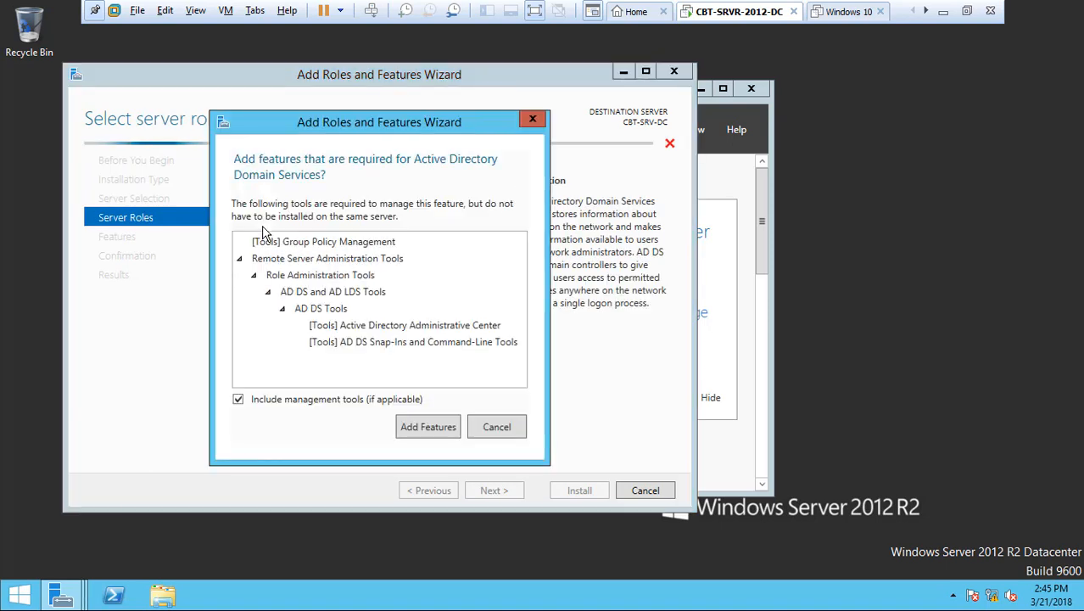
{"action": "mouse_move", "coordinate": [399, 394]}
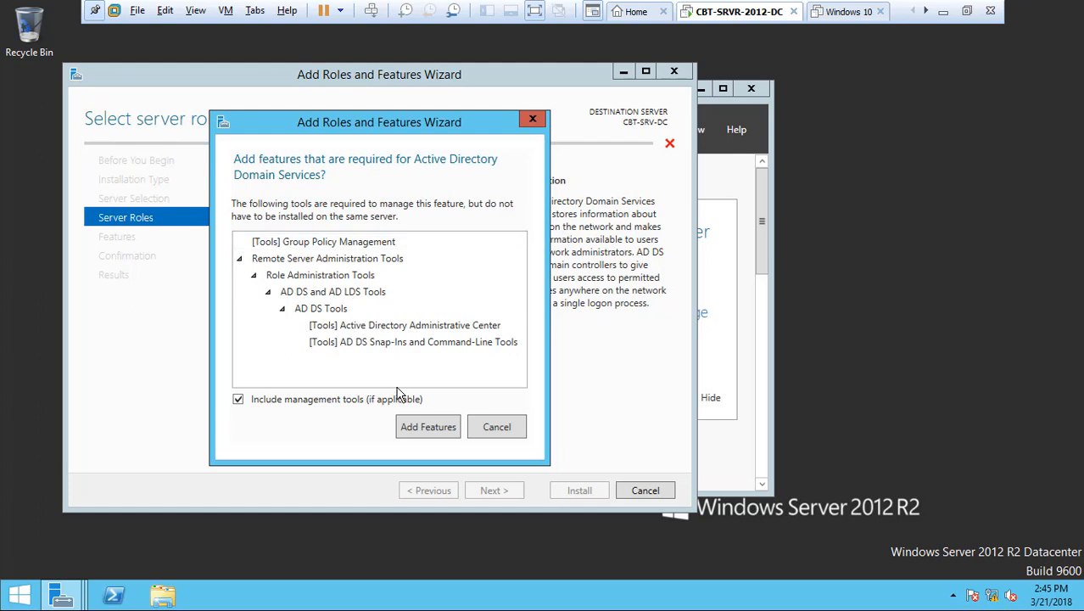
{"action": "mouse_move", "coordinate": [400, 451]}
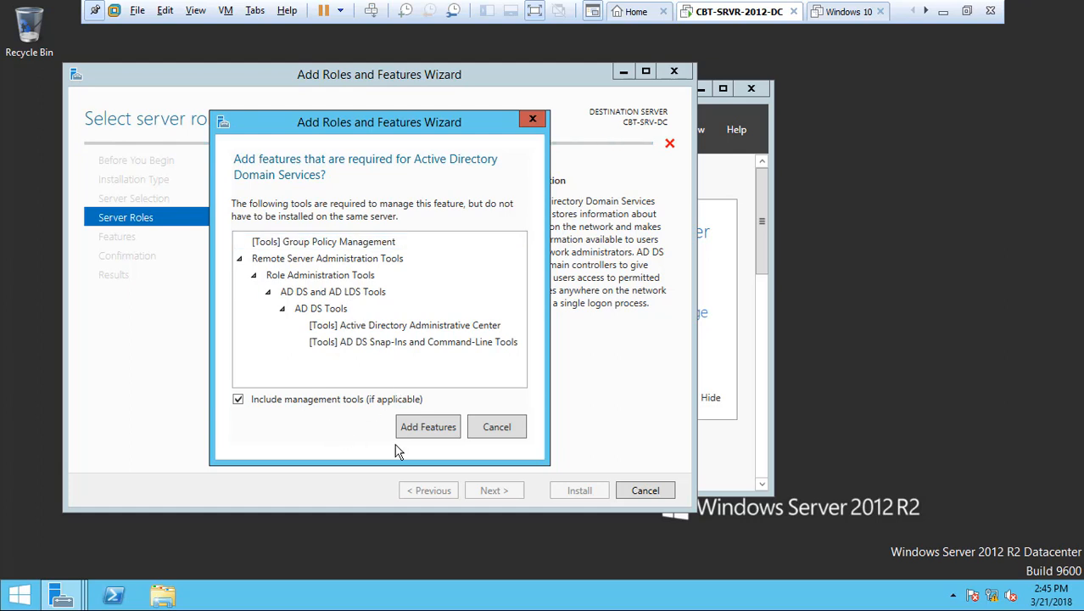
{"action": "left_click", "coordinate": [427, 428]}
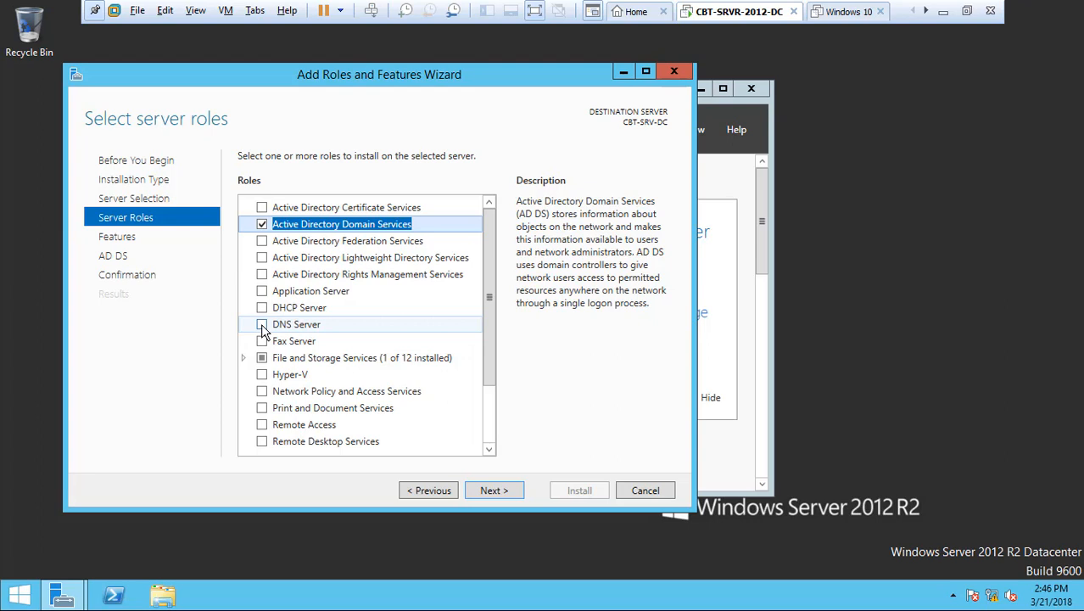
{"action": "left_click", "coordinate": [261, 324]}
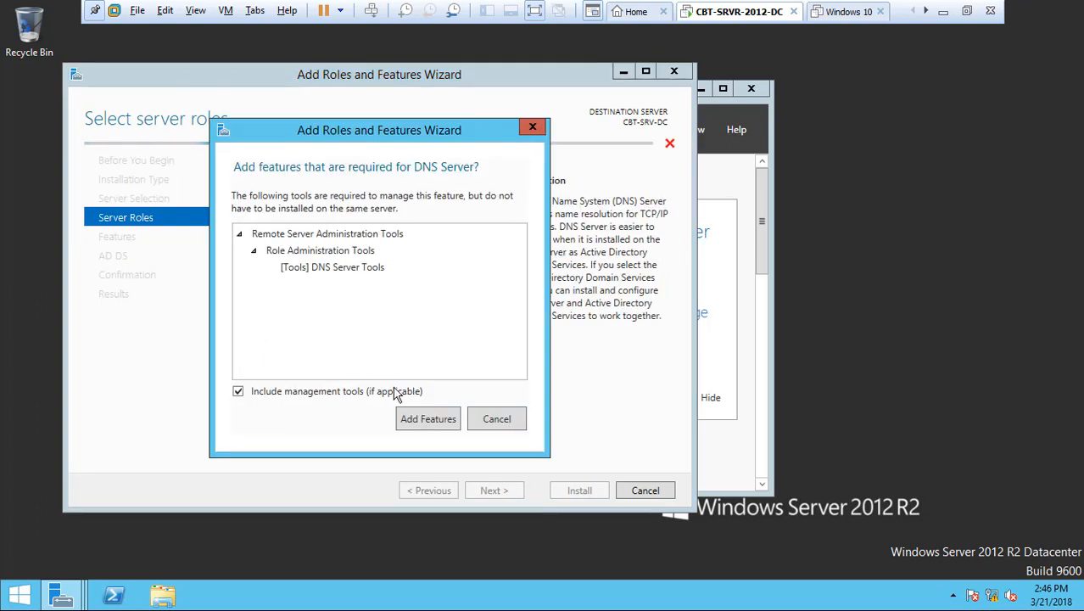
{"action": "left_click", "coordinate": [428, 417]}
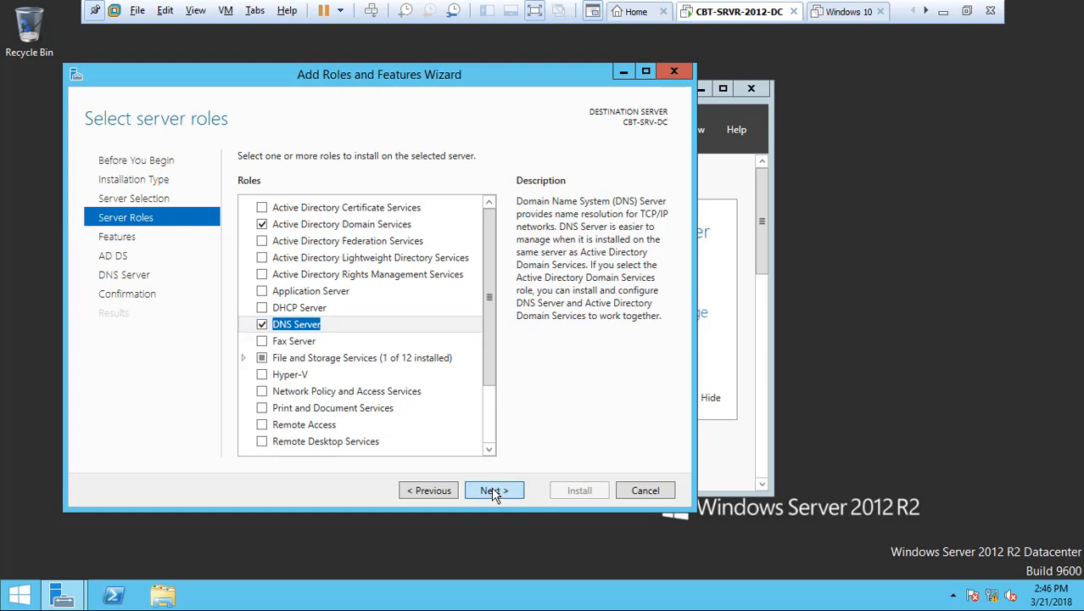
{"action": "left_click", "coordinate": [494, 488]}
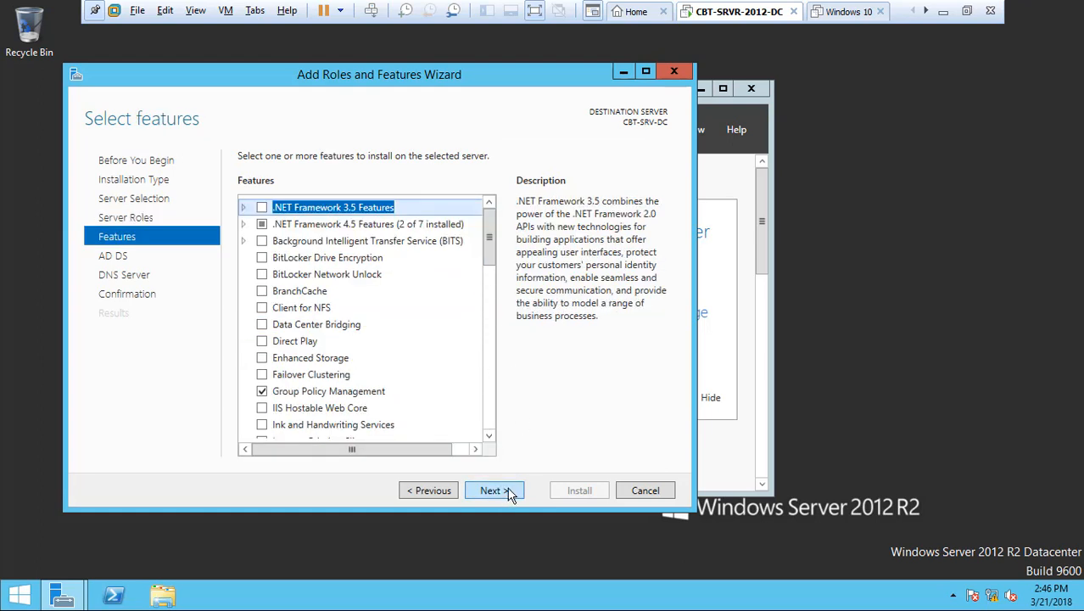
Advance past Features, AD DS and DNS Server pages to the confirmation summary
{"action": "left_click", "coordinate": [495, 491]}
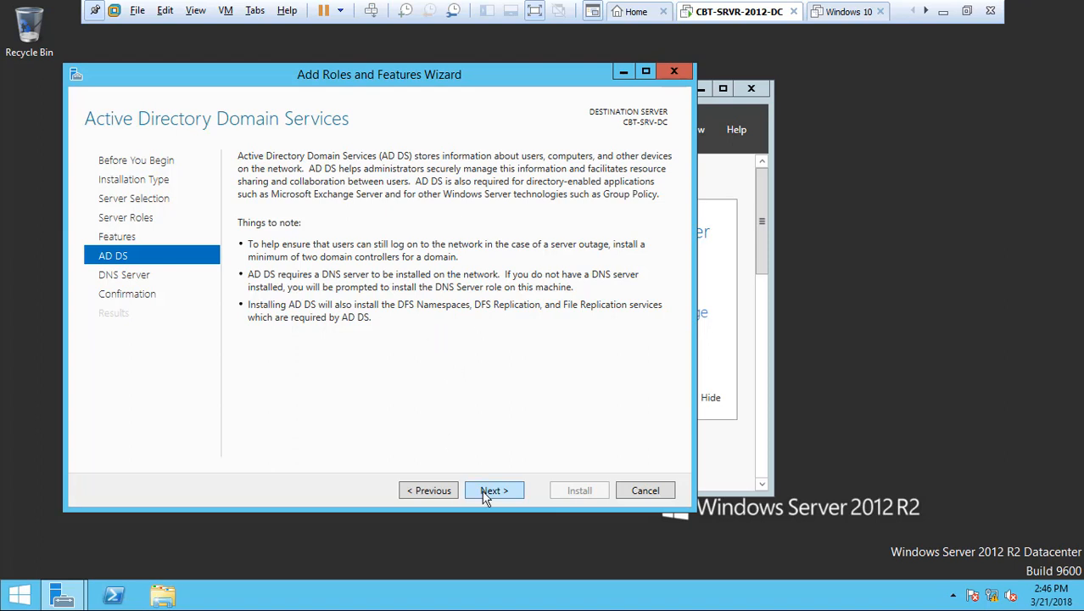
{"action": "left_click", "coordinate": [494, 490]}
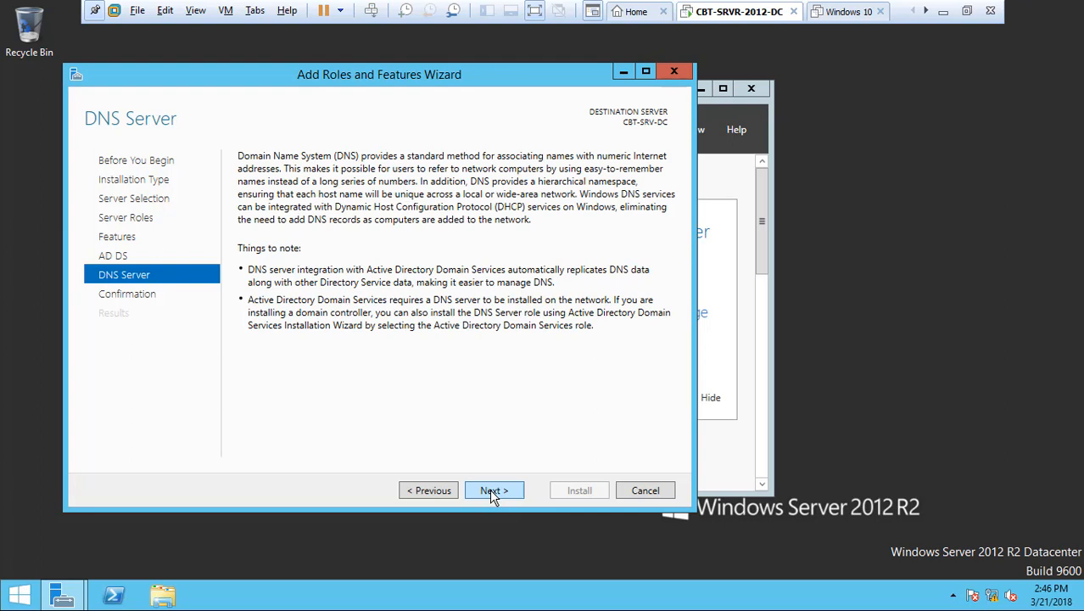
{"action": "mouse_move", "coordinate": [428, 428]}
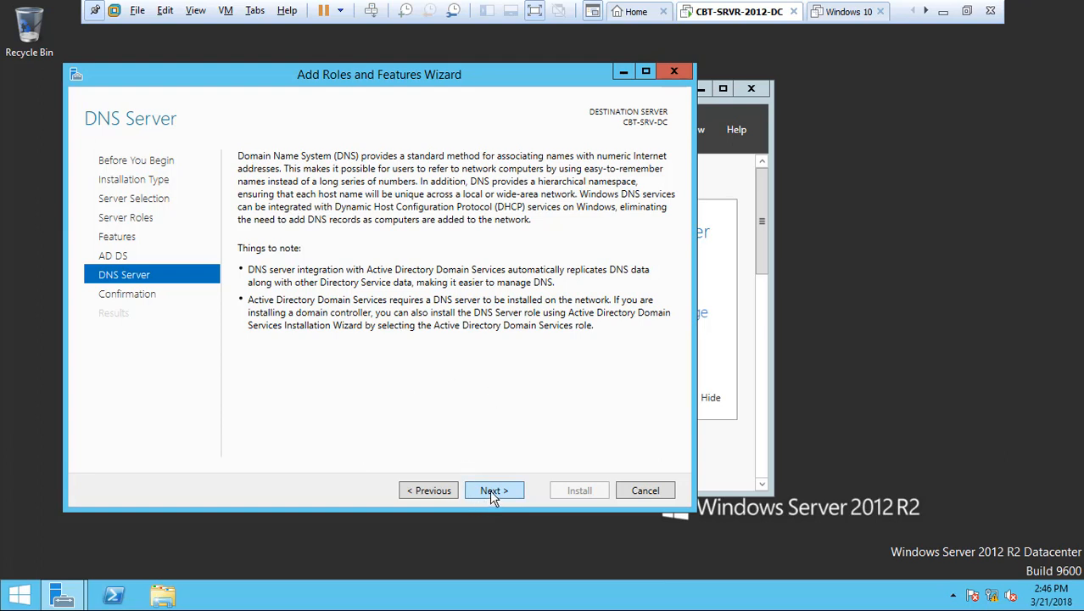
{"action": "left_click", "coordinate": [494, 490]}
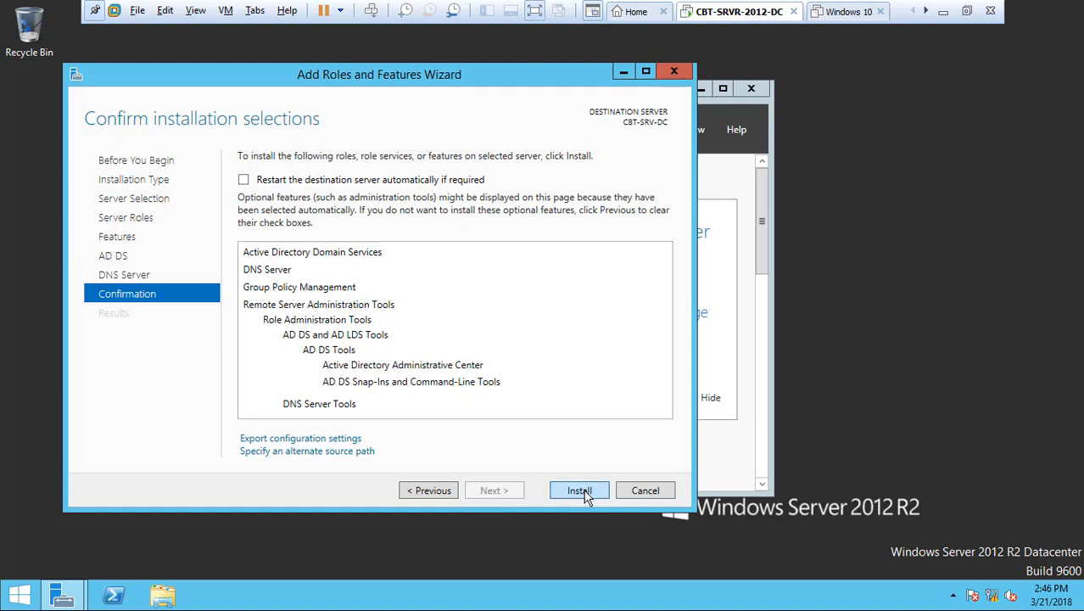
Install the AD DS and DNS Server roles and close the finished wizard
{"action": "left_click", "coordinate": [581, 491]}
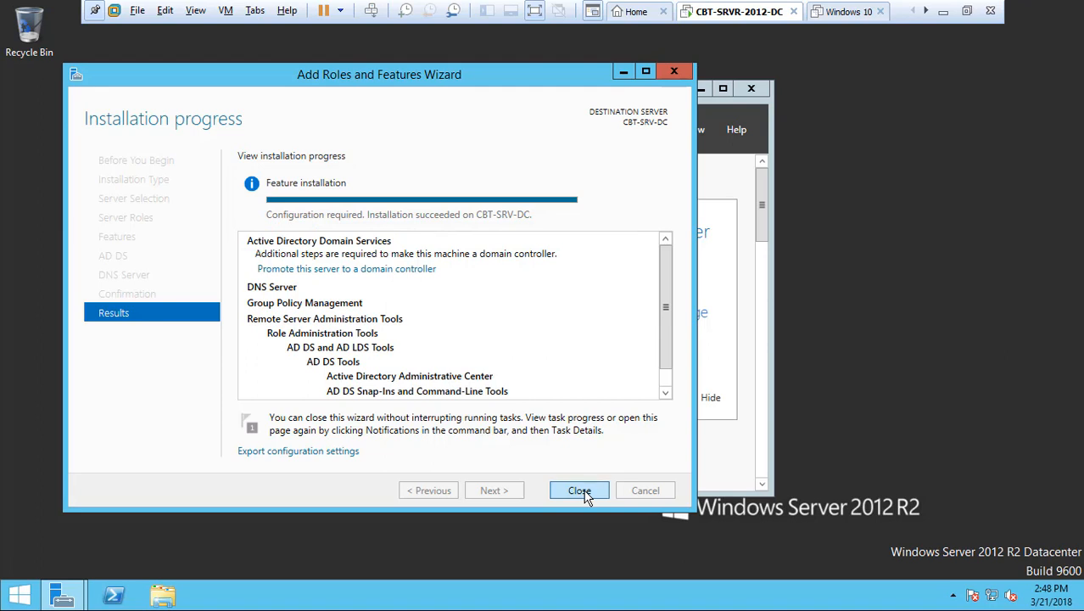
{"action": "left_click", "coordinate": [581, 490]}
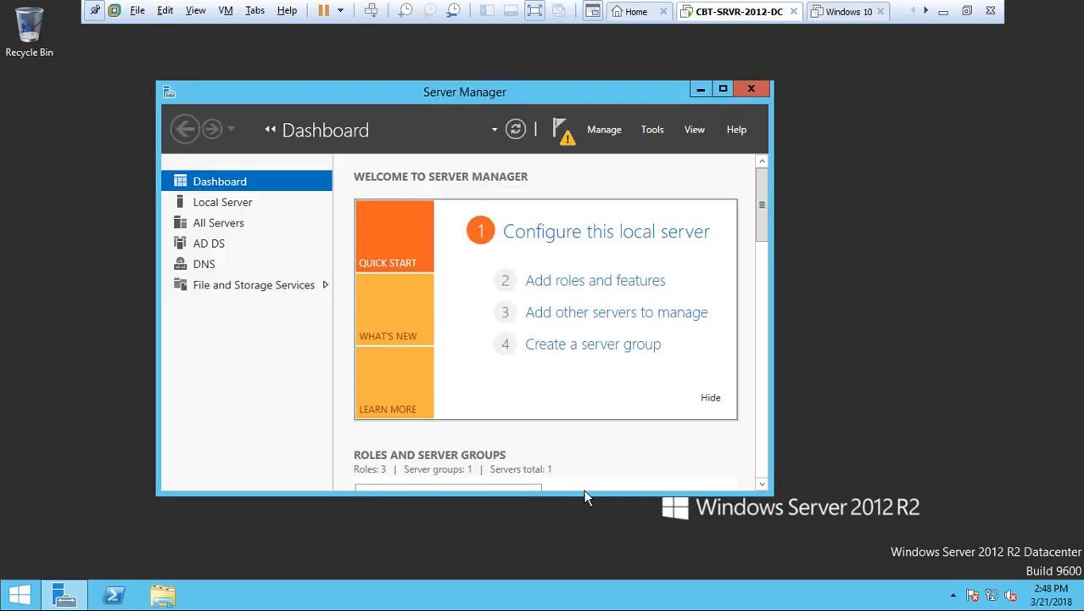
{"action": "mouse_move", "coordinate": [585, 483]}
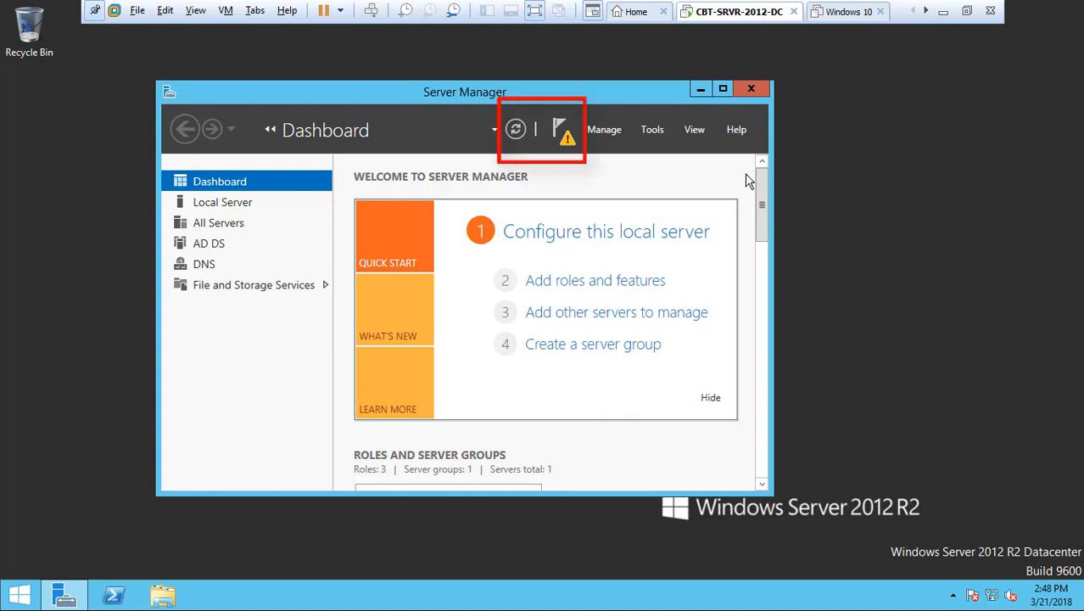
{"action": "mouse_move", "coordinate": [566, 136]}
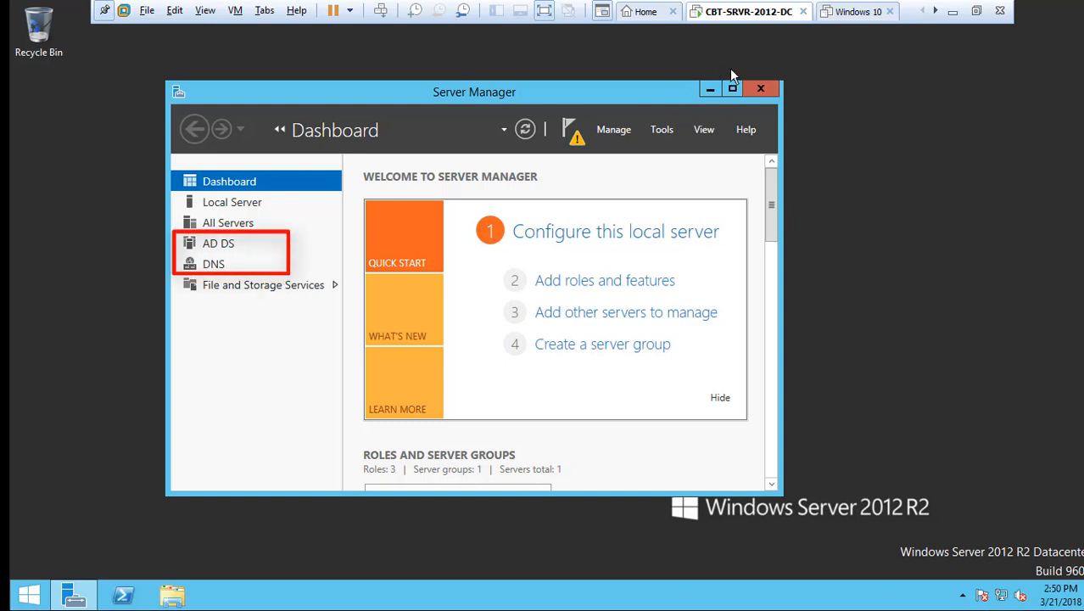
Maximize Server Manager and view the AD DS tile's manageability details
{"action": "left_click", "coordinate": [731, 89]}
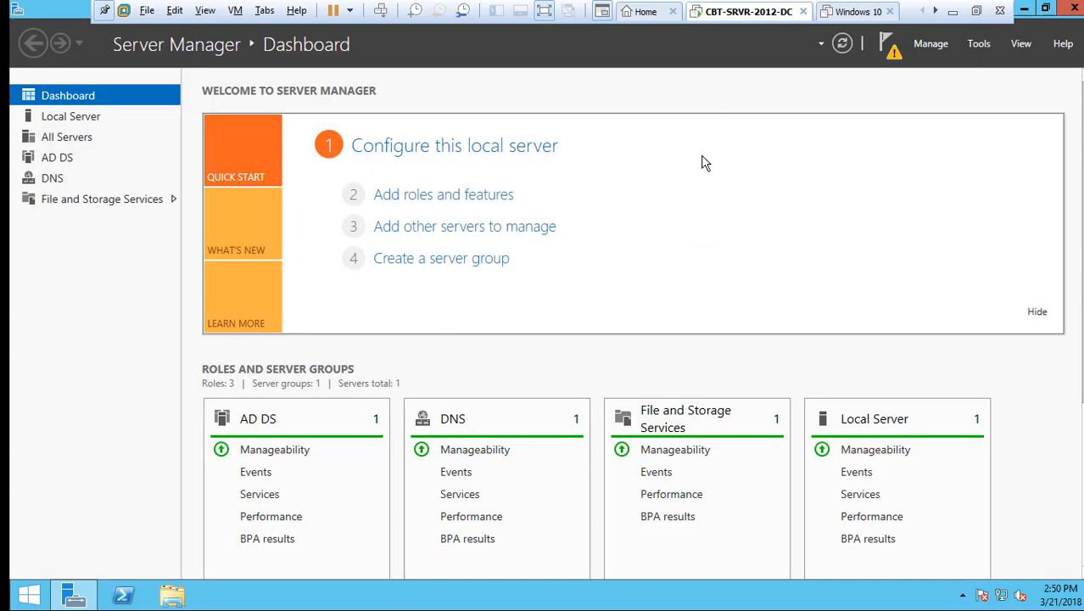
{"action": "mouse_move", "coordinate": [314, 417]}
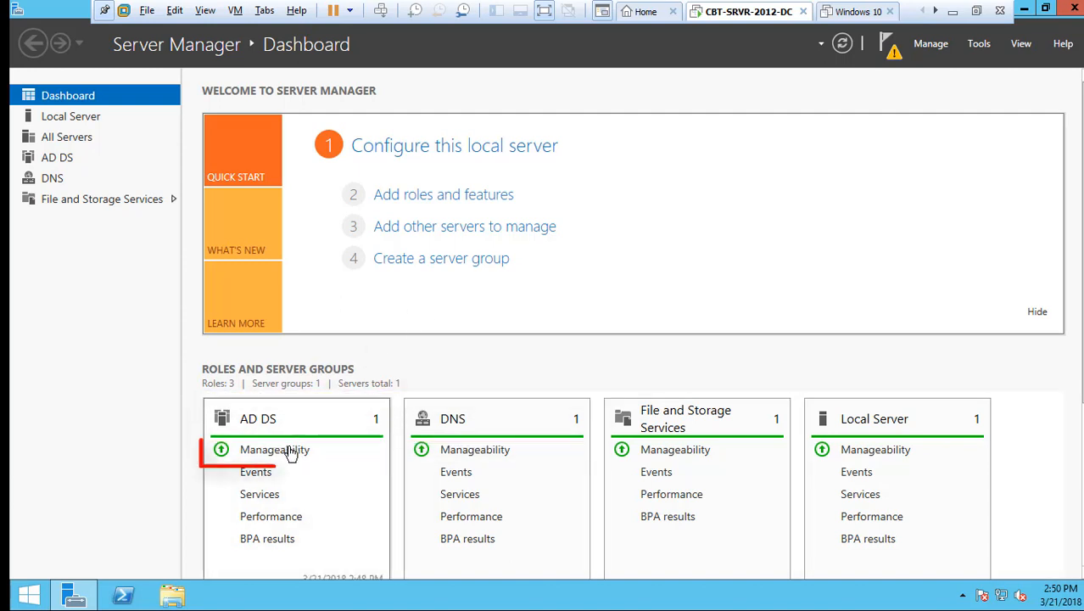
{"action": "left_click", "coordinate": [275, 450]}
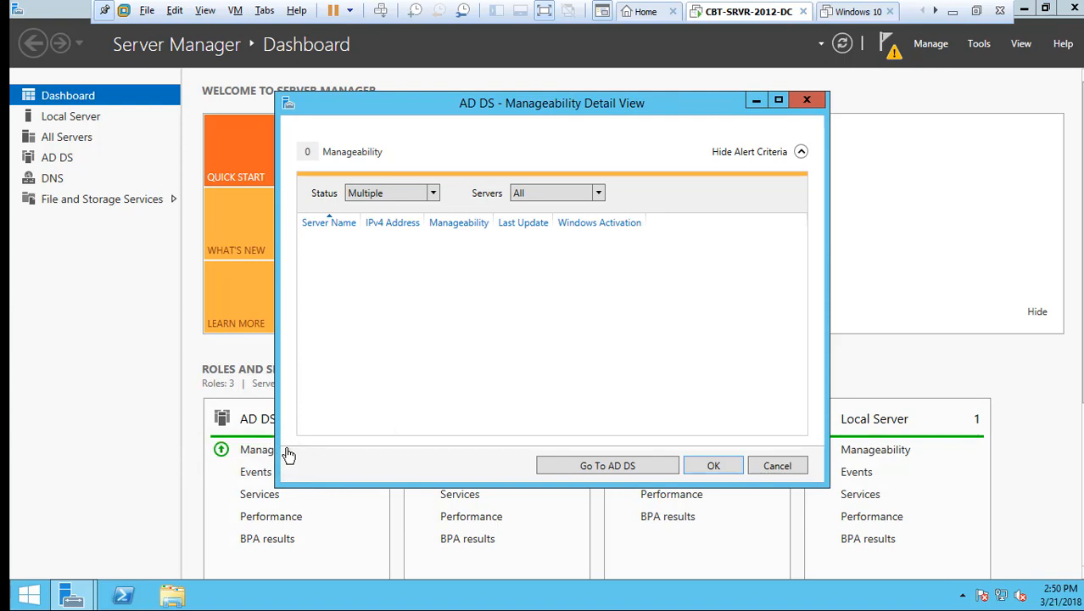
{"action": "mouse_move", "coordinate": [294, 451]}
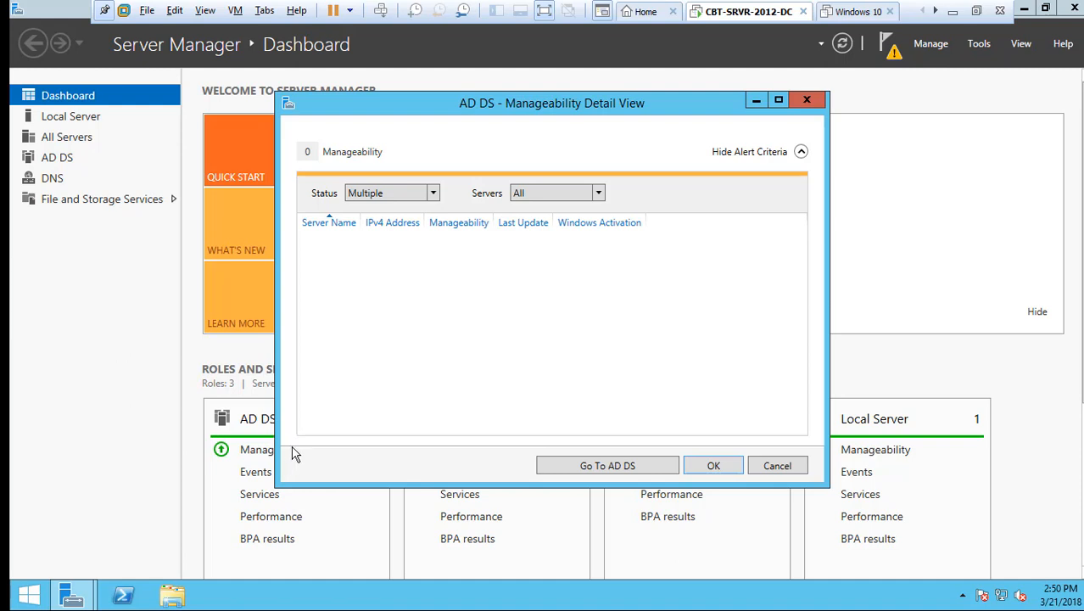
{"action": "mouse_move", "coordinate": [427, 269]}
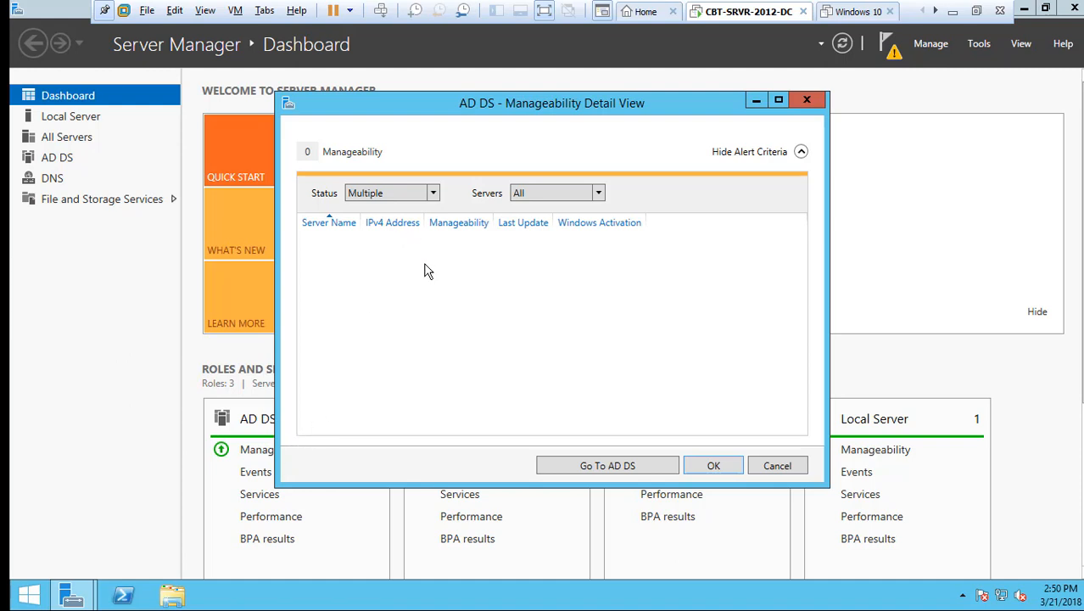
{"action": "mouse_move", "coordinate": [504, 378]}
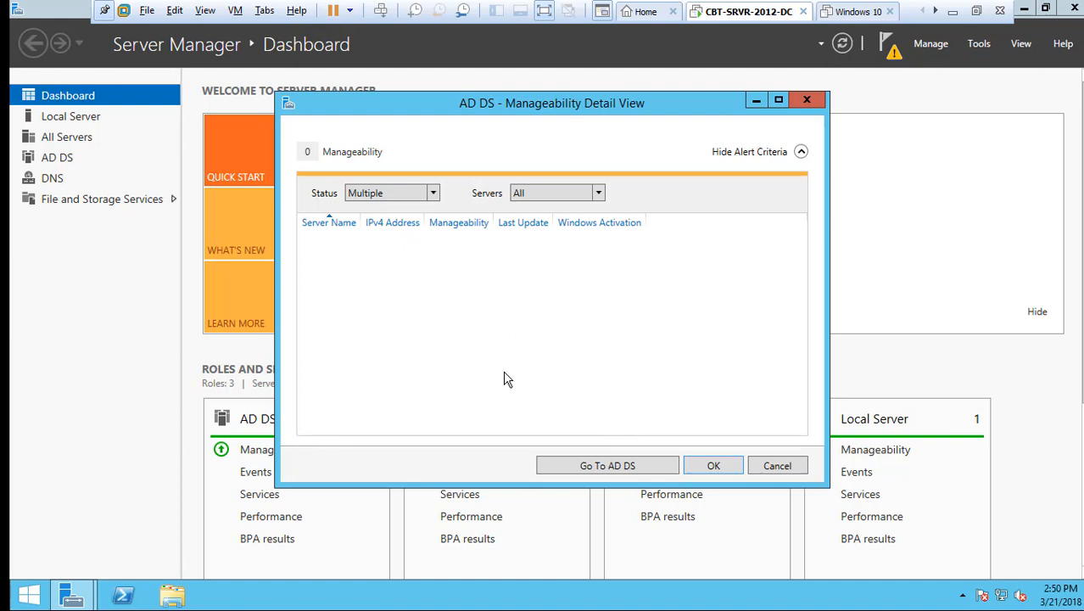
{"action": "mouse_move", "coordinate": [608, 465]}
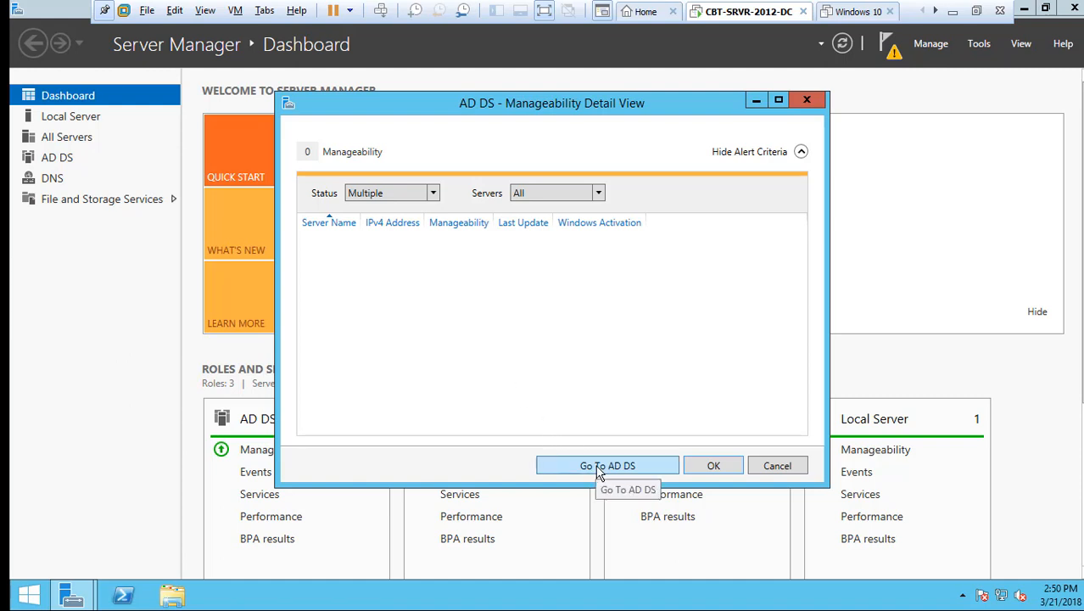
From the AD DS servers page, begin promoting this server to a domain controller
{"action": "left_click", "coordinate": [607, 465]}
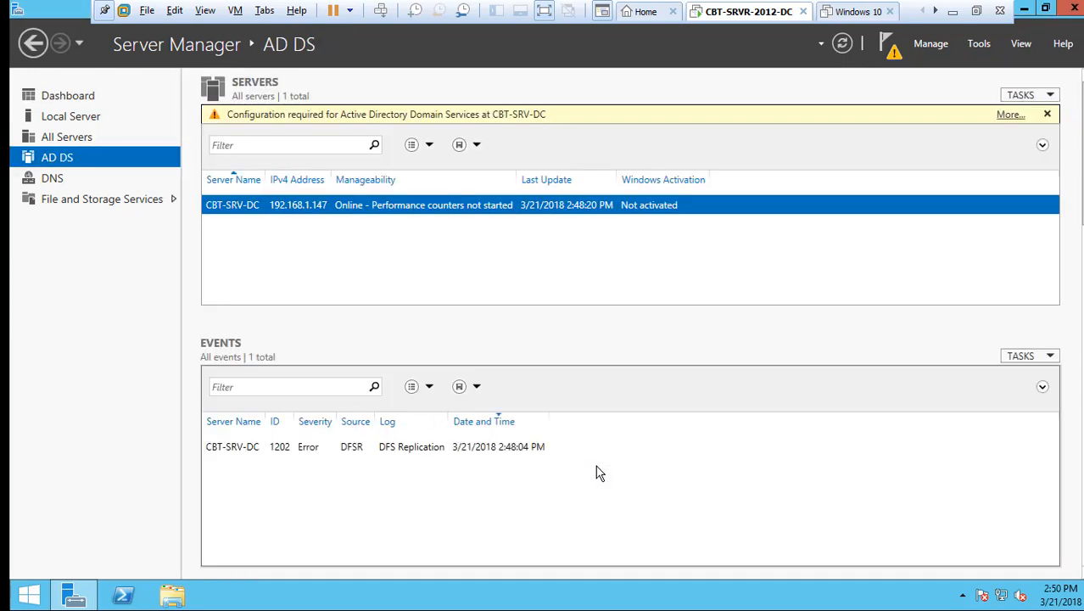
{"action": "mouse_move", "coordinate": [289, 272]}
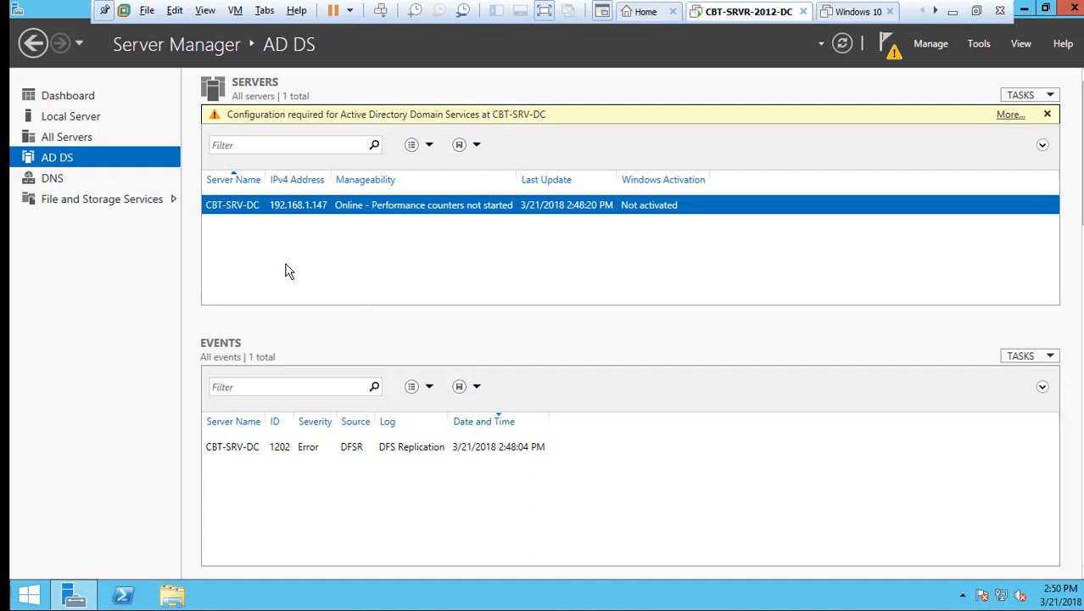
{"action": "mouse_move", "coordinate": [235, 220]}
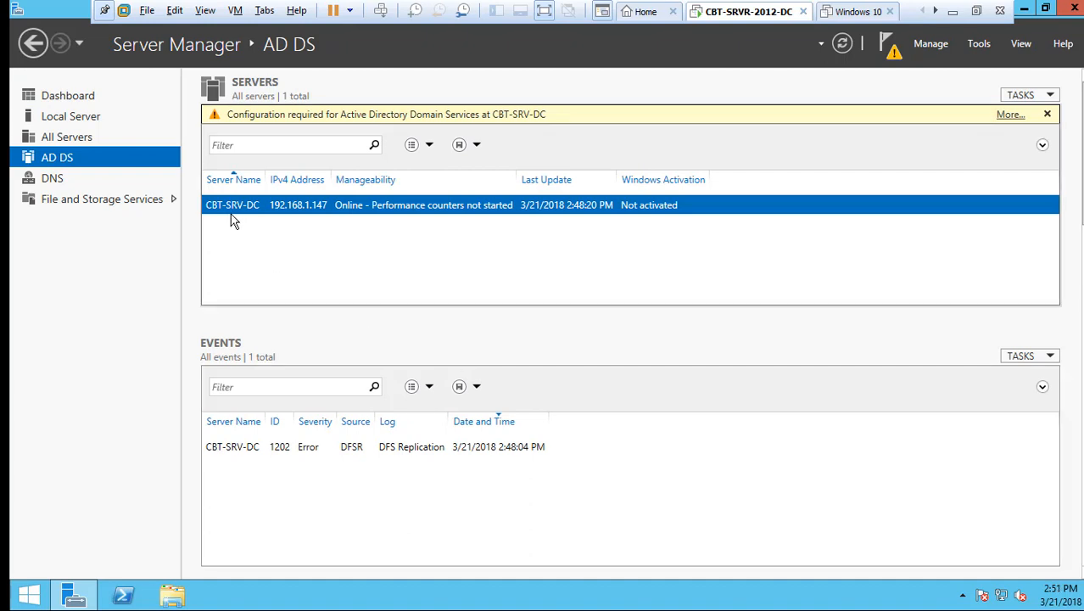
{"action": "mouse_move", "coordinate": [316, 251]}
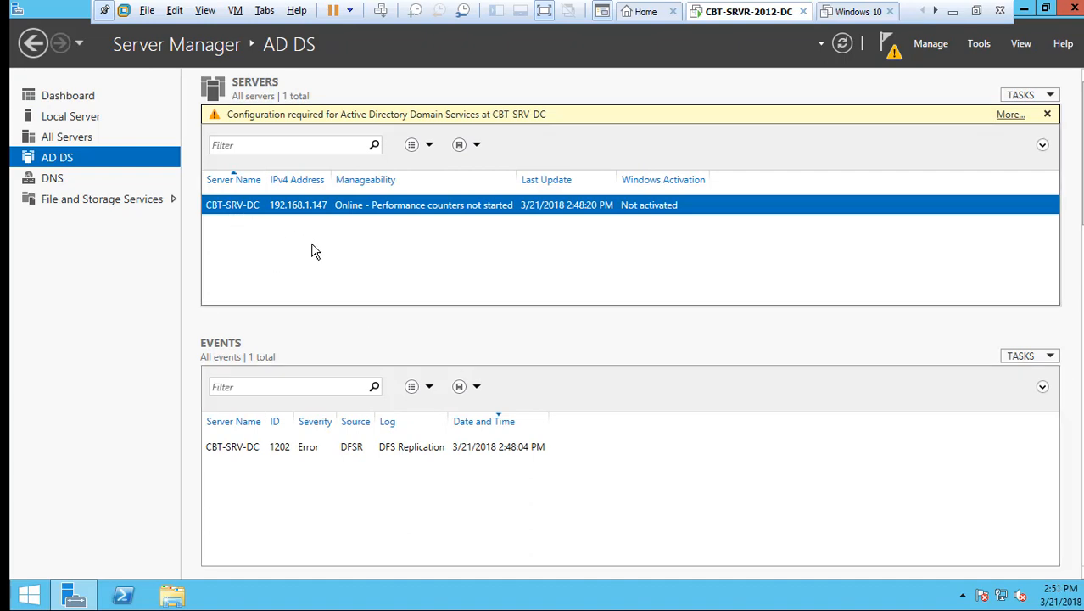
{"action": "mouse_move", "coordinate": [297, 265]}
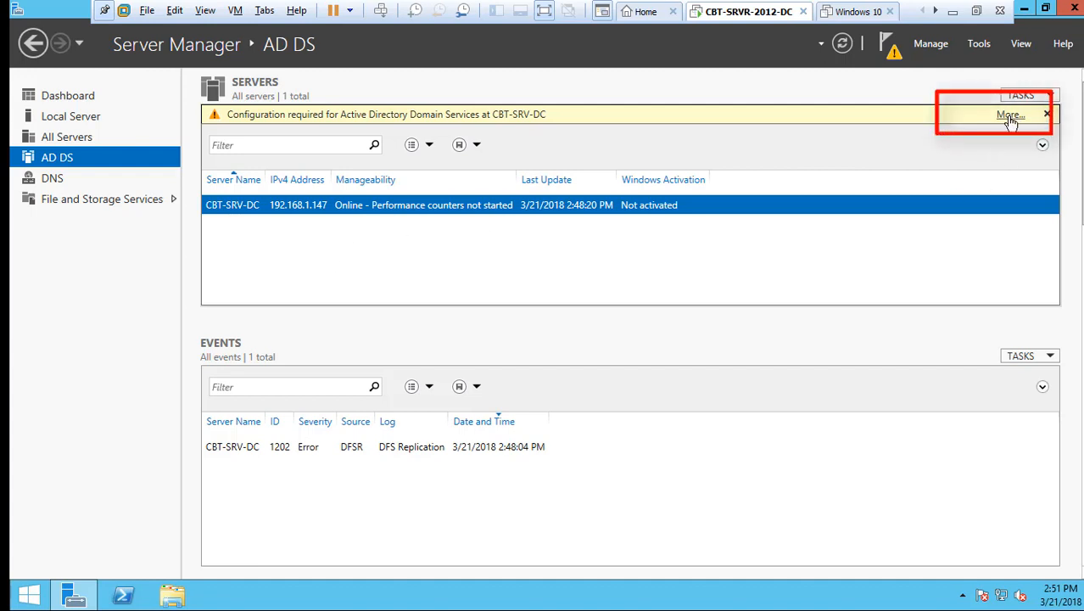
{"action": "left_click", "coordinate": [1008, 116]}
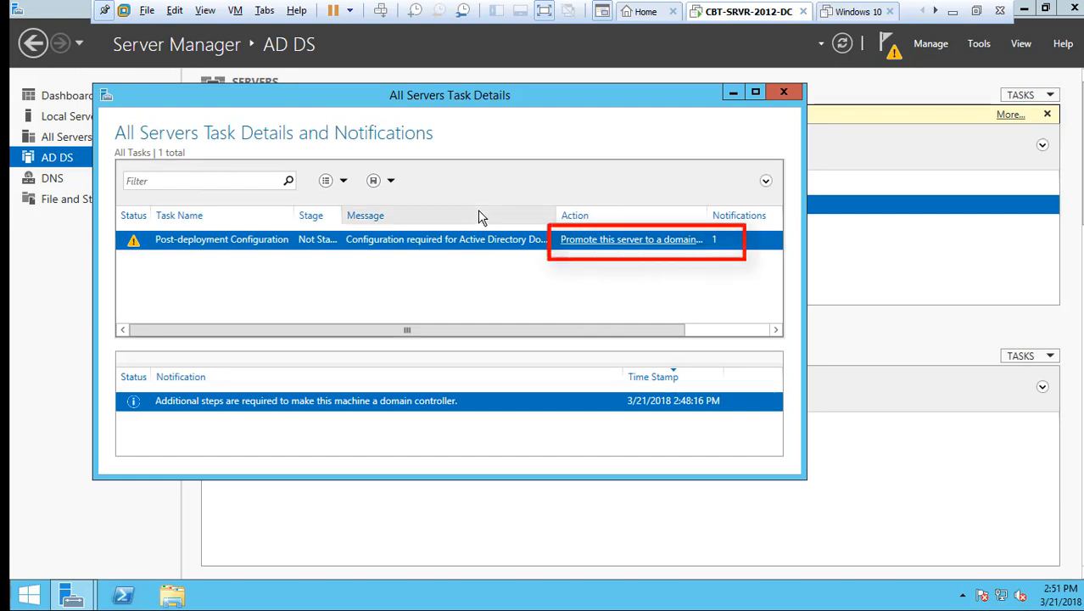
{"action": "mouse_move", "coordinate": [583, 266]}
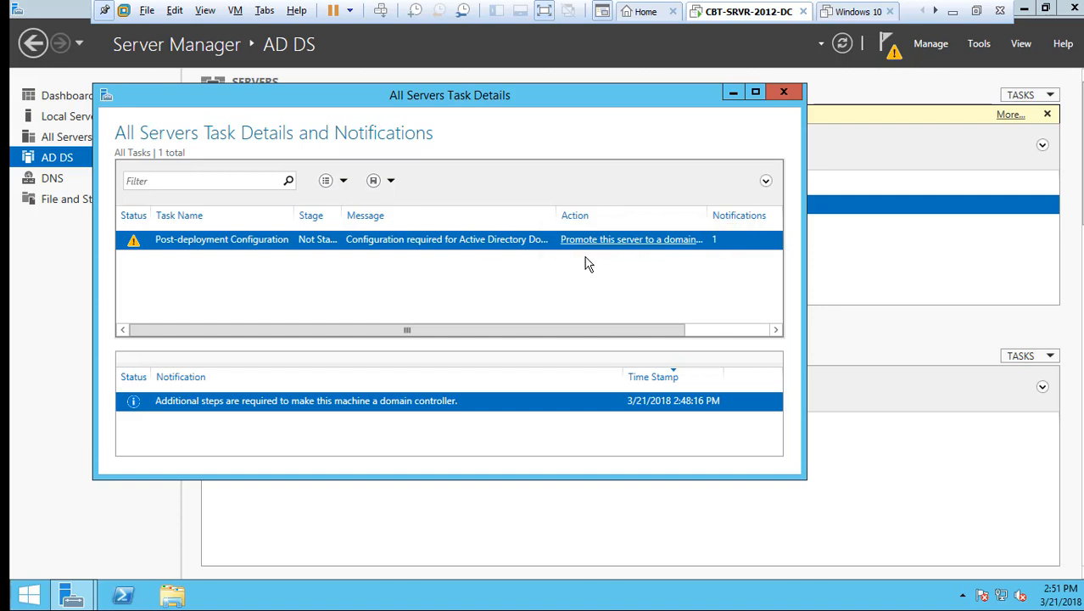
{"action": "mouse_move", "coordinate": [679, 268]}
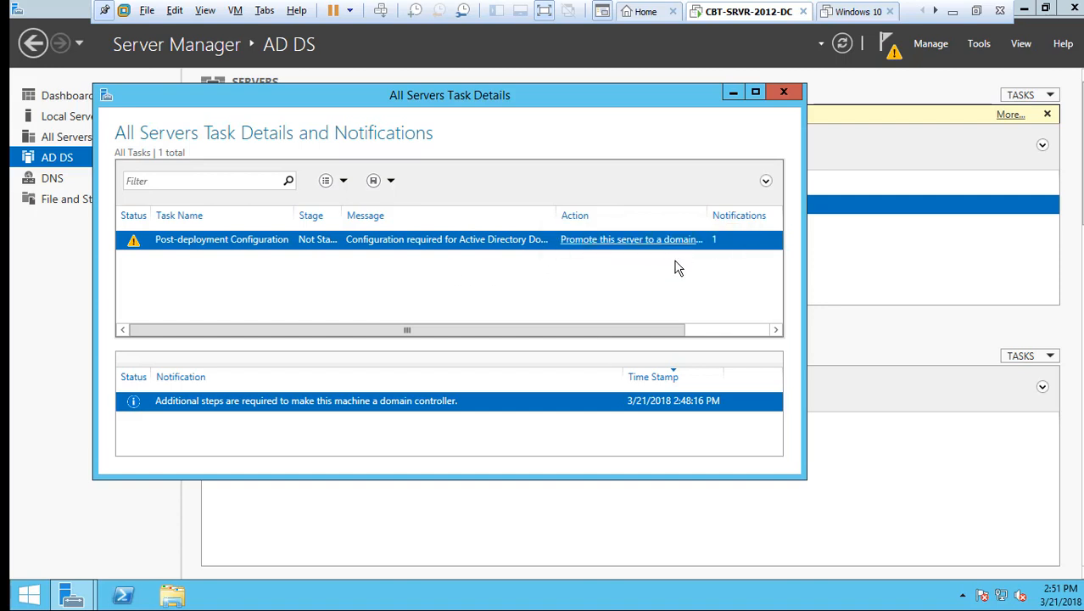
{"action": "mouse_move", "coordinate": [662, 248]}
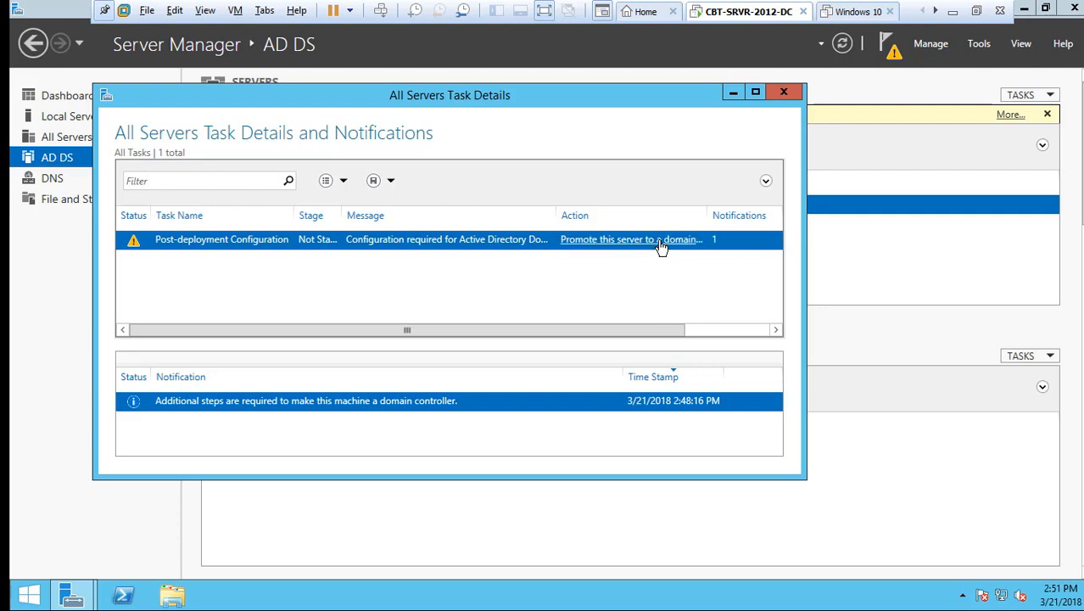
{"action": "left_click", "coordinate": [630, 240]}
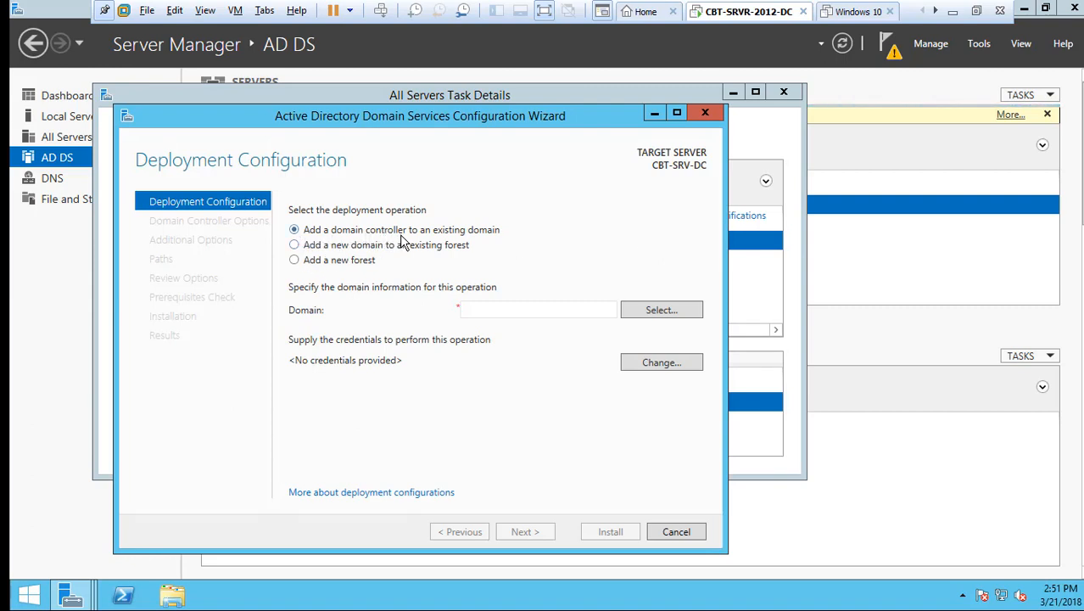
{"action": "mouse_move", "coordinate": [518, 241]}
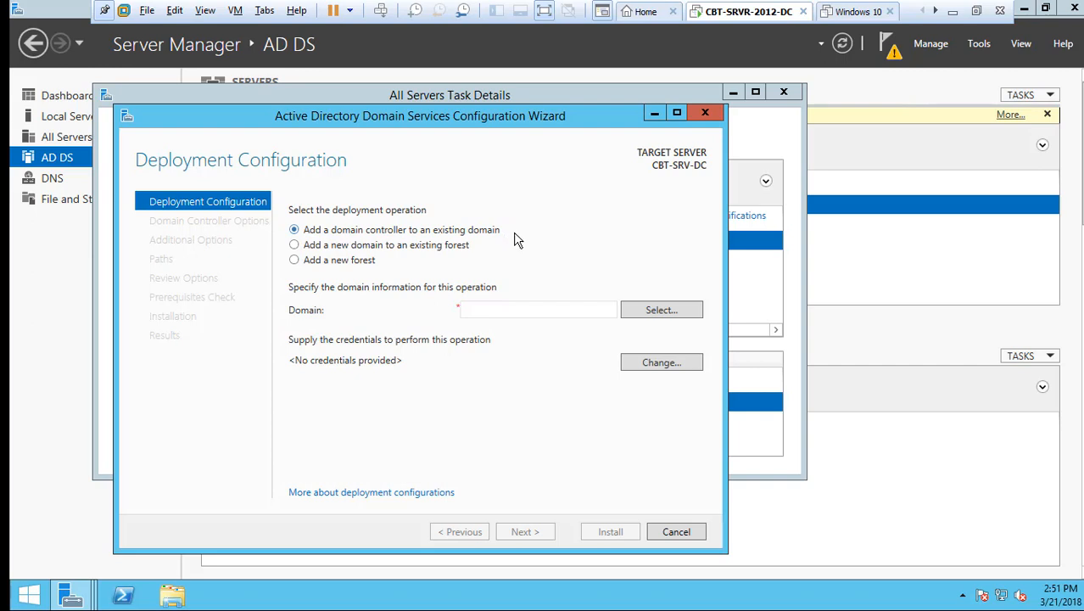
{"action": "mouse_move", "coordinate": [463, 272]}
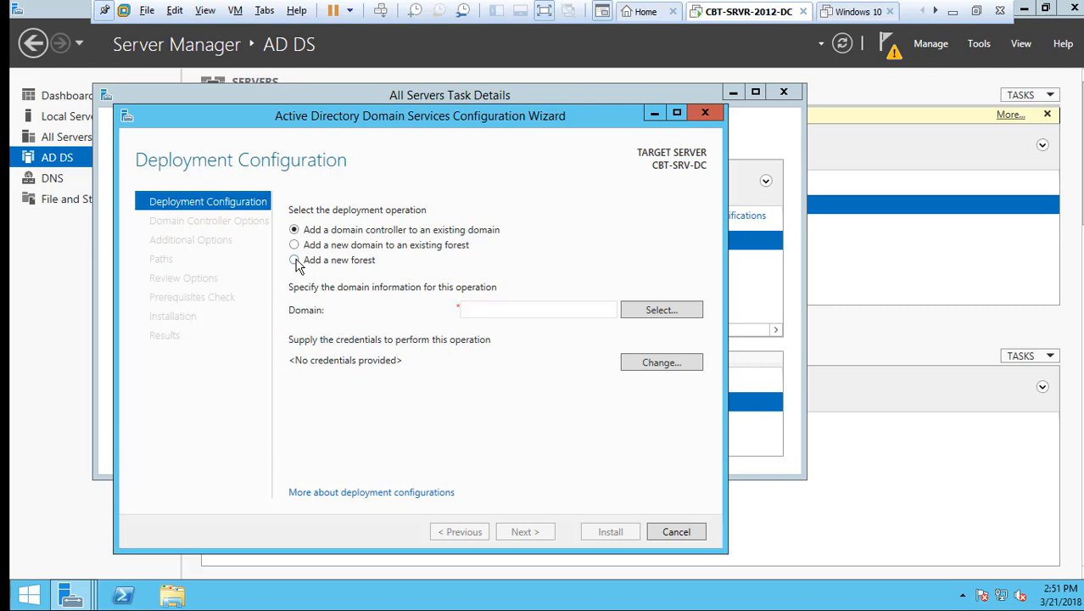
Choose Add a new forest with root domain name cbtmaster.com
{"action": "left_click", "coordinate": [294, 260]}
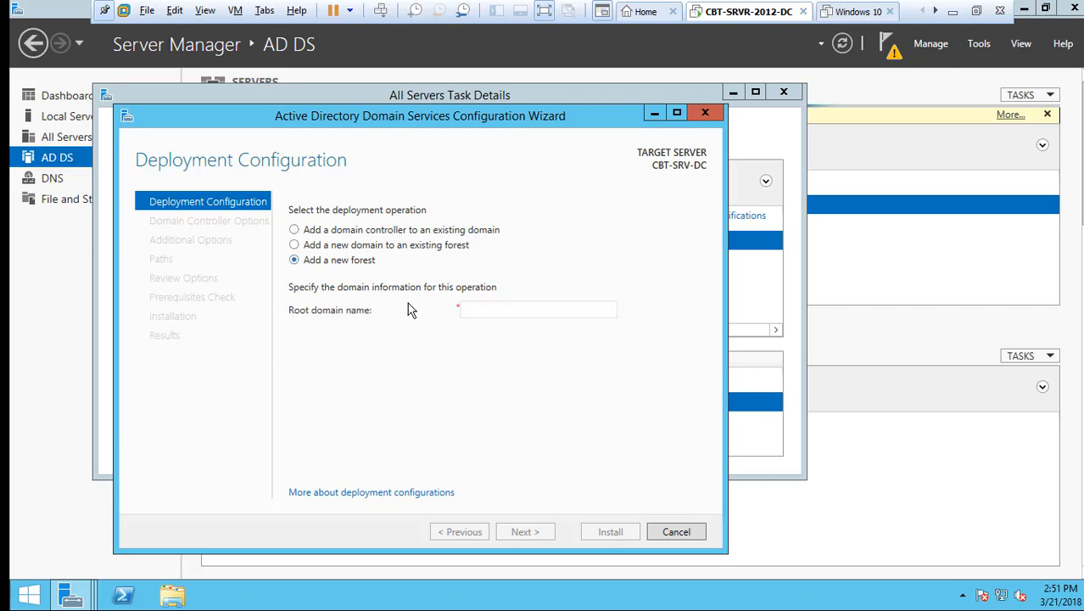
{"action": "left_click", "coordinate": [538, 309]}
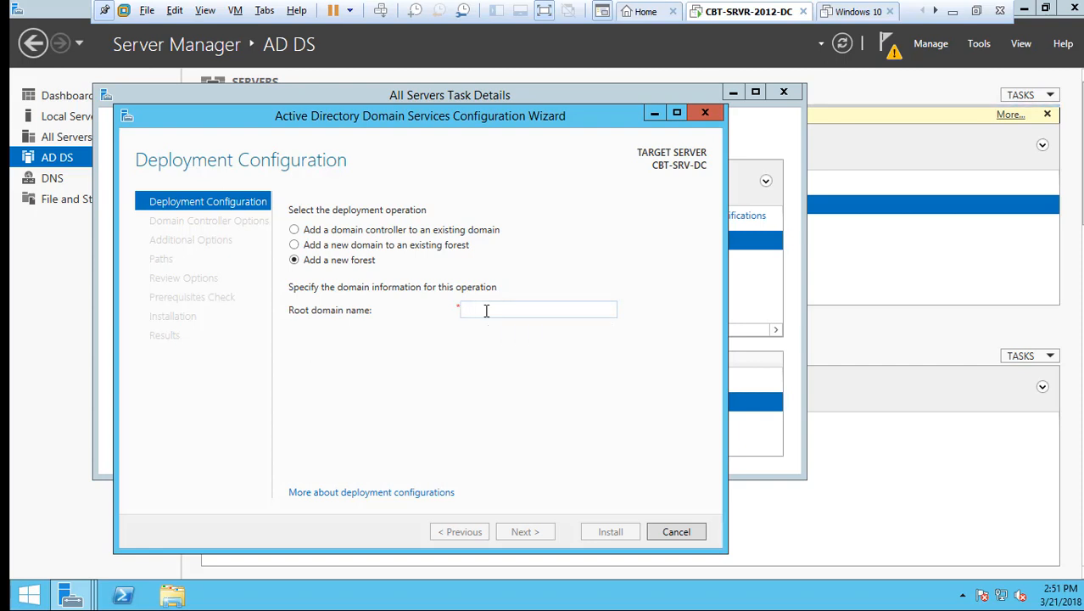
{"action": "type", "text": "cbtmaster"}
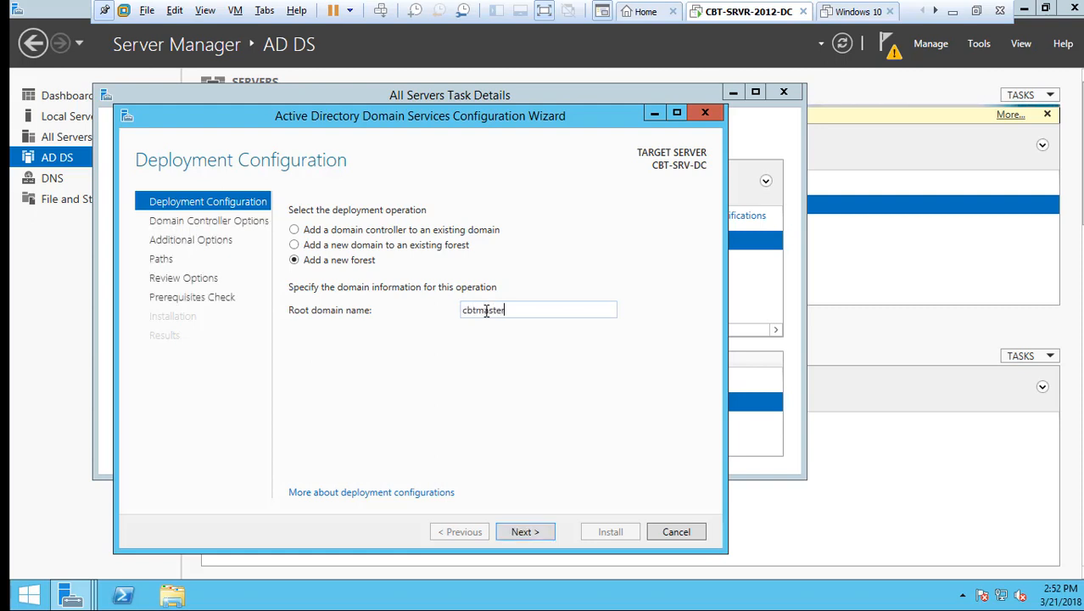
{"action": "type", "text": ".com"}
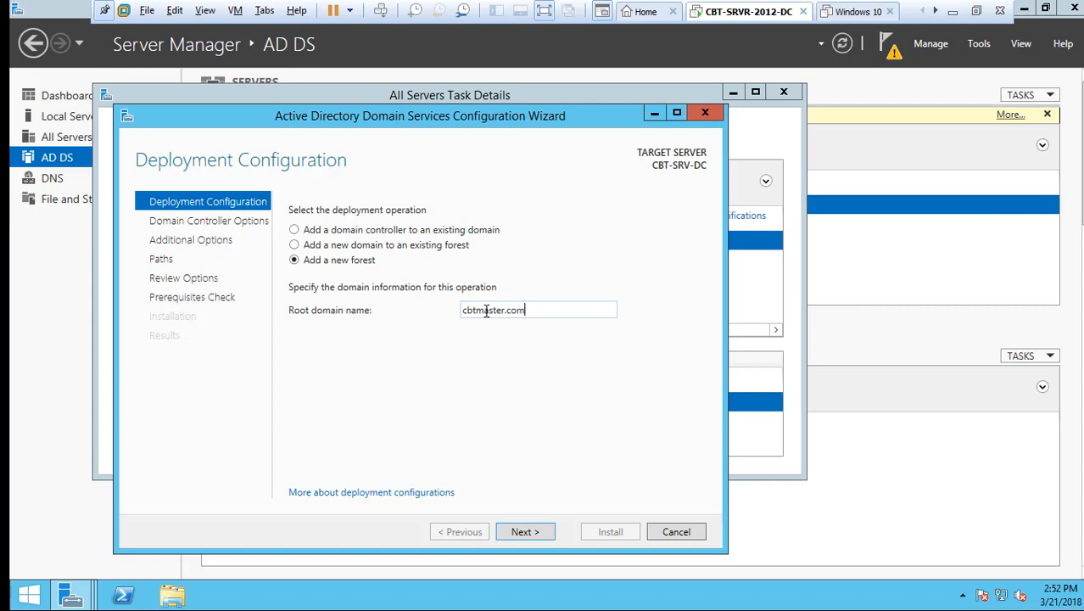
{"action": "mouse_move", "coordinate": [529, 490]}
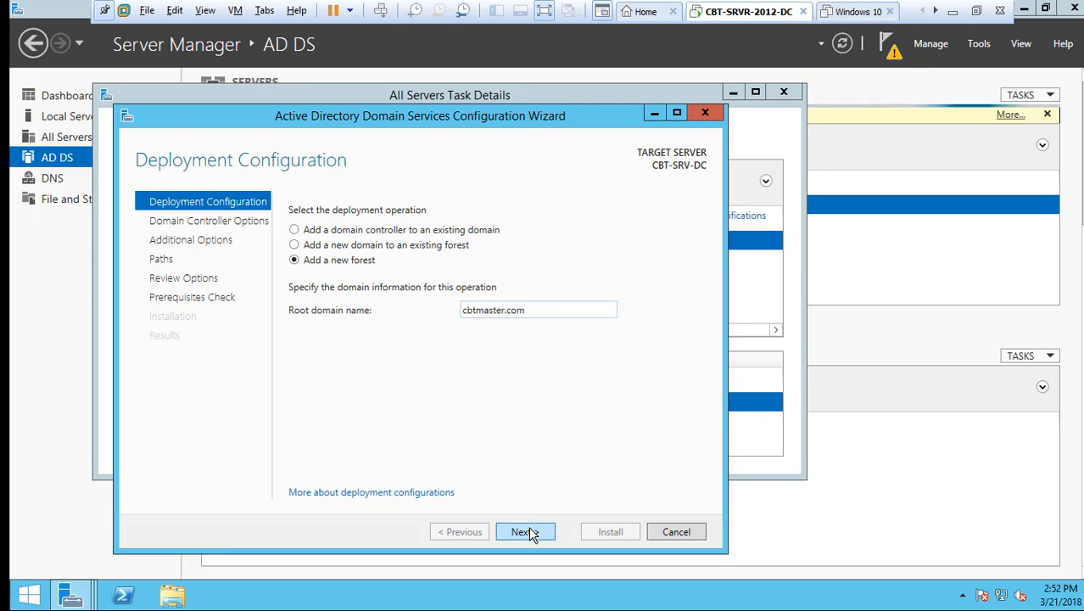
Submit the new forest settings and reach Domain Controller Options
{"action": "left_click", "coordinate": [526, 531]}
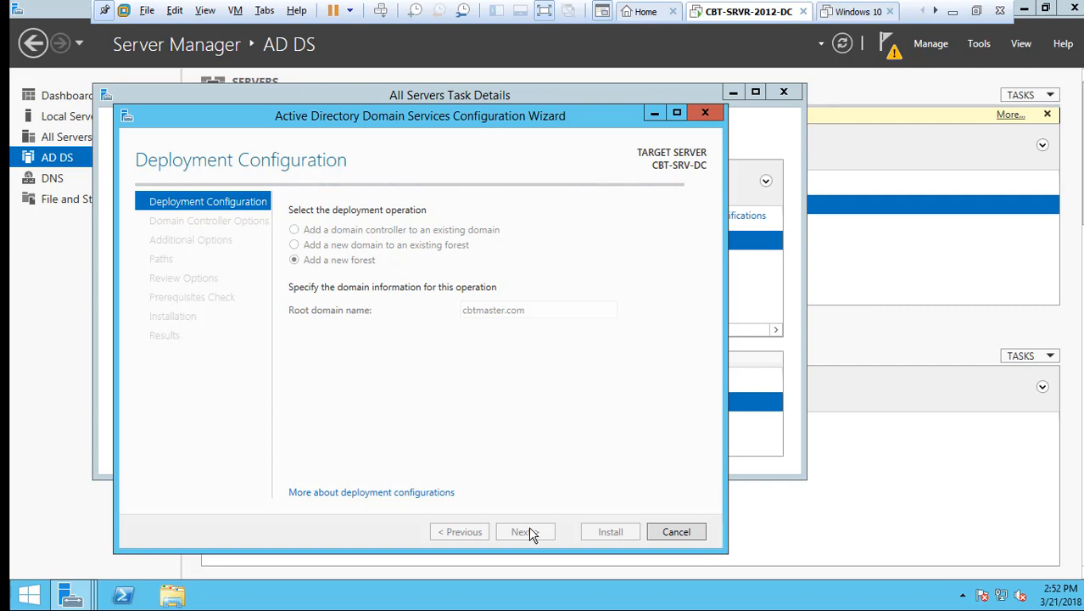
{"action": "left_click", "coordinate": [521, 531]}
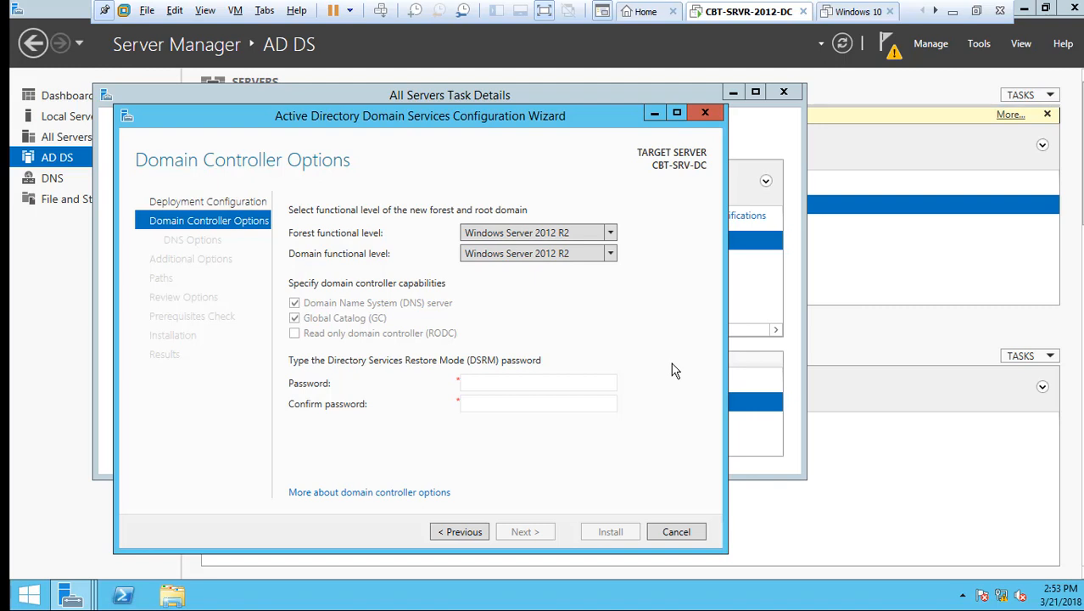
Set the DSRM password, skip DNS delegation and accept NetBIOS name CBTMASTER
{"action": "left_click", "coordinate": [538, 383]}
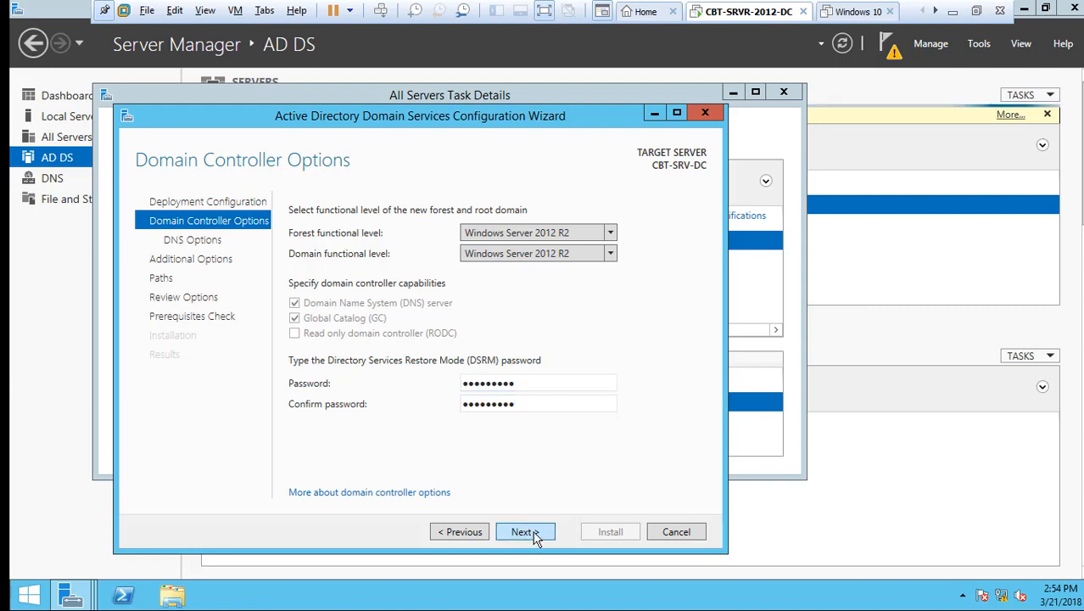
{"action": "left_click", "coordinate": [521, 531]}
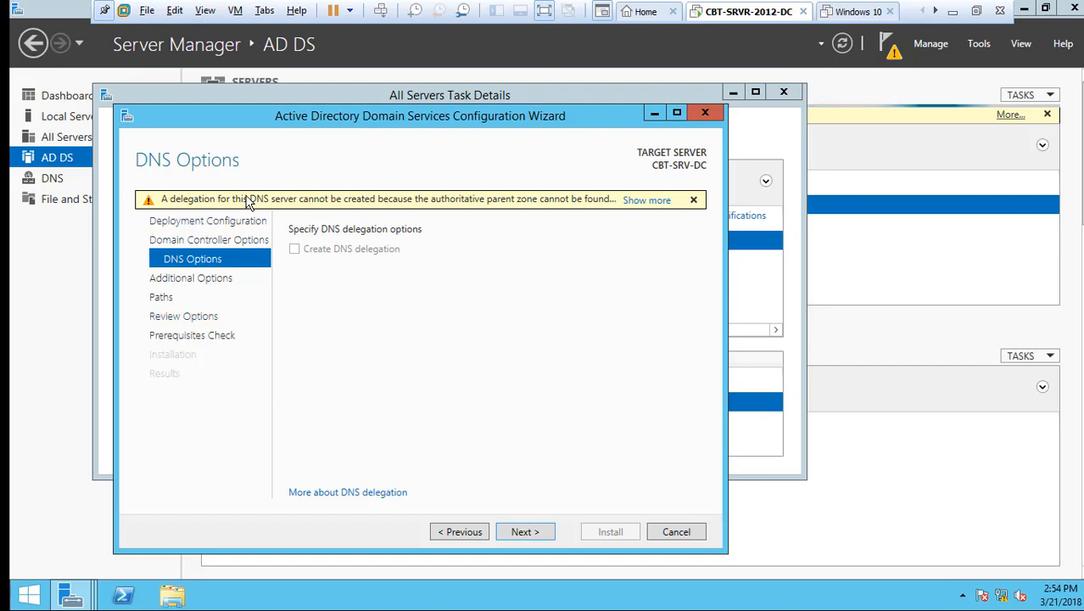
{"action": "mouse_move", "coordinate": [435, 224]}
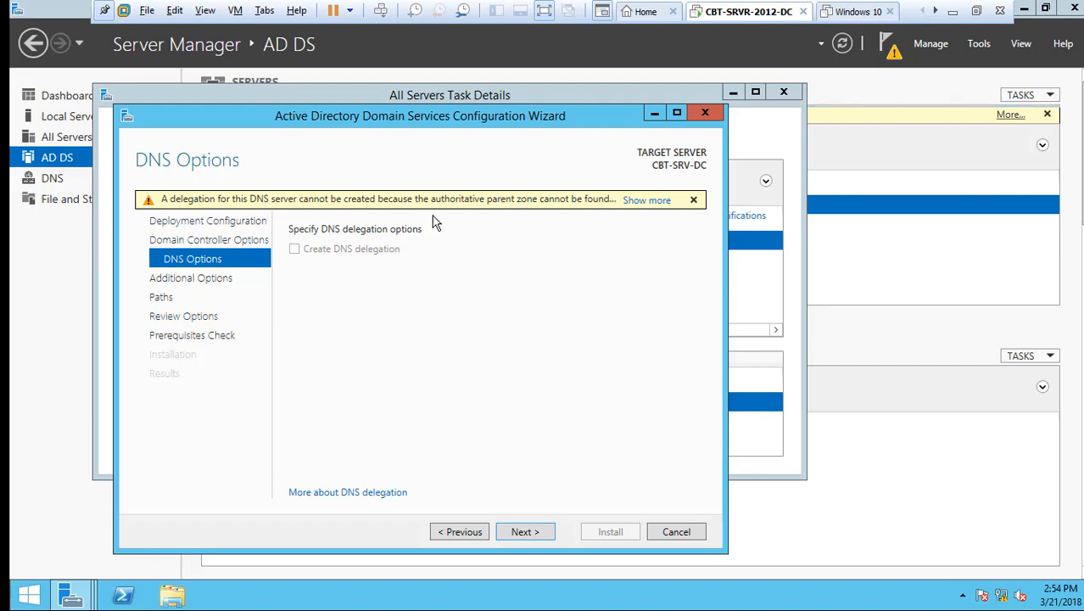
{"action": "mouse_move", "coordinate": [509, 217]}
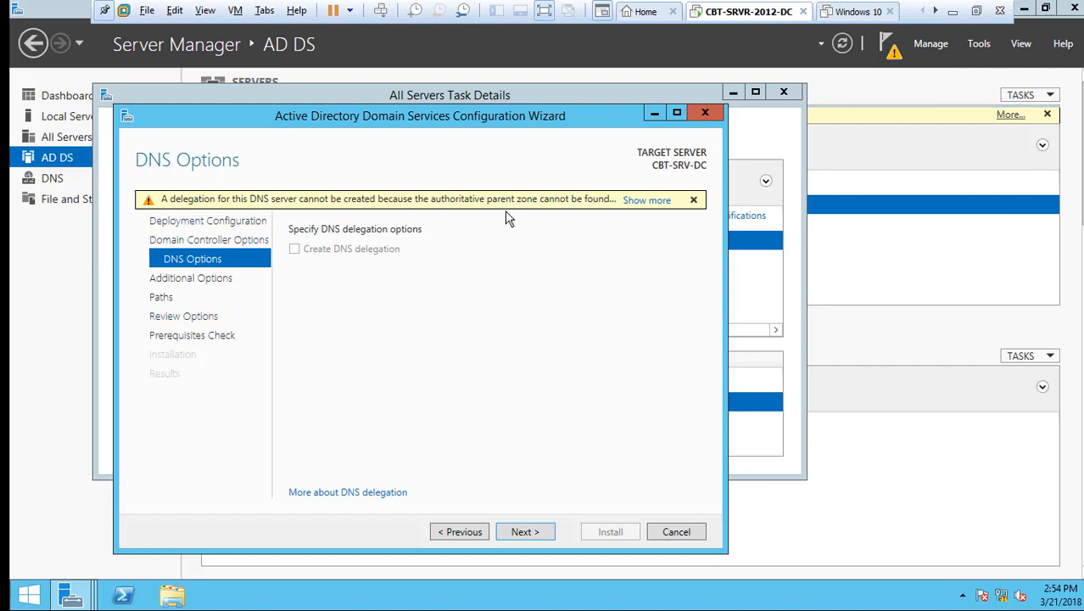
{"action": "left_click", "coordinate": [525, 531]}
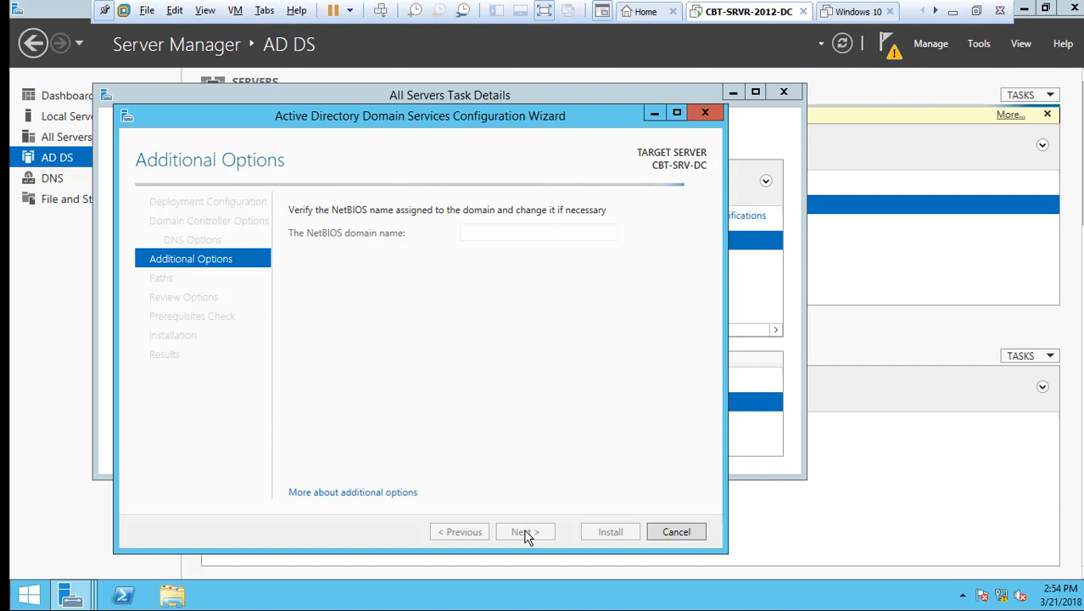
{"action": "type", "text": "CBTMASTER"}
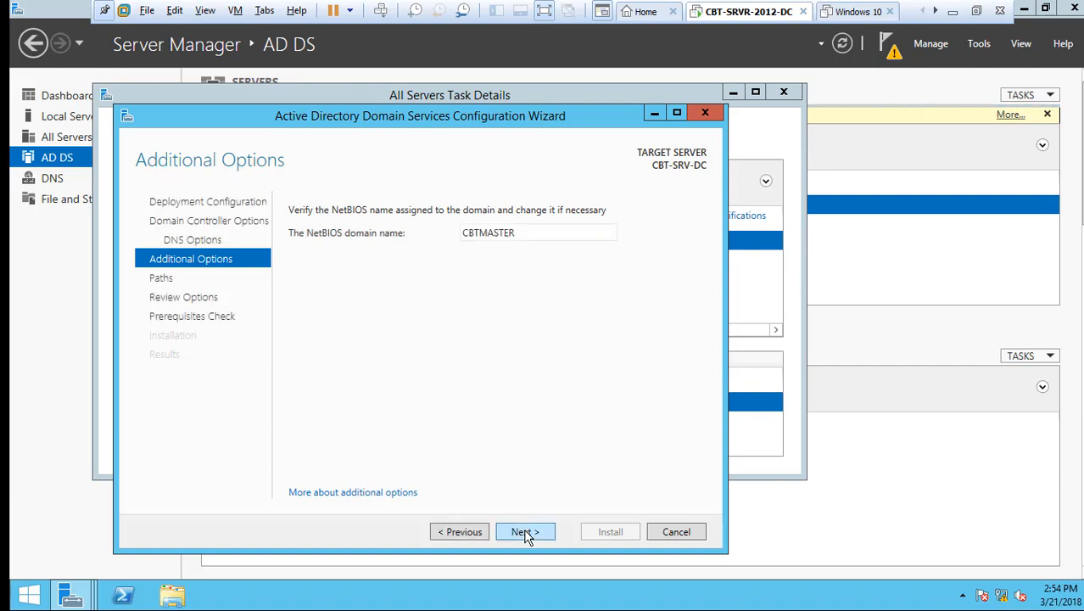
{"action": "left_click", "coordinate": [526, 531]}
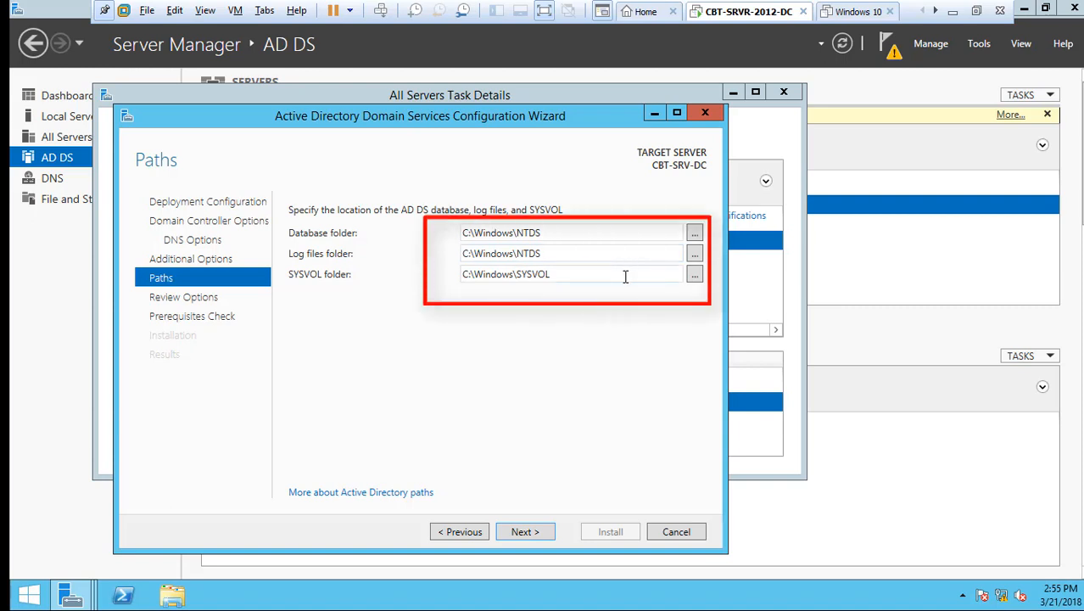
{"action": "mouse_move", "coordinate": [628, 290]}
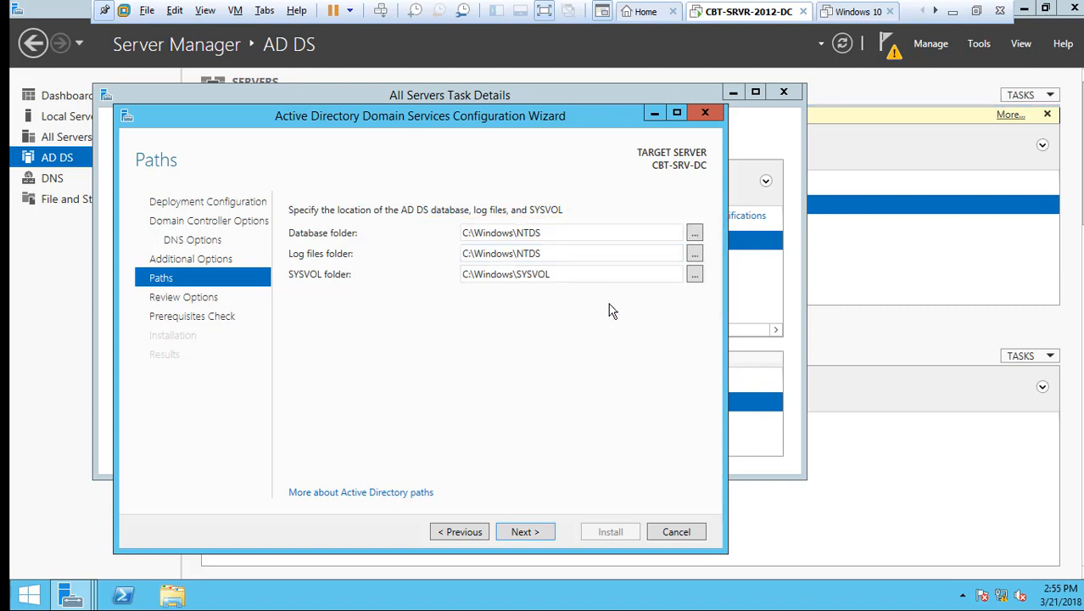
{"action": "mouse_move", "coordinate": [521, 509]}
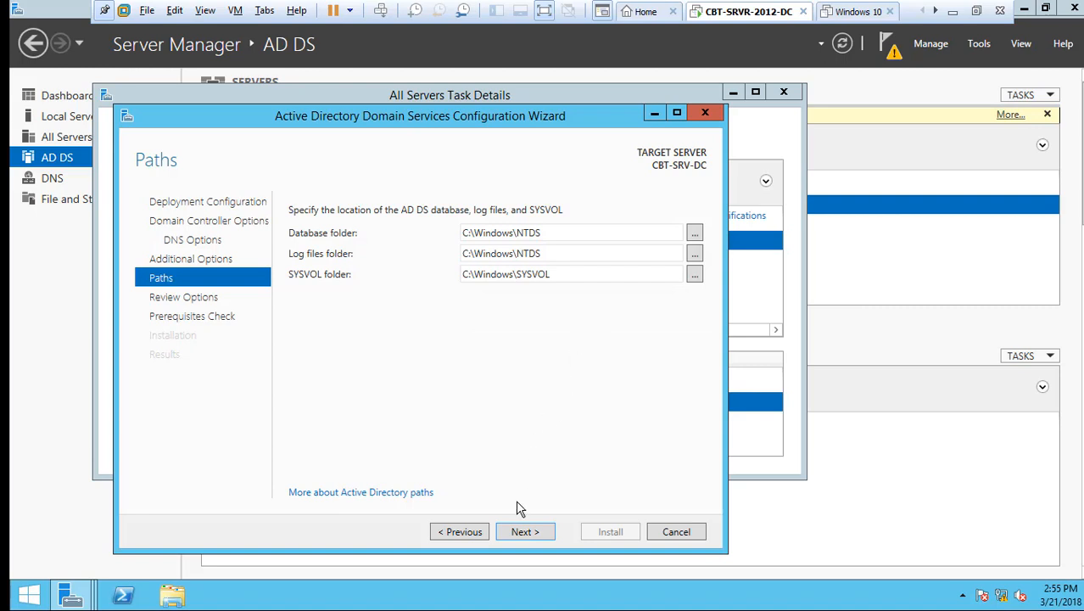
Accept default paths, review the options and run the prerequisite checks
{"action": "left_click", "coordinate": [524, 531]}
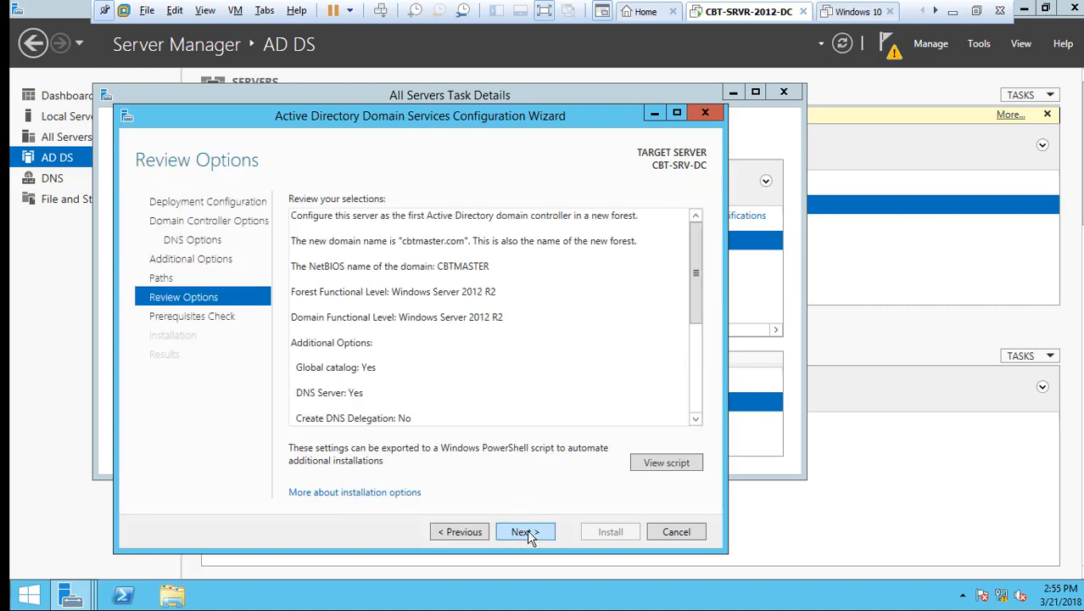
{"action": "left_click", "coordinate": [526, 531]}
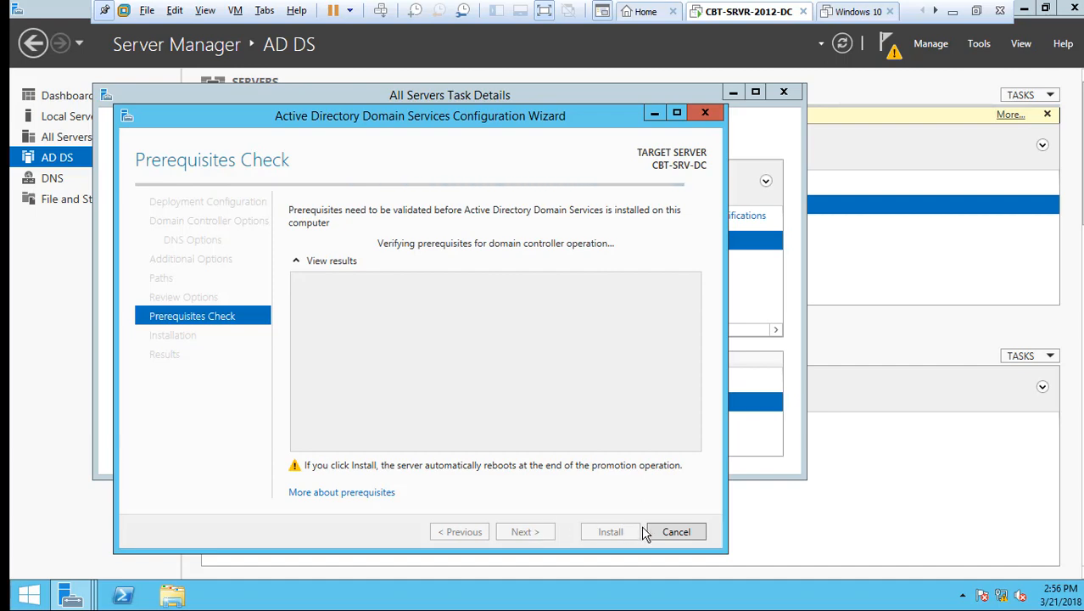
{"action": "mouse_move", "coordinate": [604, 420]}
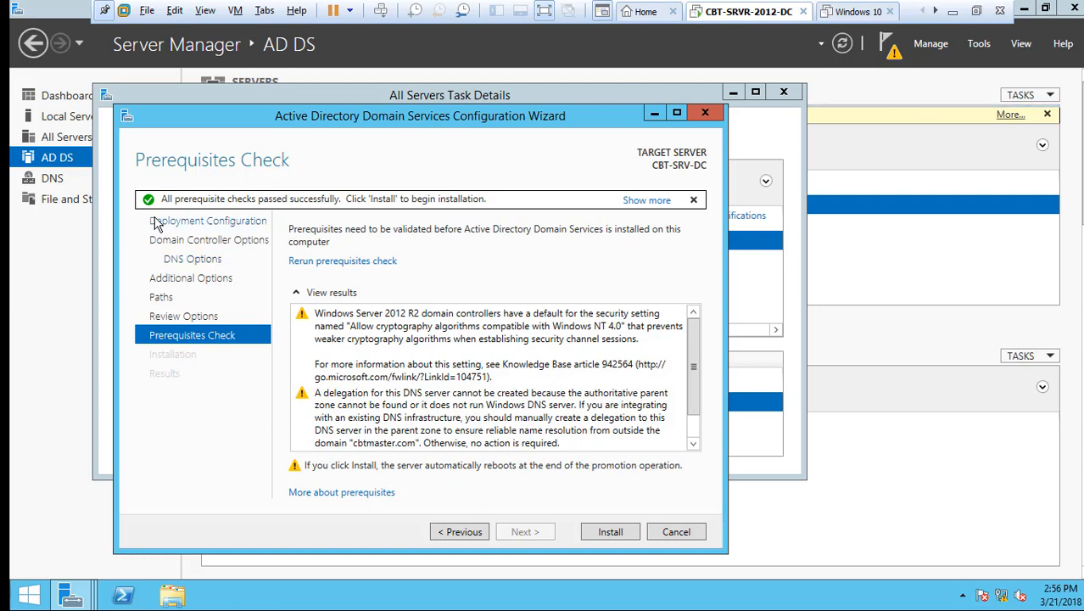
{"action": "mouse_move", "coordinate": [387, 210]}
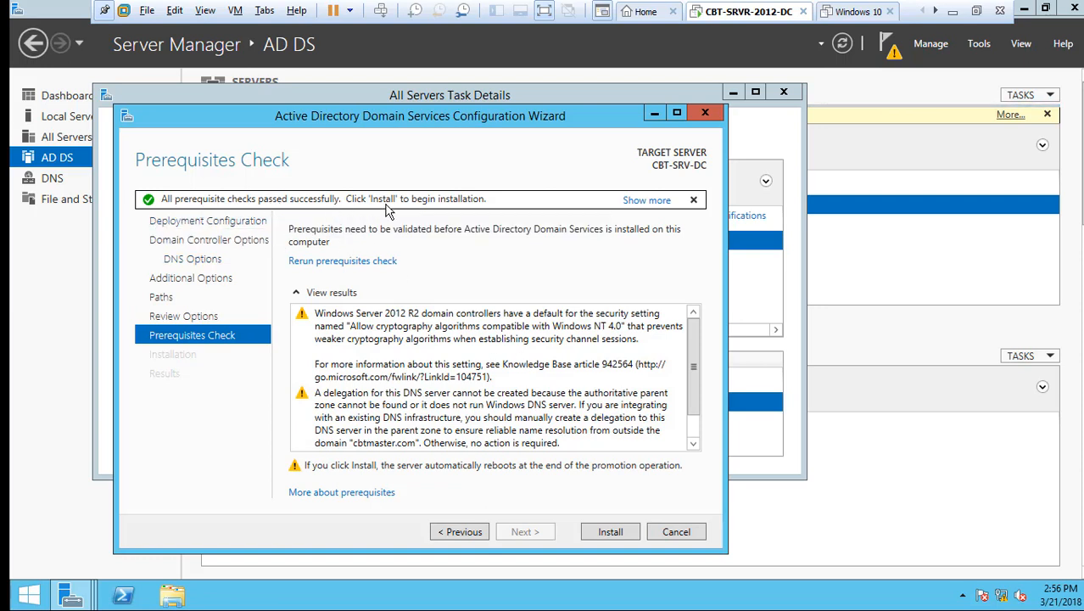
{"action": "mouse_move", "coordinate": [653, 338]}
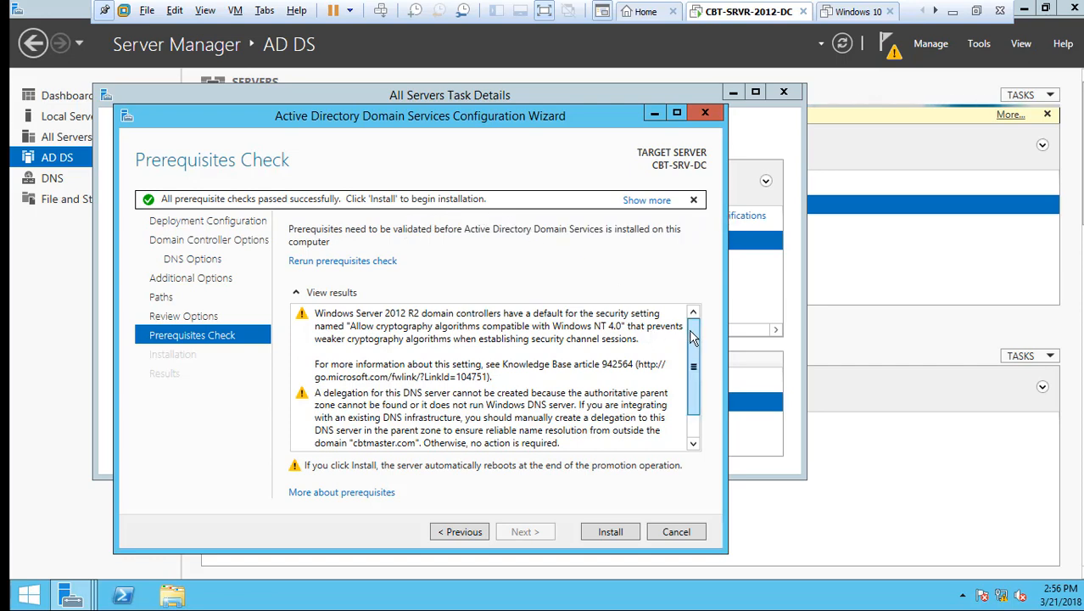
Start the AD DS domain controller promotion install and let the server restart
{"action": "left_click", "coordinate": [610, 531]}
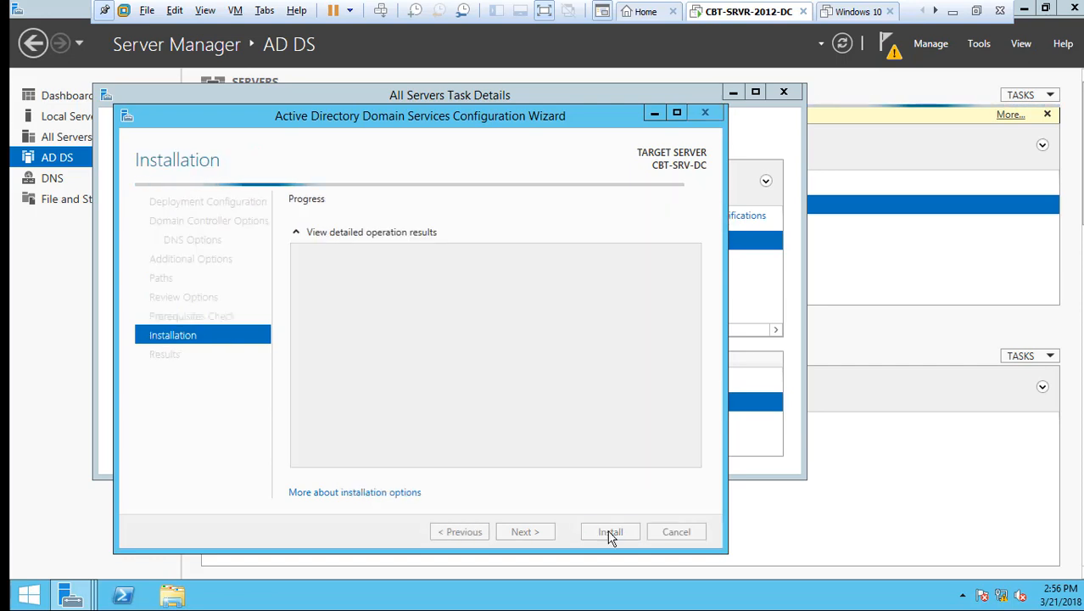
{"action": "left_click", "coordinate": [611, 531]}
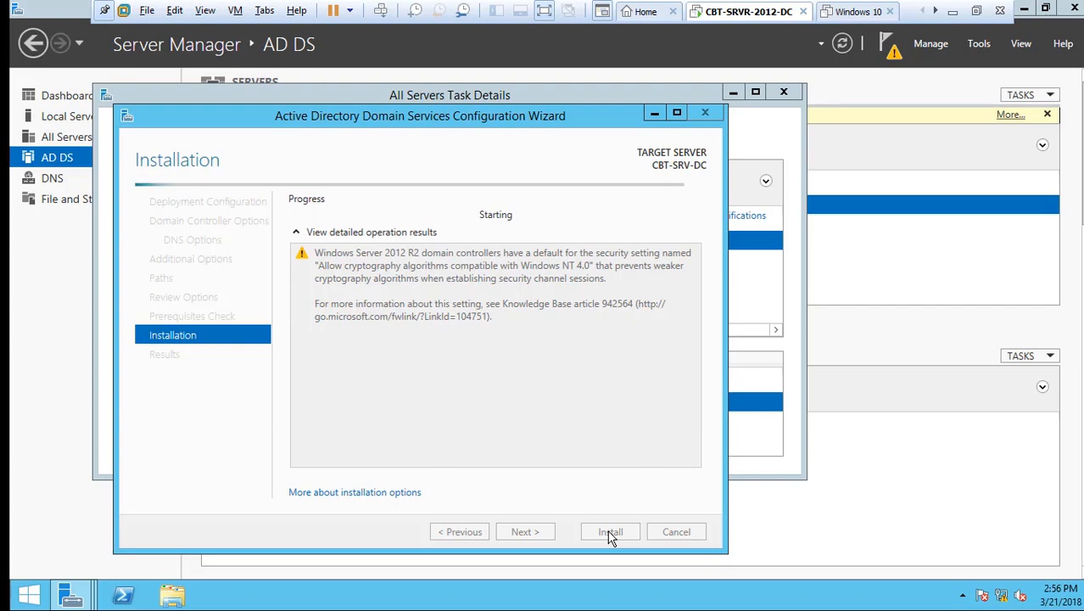
{"action": "left_click", "coordinate": [611, 531]}
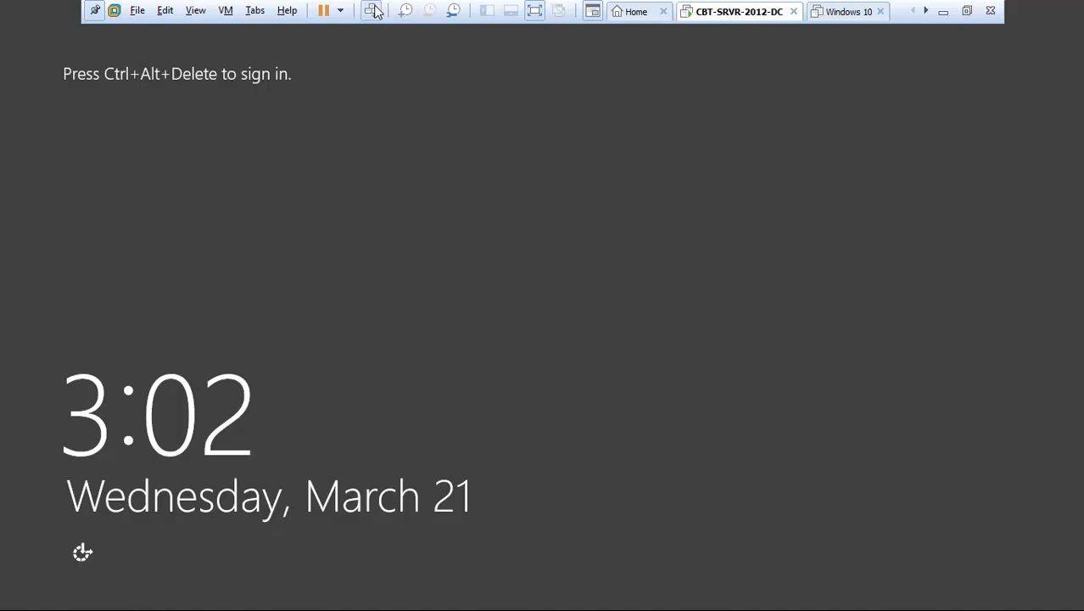
Sign back in to the restarted server as CBTMASTER\Administrator
{"action": "left_click", "coordinate": [374, 10]}
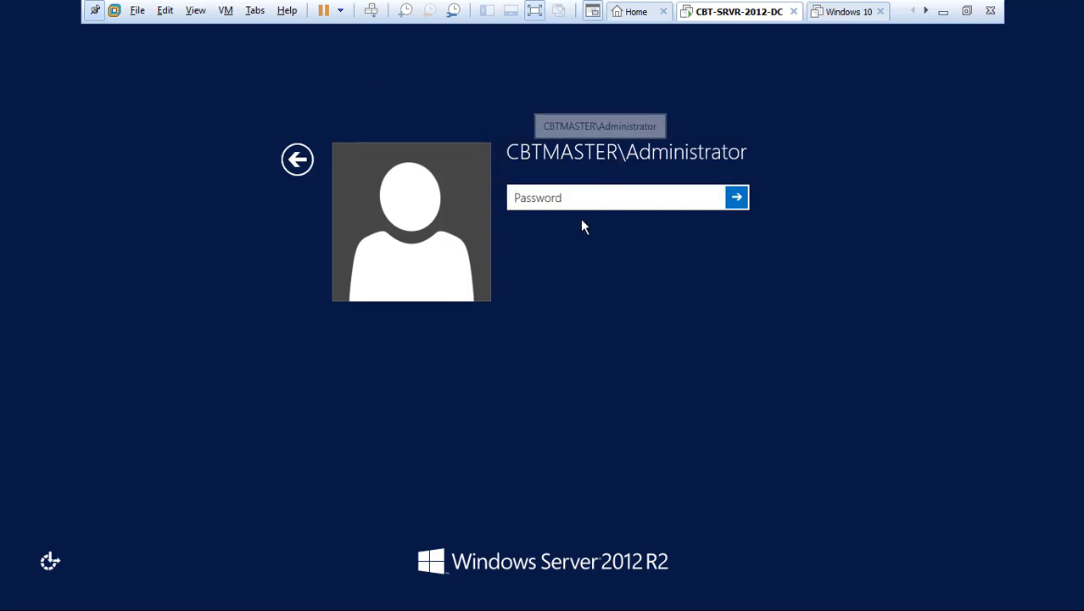
{"action": "left_click", "coordinate": [584, 197]}
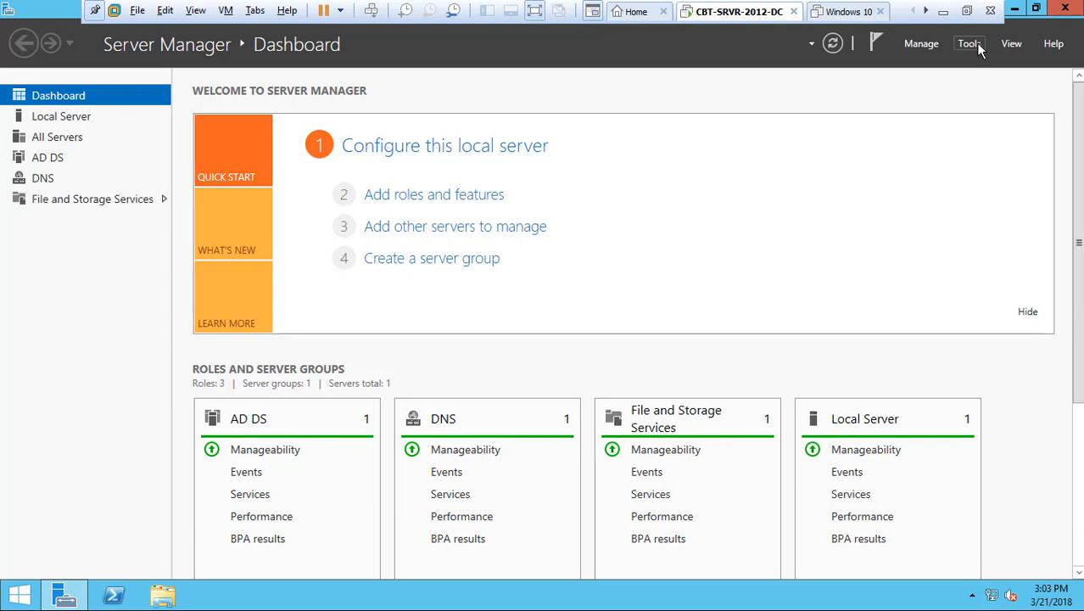
Launch Active Directory Users and Computers and show the Users container of cbtmaster.com
{"action": "left_click", "coordinate": [969, 44]}
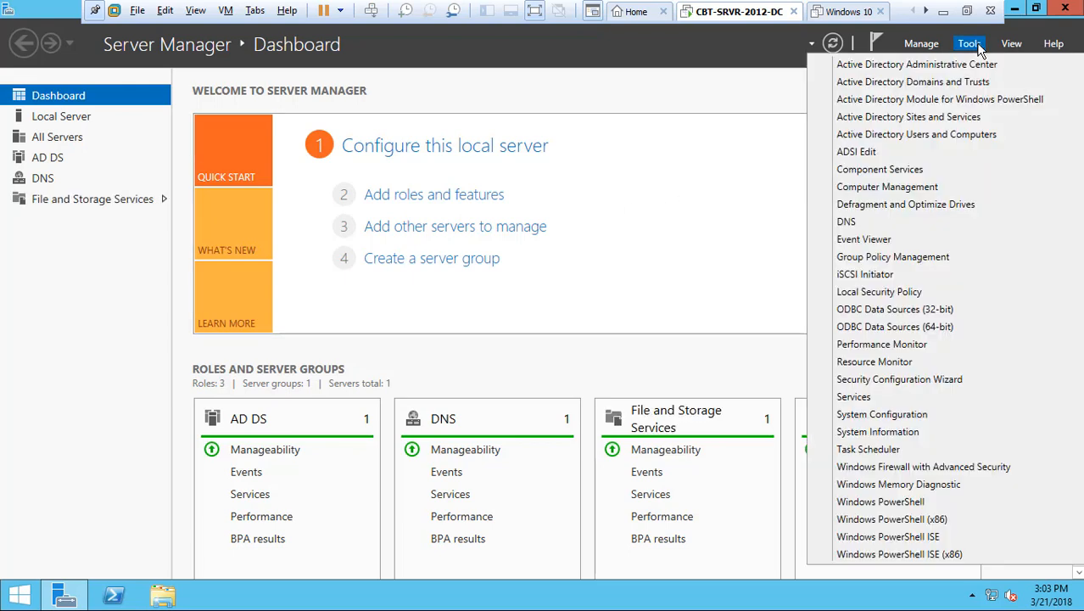
{"action": "mouse_move", "coordinate": [916, 134]}
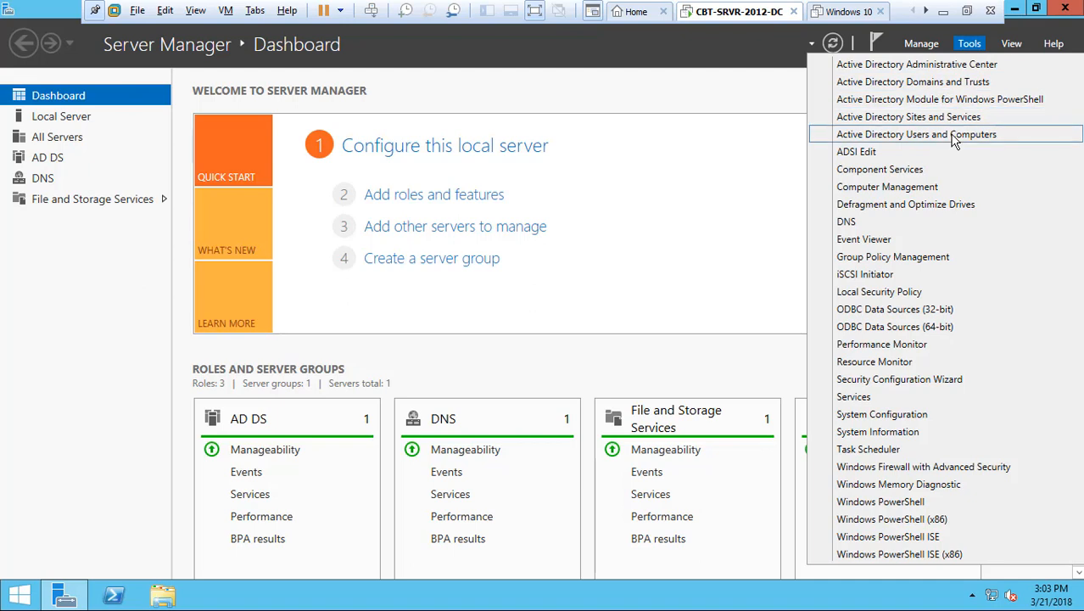
{"action": "left_click", "coordinate": [969, 44]}
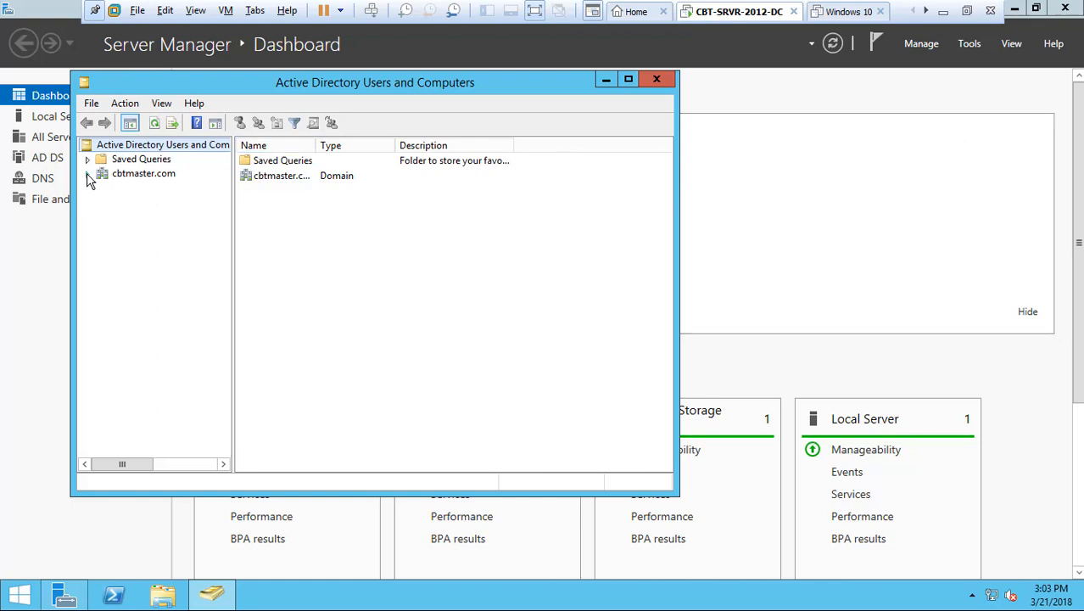
{"action": "left_click", "coordinate": [88, 173]}
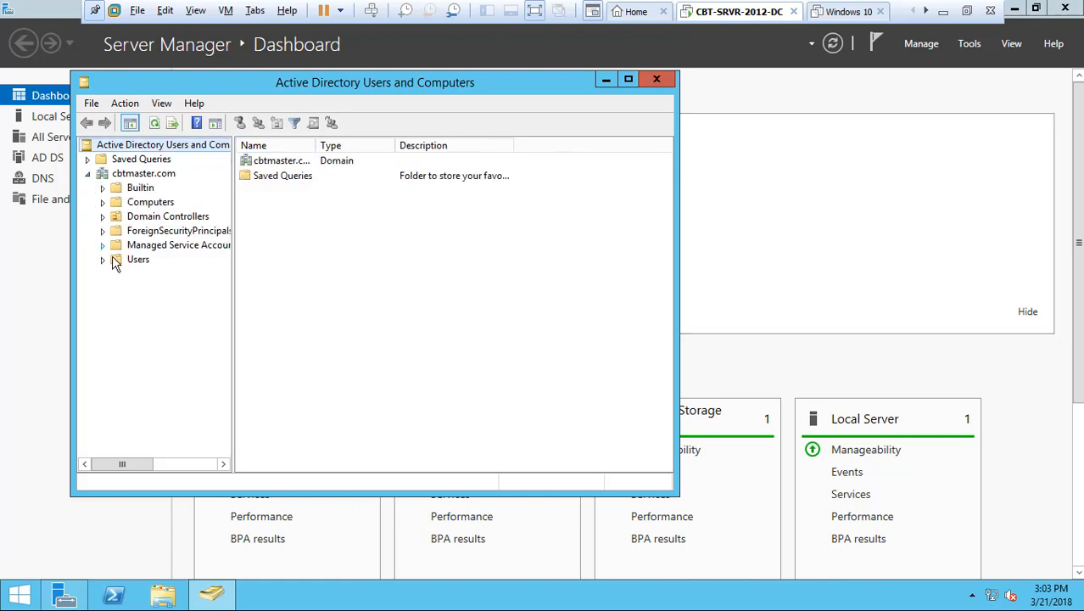
{"action": "left_click", "coordinate": [139, 258]}
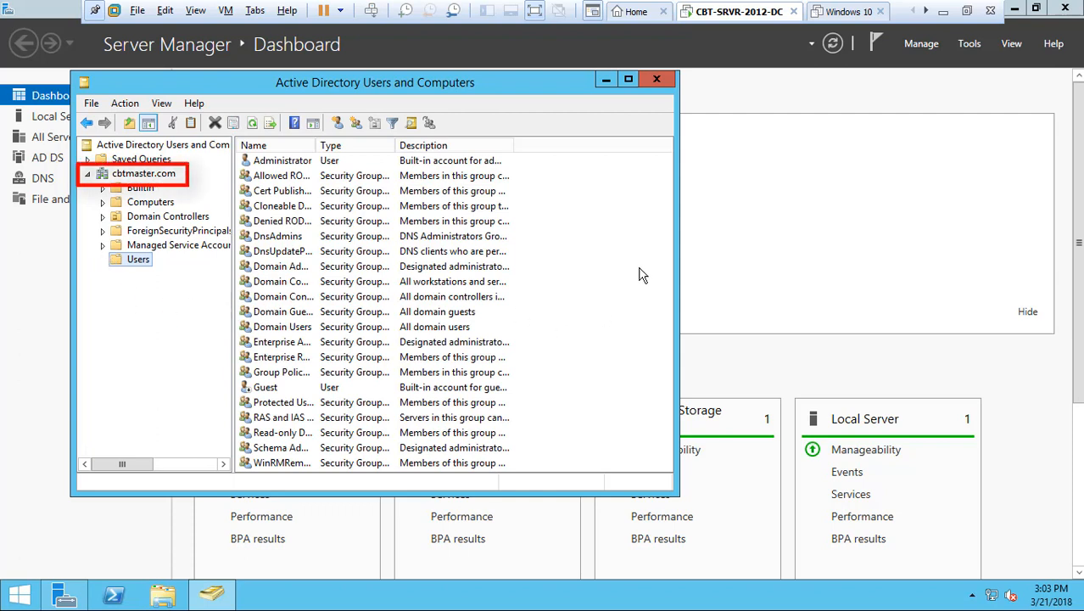
{"action": "mouse_move", "coordinate": [640, 220]}
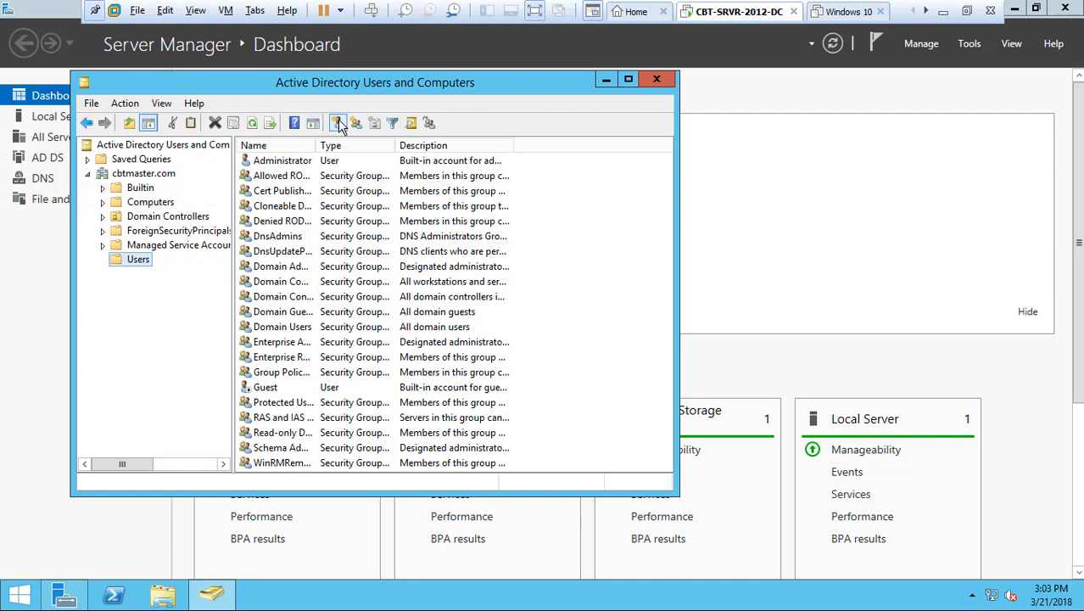
Start a new user in Users with name and logon name cbtuser
{"action": "left_click", "coordinate": [338, 122]}
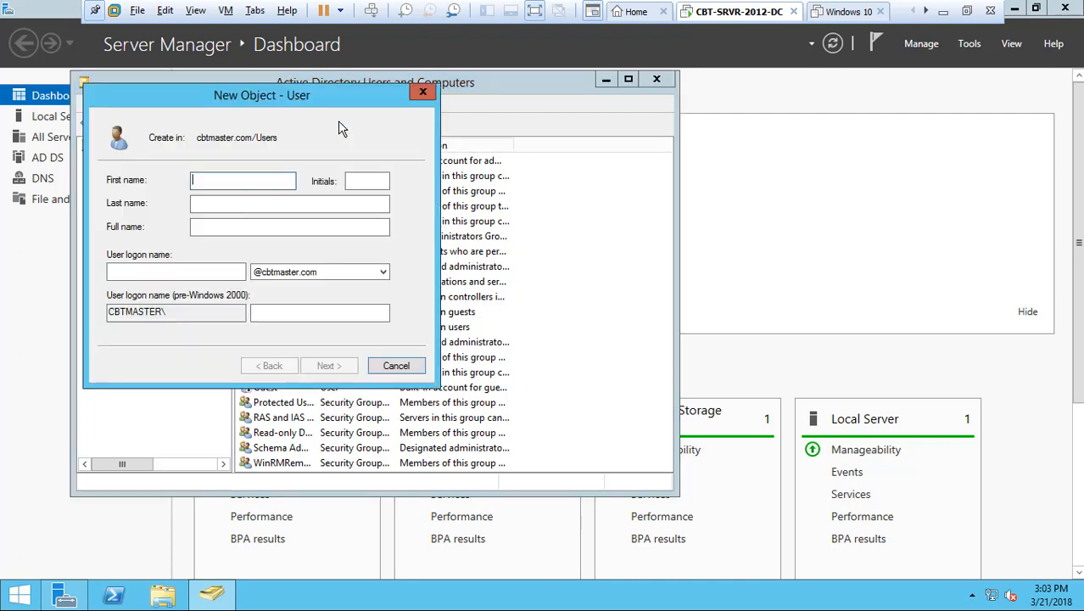
{"action": "type", "text": "c"}
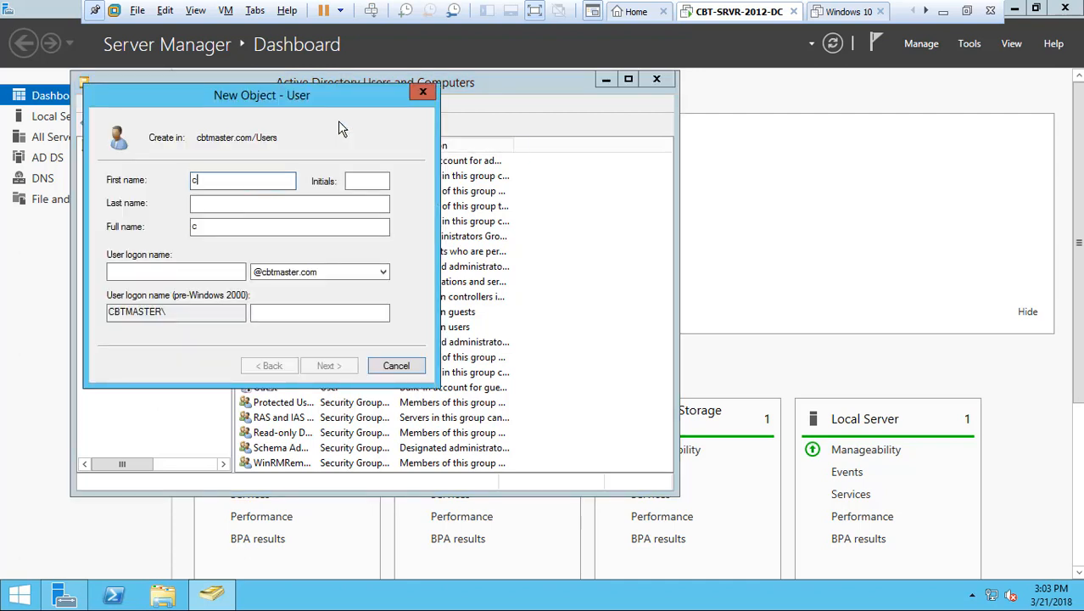
{"action": "type", "text": "btus"}
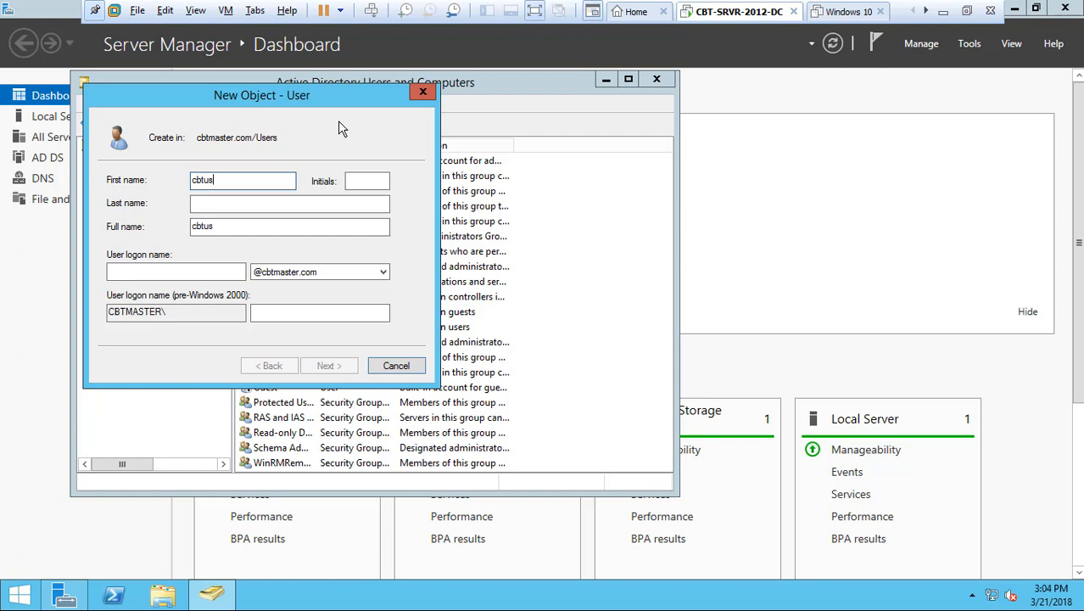
{"action": "type", "text": "er"}
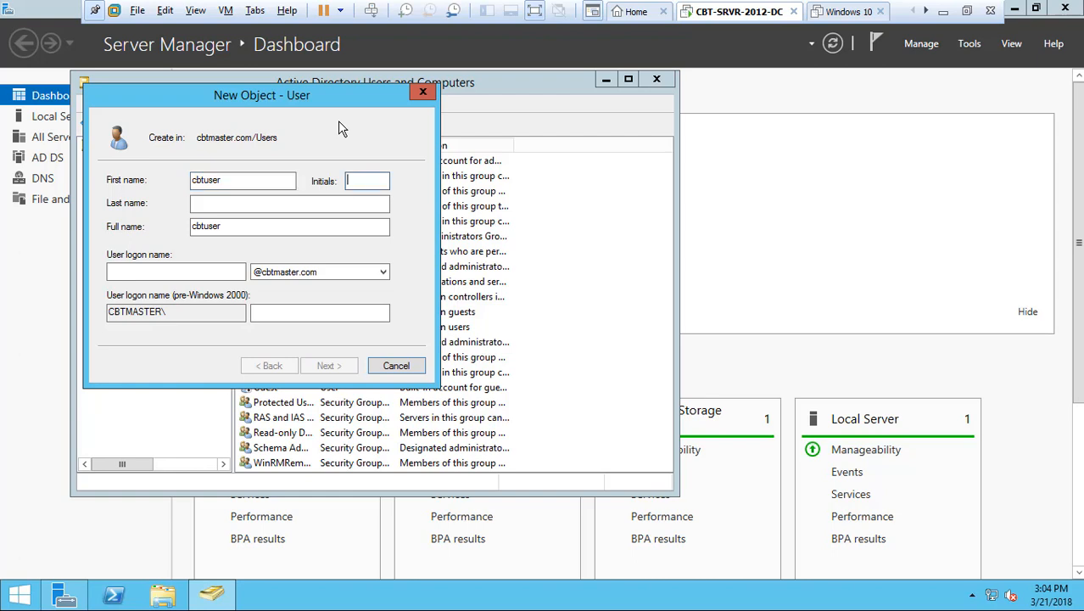
{"action": "left_click", "coordinate": [319, 271]}
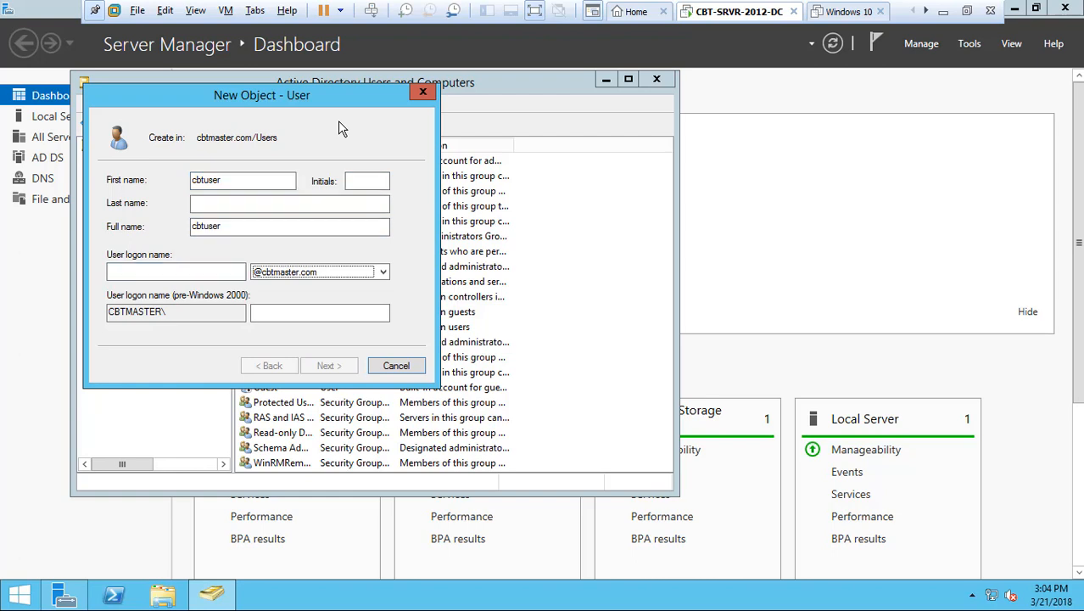
{"action": "left_click", "coordinate": [176, 272]}
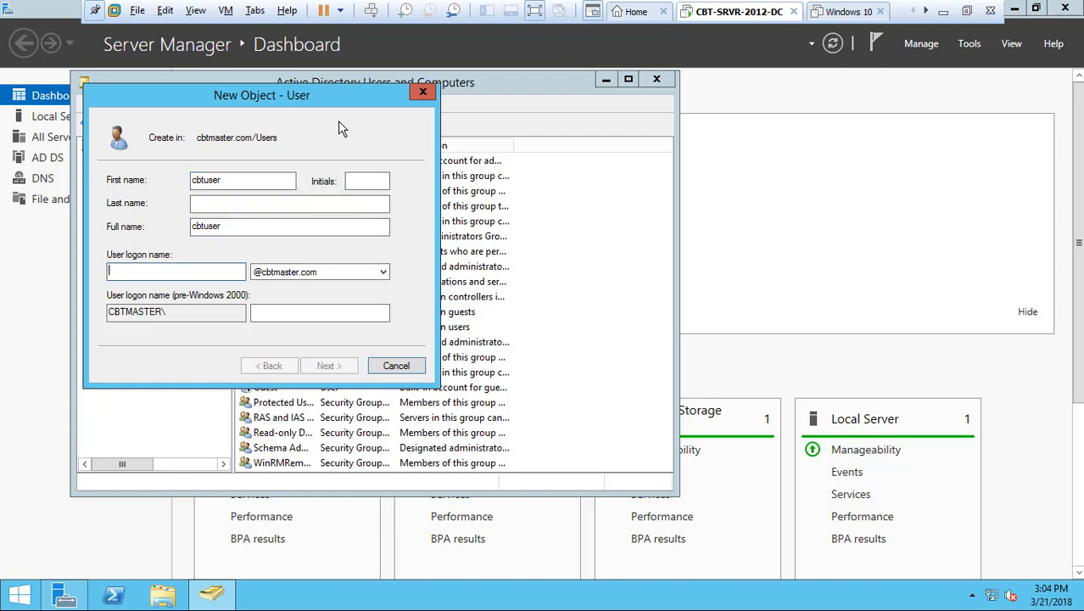
{"action": "type", "text": "cbt"}
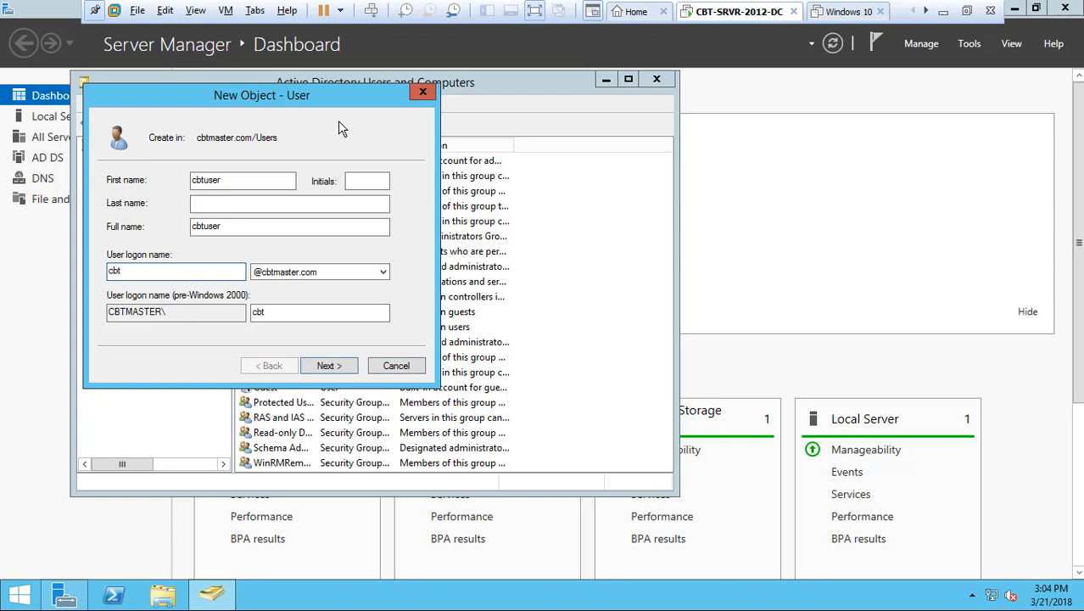
{"action": "type", "text": "user"}
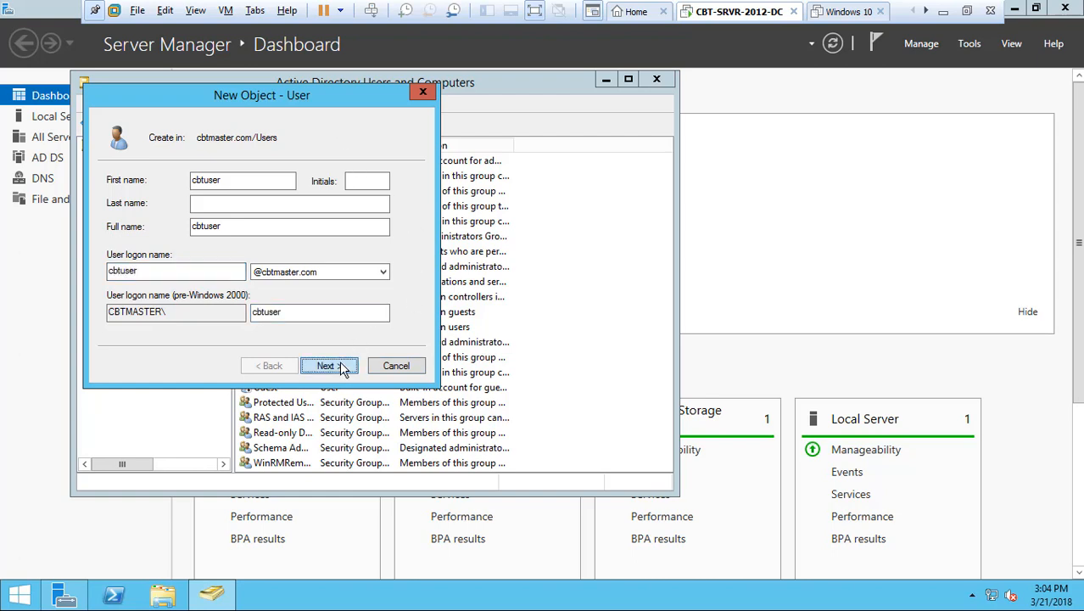
{"action": "left_click", "coordinate": [329, 365]}
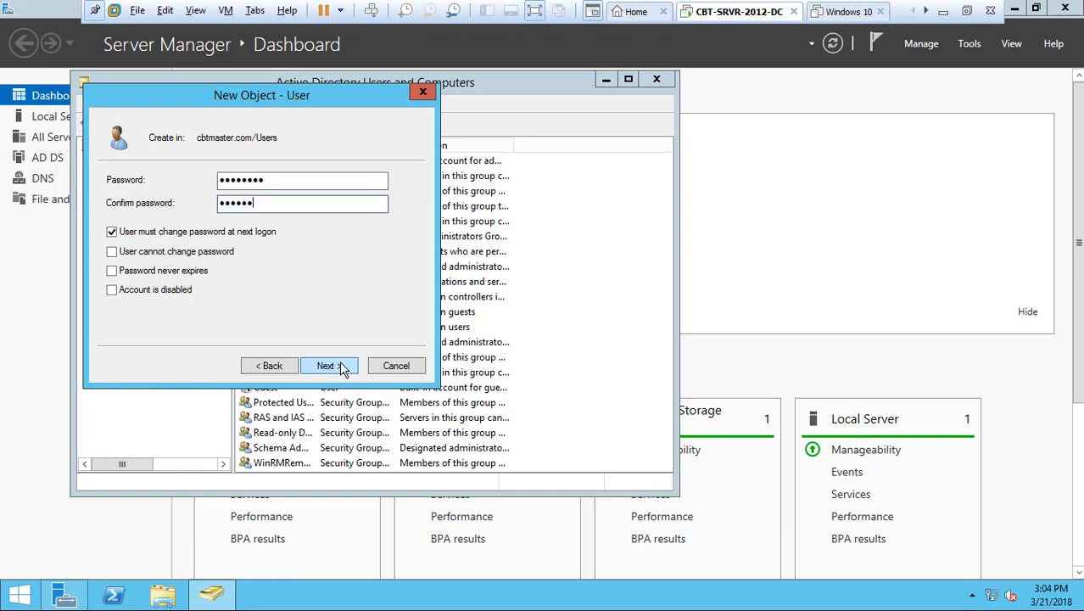
Set the password as unchangeable and never expiring, then create the cbtuser account
{"action": "type", "text": "t"}
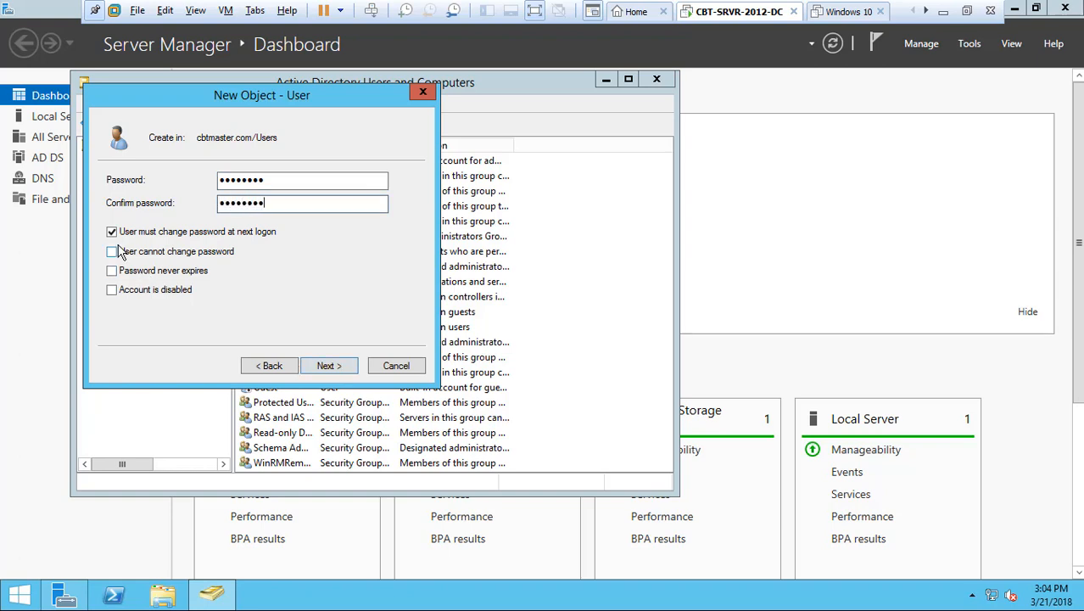
{"action": "left_click", "coordinate": [112, 251]}
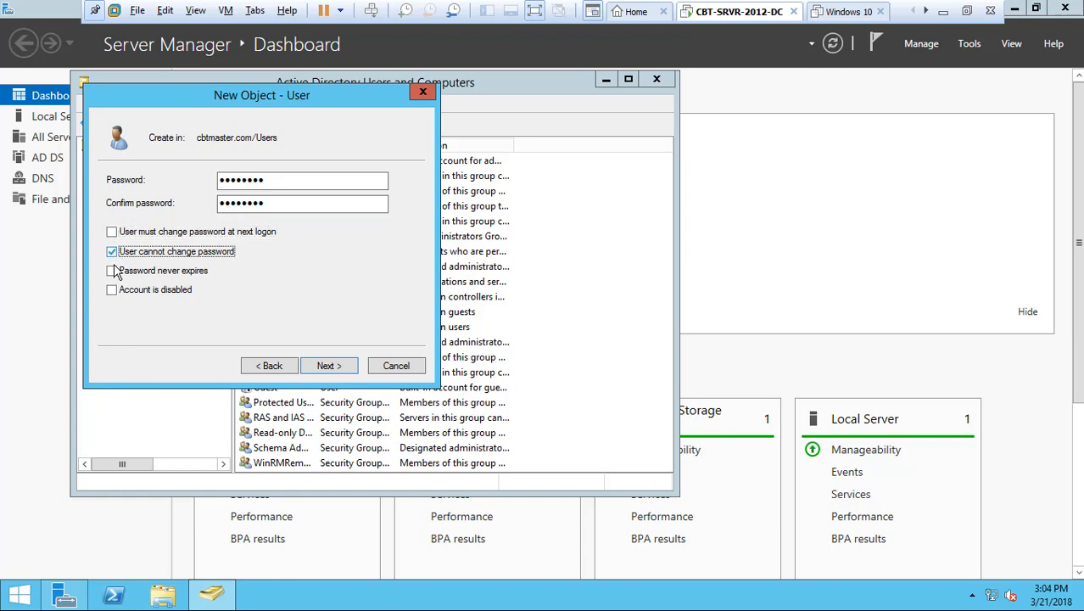
{"action": "left_click", "coordinate": [112, 270]}
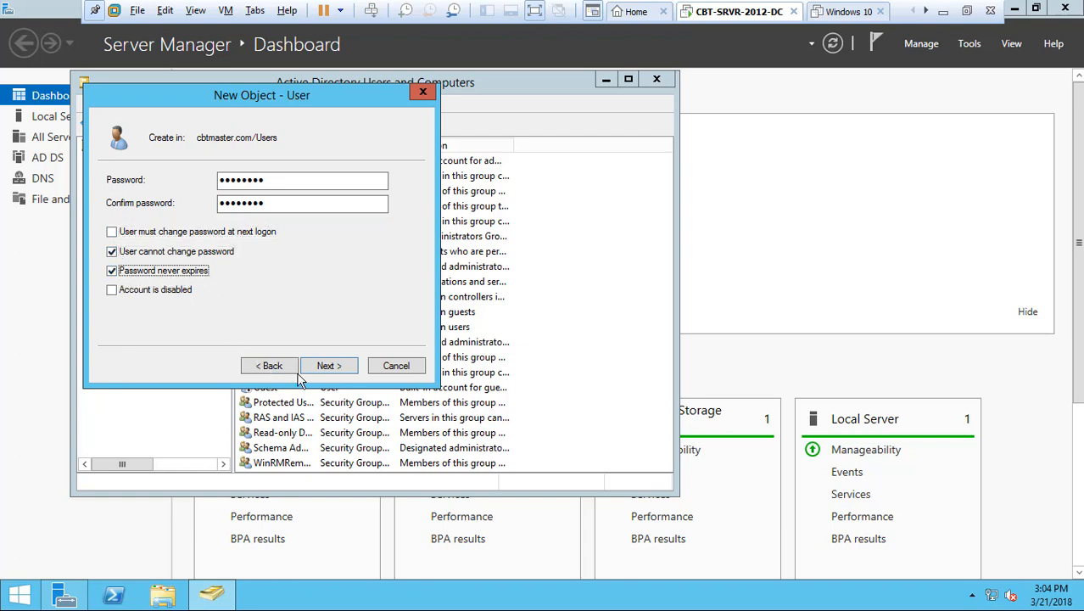
{"action": "left_click", "coordinate": [327, 365]}
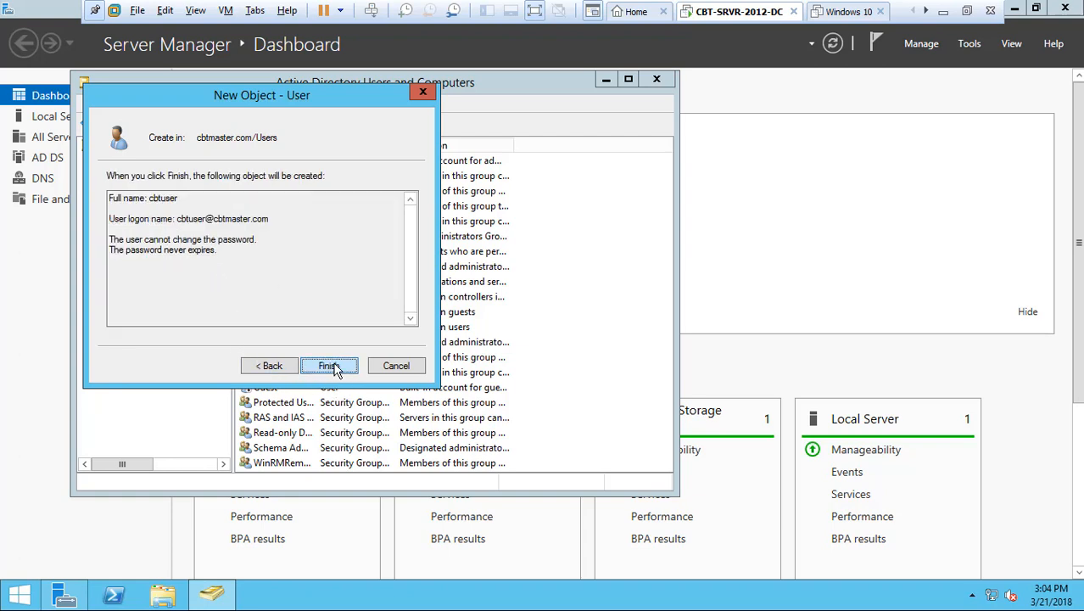
{"action": "left_click", "coordinate": [329, 365]}
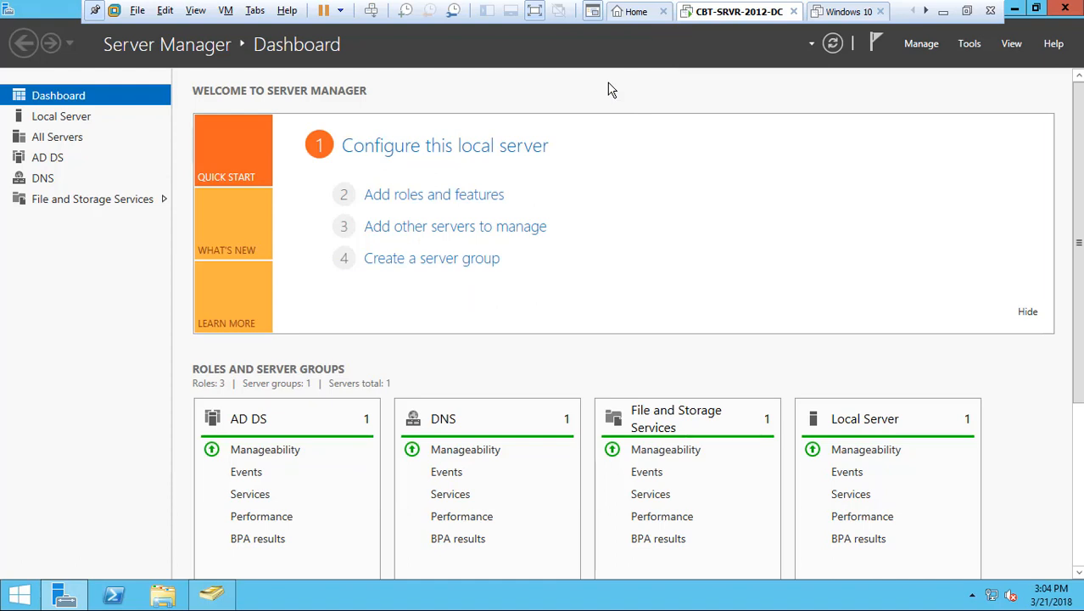
{"action": "mouse_move", "coordinate": [1022, 464]}
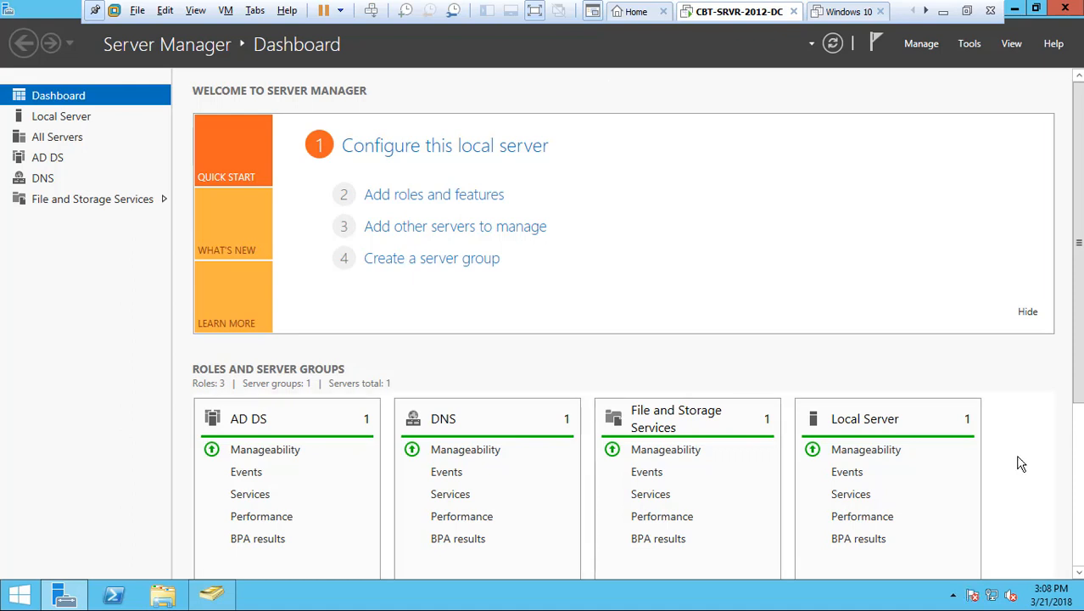
{"action": "mouse_move", "coordinate": [1062, 219]}
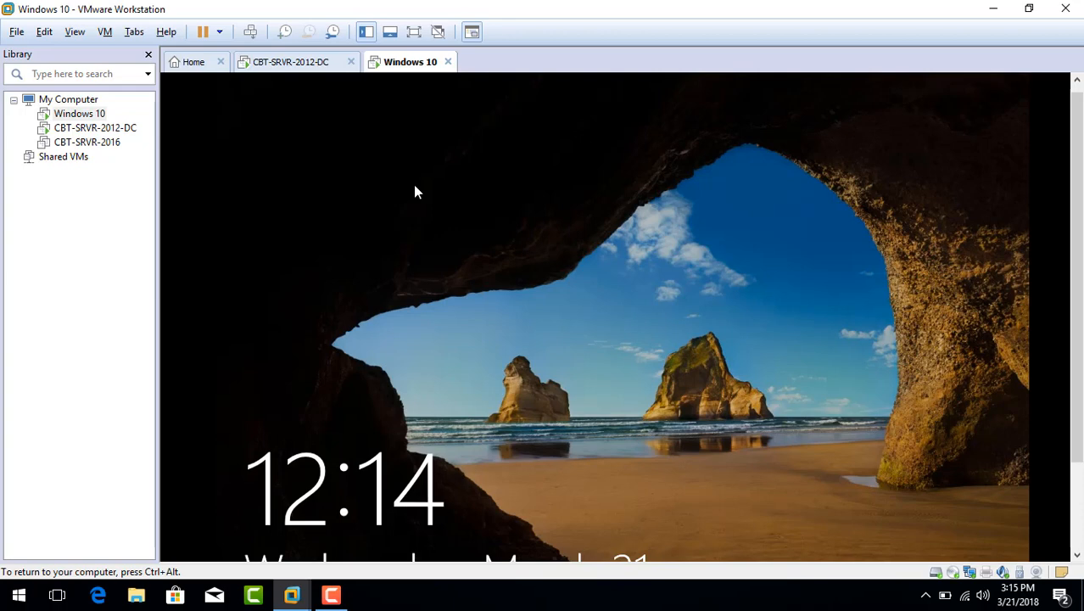
{"action": "mouse_move", "coordinate": [251, 31]}
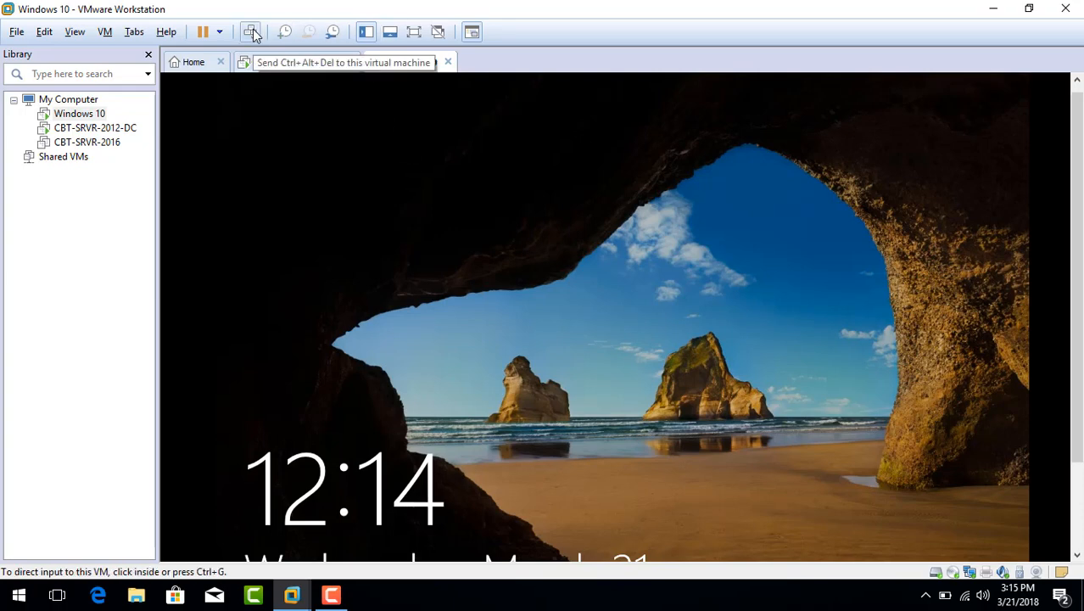
Sign in to the Windows 10 virtual machine past its lock screen
{"action": "left_click", "coordinate": [251, 31]}
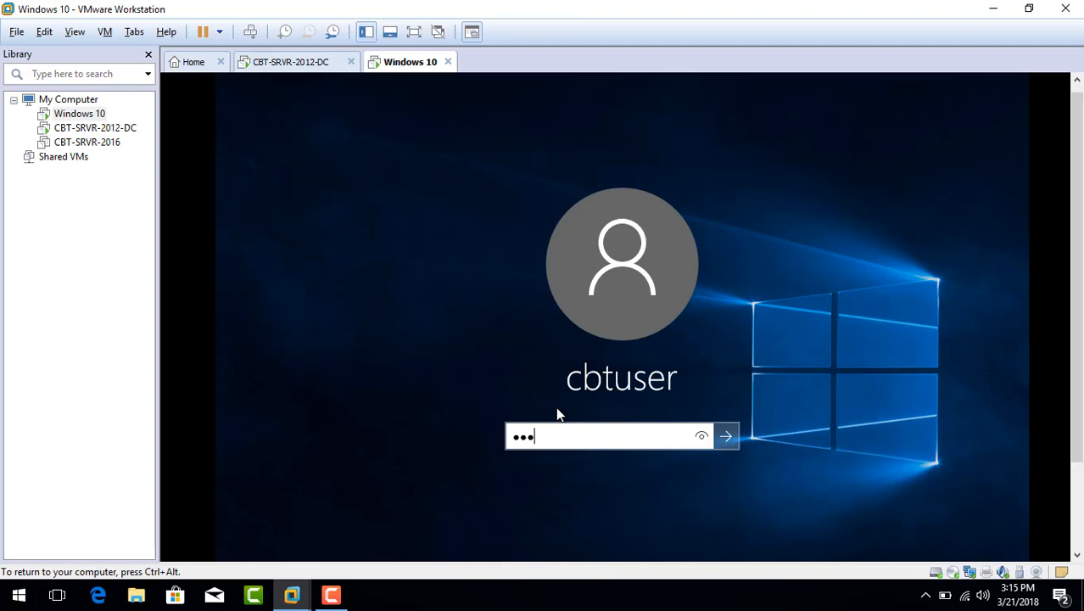
{"action": "left_click", "coordinate": [726, 434]}
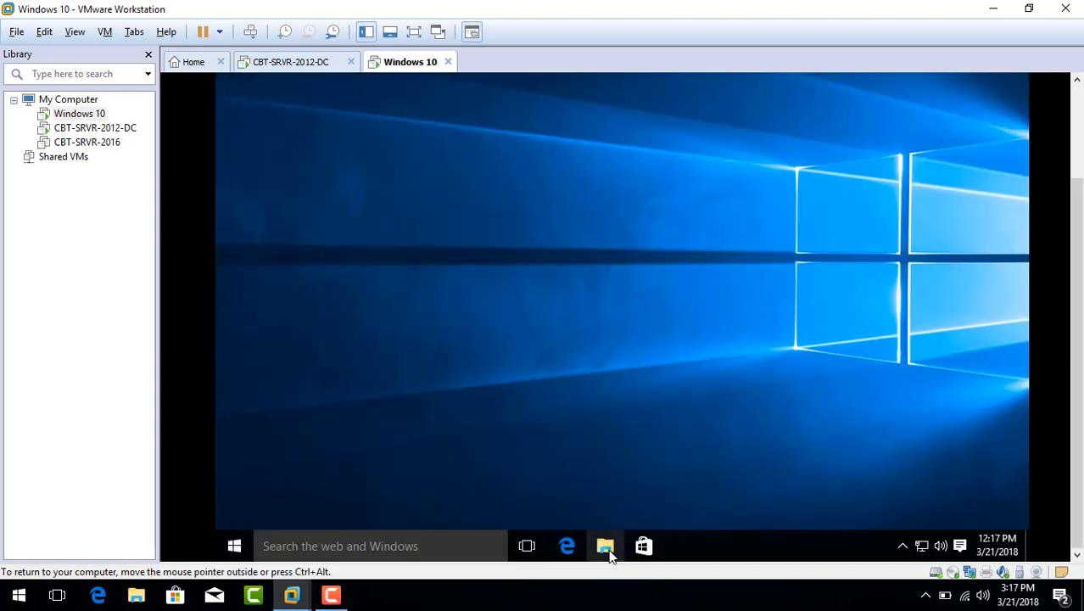
Reach the computer name and domain membership changes via This PC Properties
{"action": "left_click", "coordinate": [606, 546]}
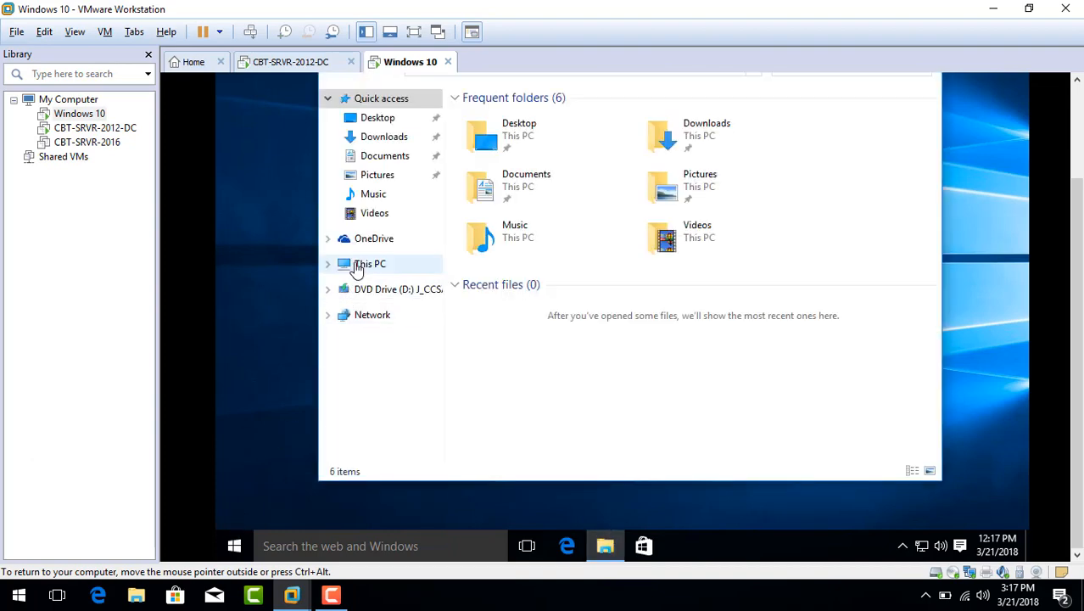
{"action": "right_click", "coordinate": [370, 264]}
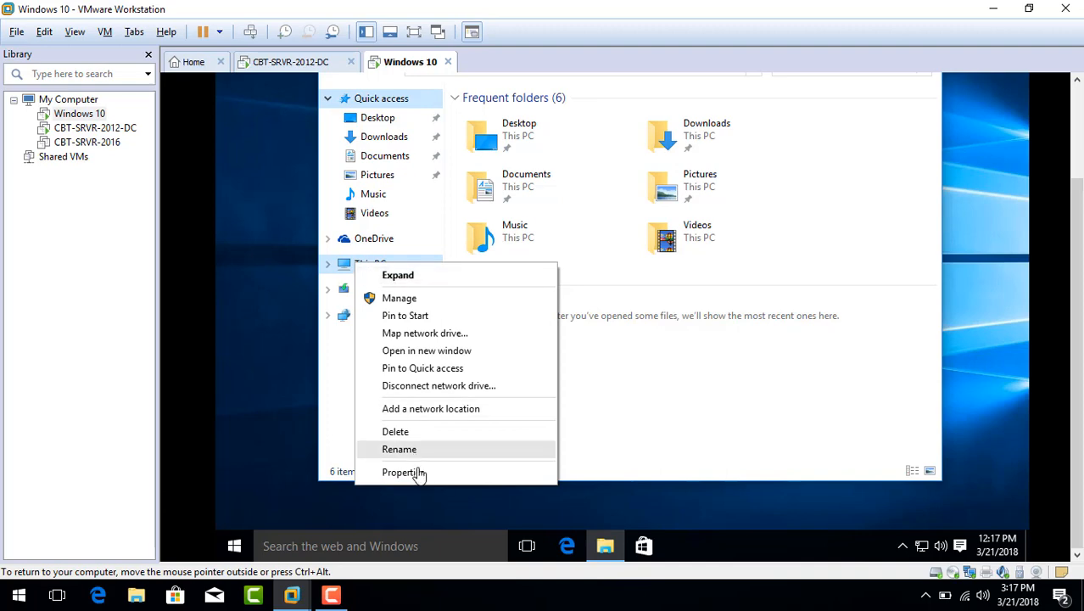
{"action": "left_click", "coordinate": [404, 472]}
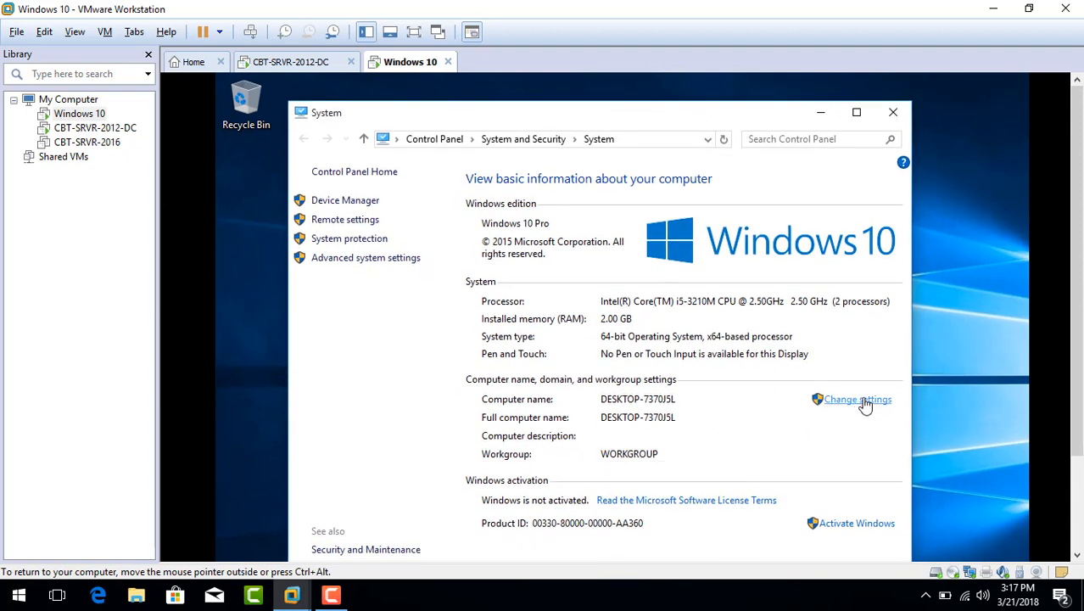
{"action": "left_click", "coordinate": [857, 399]}
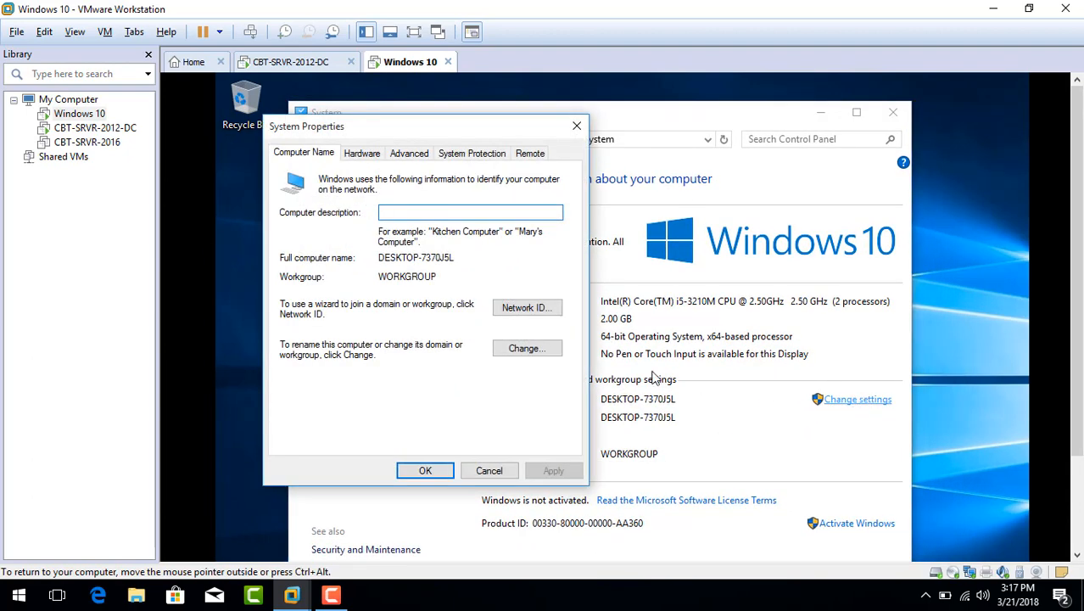
{"action": "left_click", "coordinate": [526, 348]}
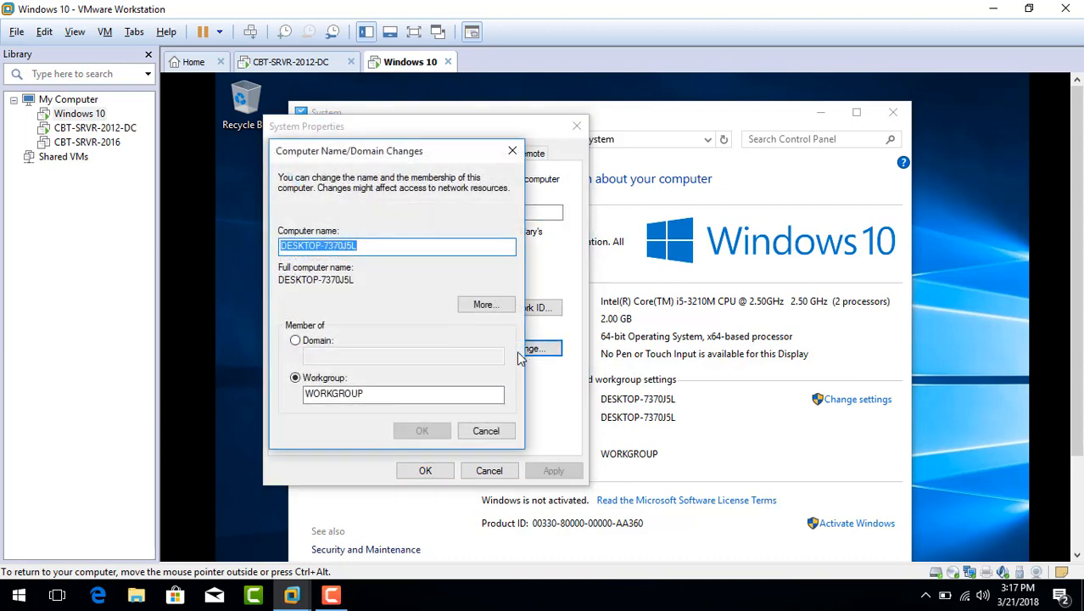
Set the PC to join domain cbtmaster and confirm, bringing up the credentials prompt
{"action": "type", "text": "cbtmaster"}
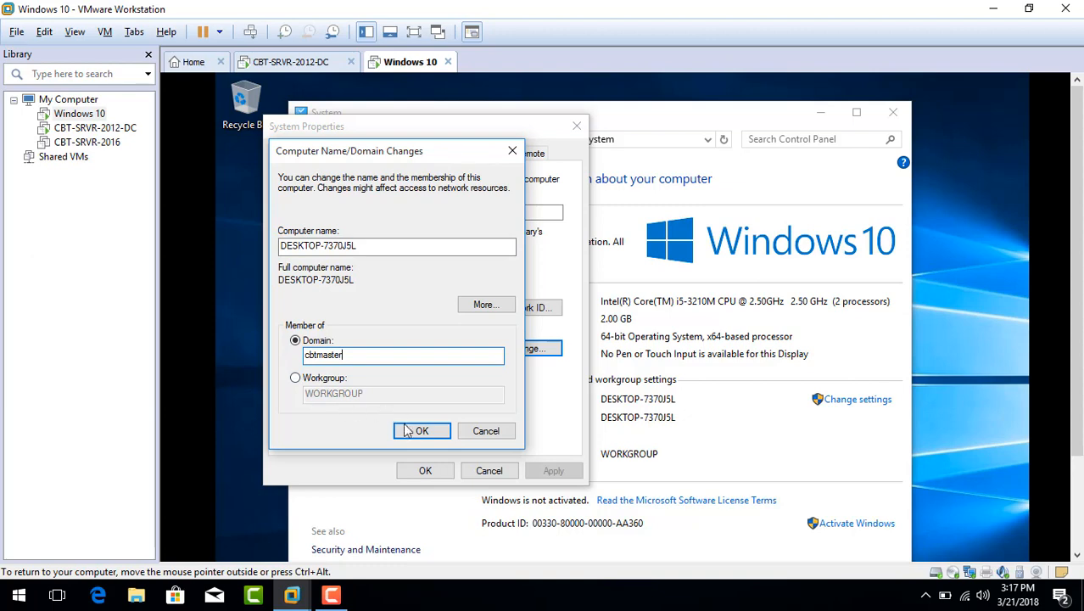
{"action": "left_click", "coordinate": [421, 431]}
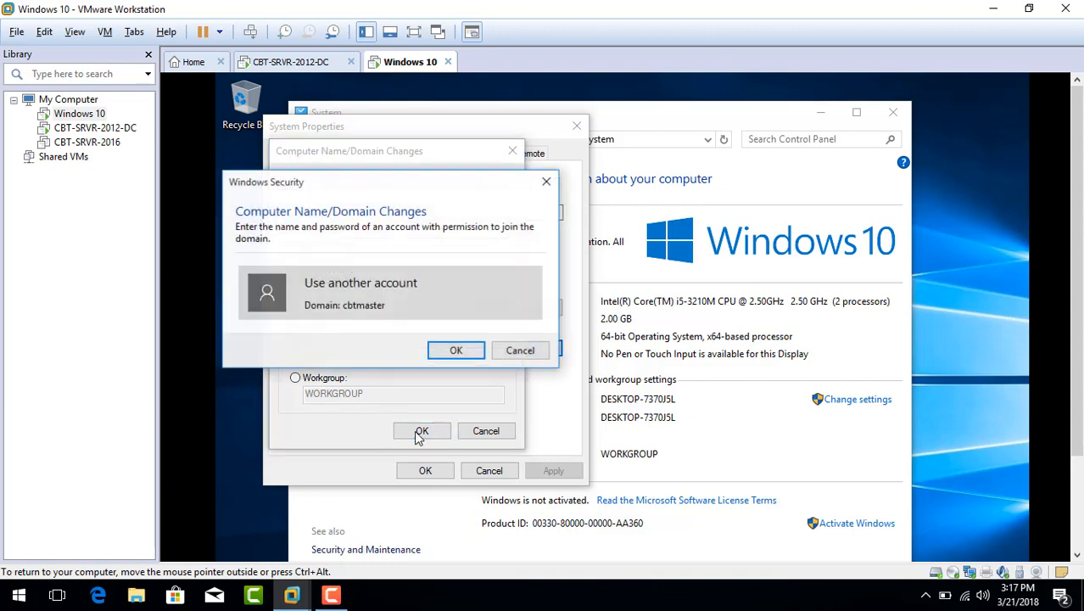
Supply the Administrator credentials to join the CBTMASTER domain
{"action": "left_click", "coordinate": [362, 282]}
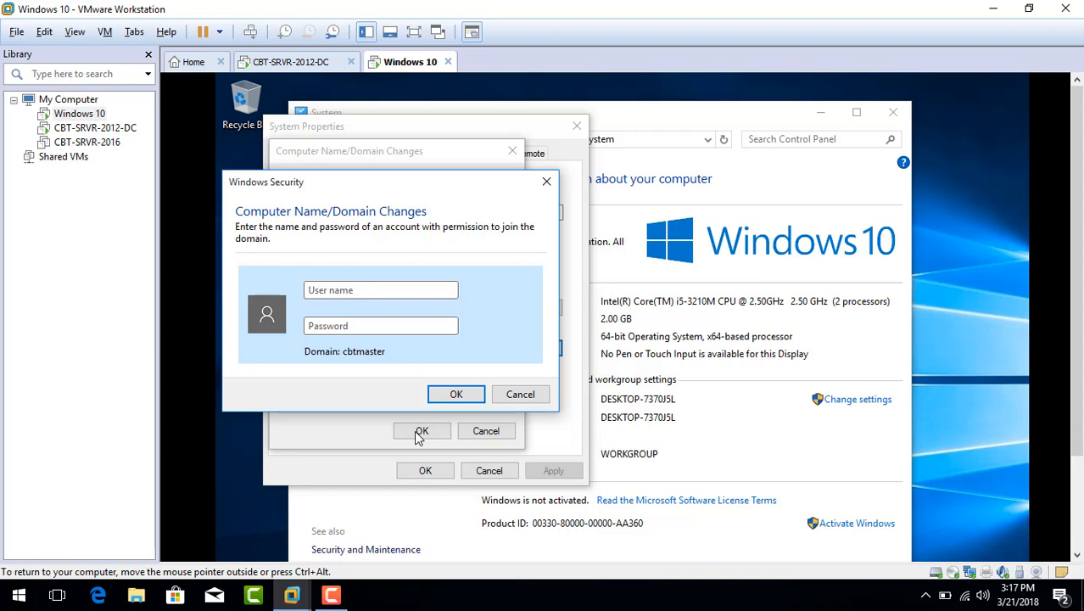
{"action": "type", "text": "Administrator"}
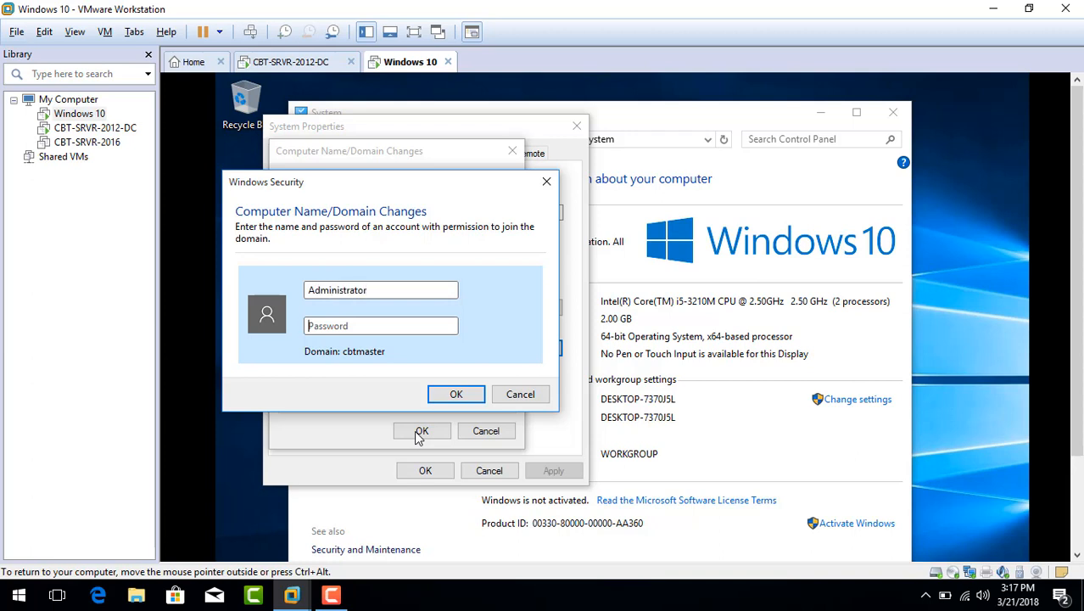
{"action": "type", "text": "password"}
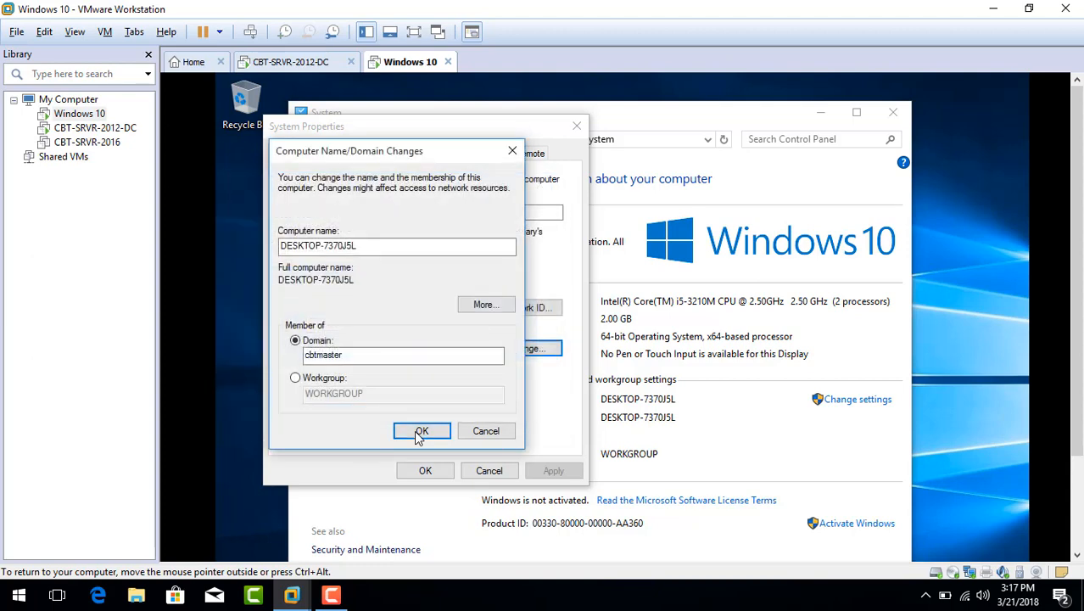
{"action": "left_click", "coordinate": [421, 431]}
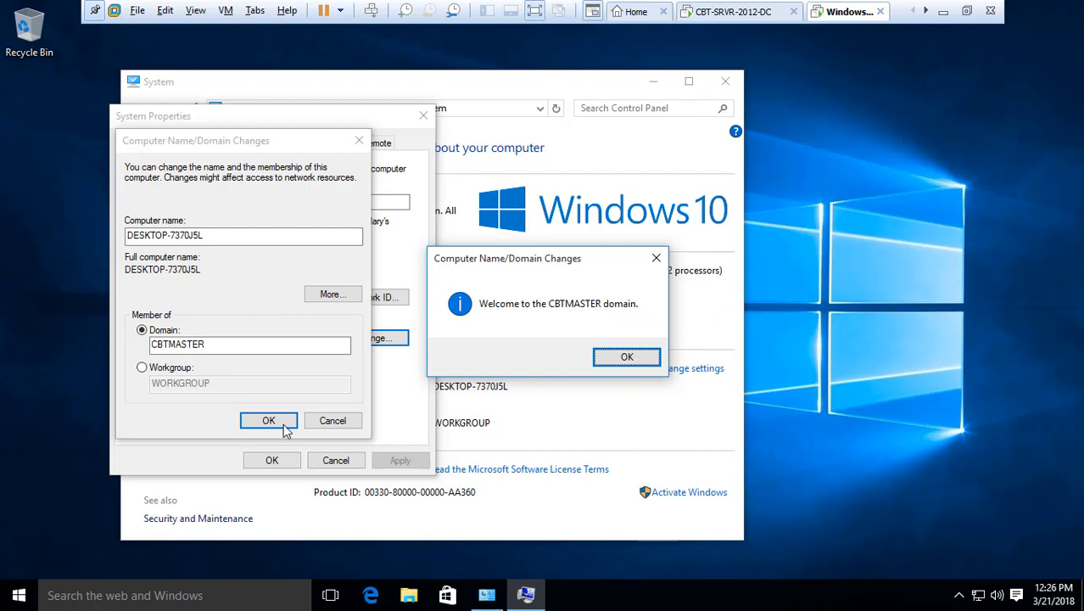
Acknowledge the domain welcome, close the dialogs and accept the restart notice
{"action": "left_click", "coordinate": [268, 420]}
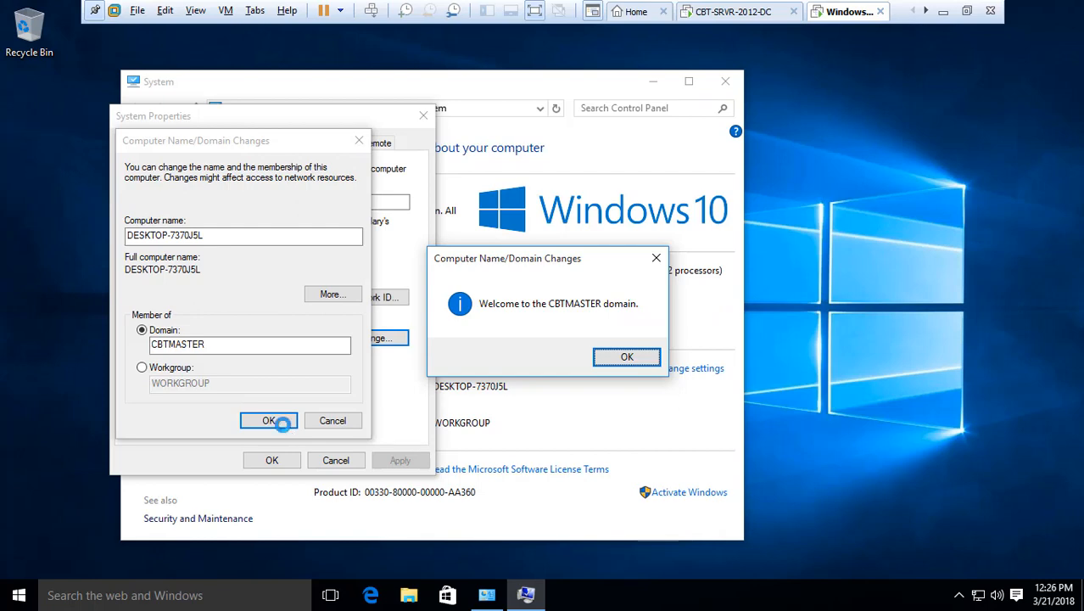
{"action": "mouse_move", "coordinate": [479, 343]}
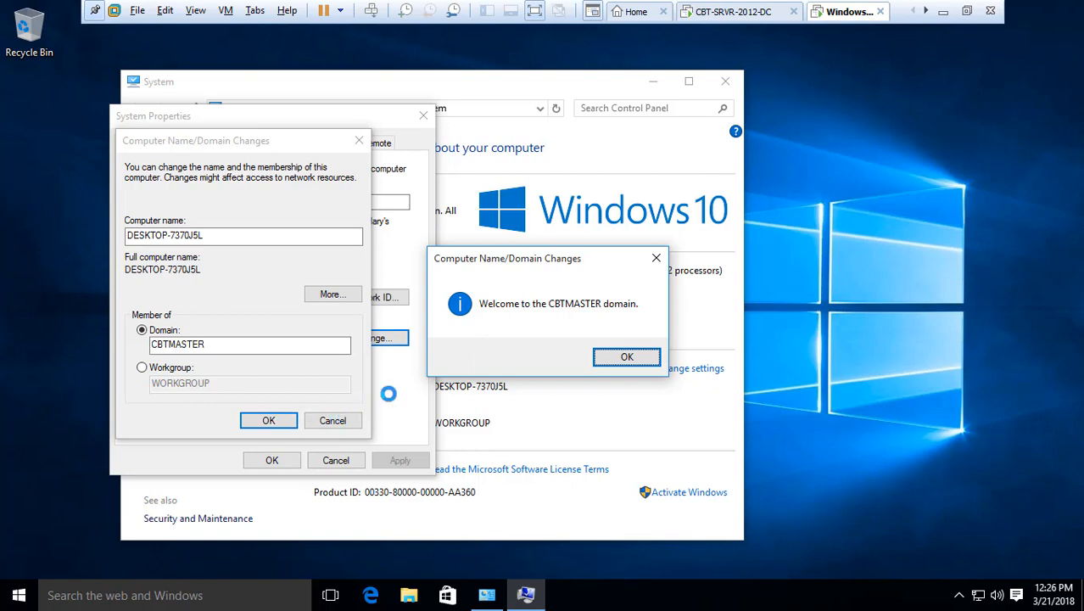
{"action": "mouse_move", "coordinate": [604, 317]}
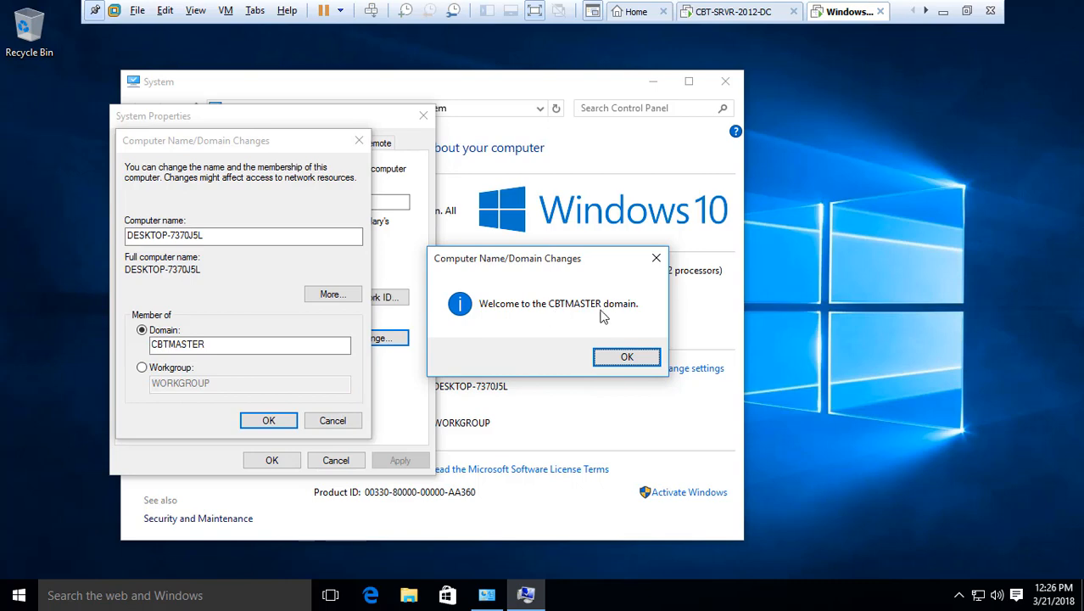
{"action": "left_click", "coordinate": [626, 357]}
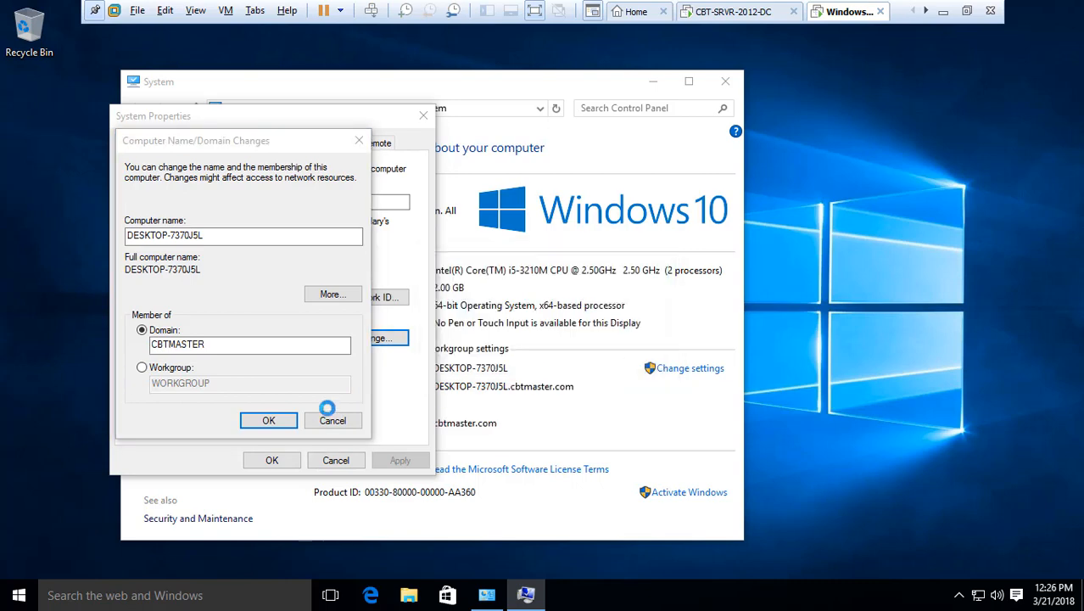
{"action": "left_click", "coordinate": [268, 421]}
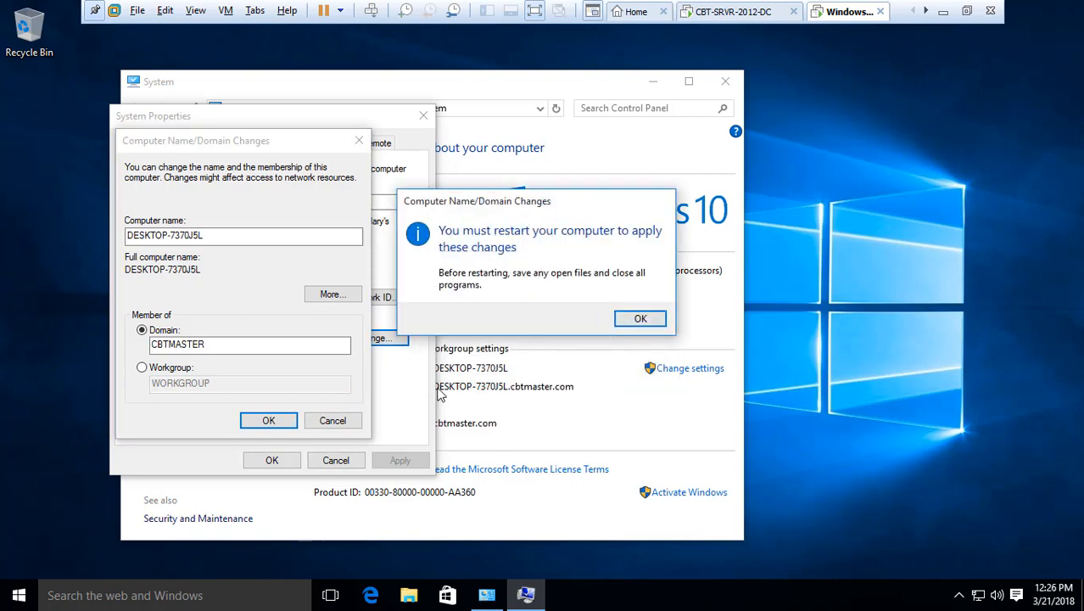
{"action": "left_click", "coordinate": [641, 319]}
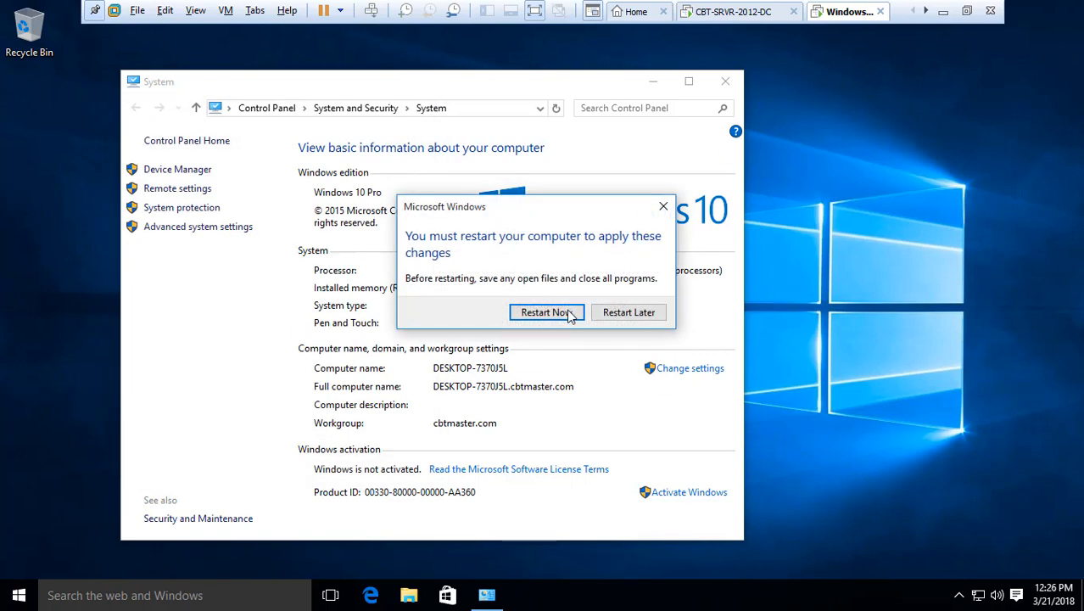
Restart the Windows 10 VM and sign in as the domain user cbtuser
{"action": "left_click", "coordinate": [546, 313]}
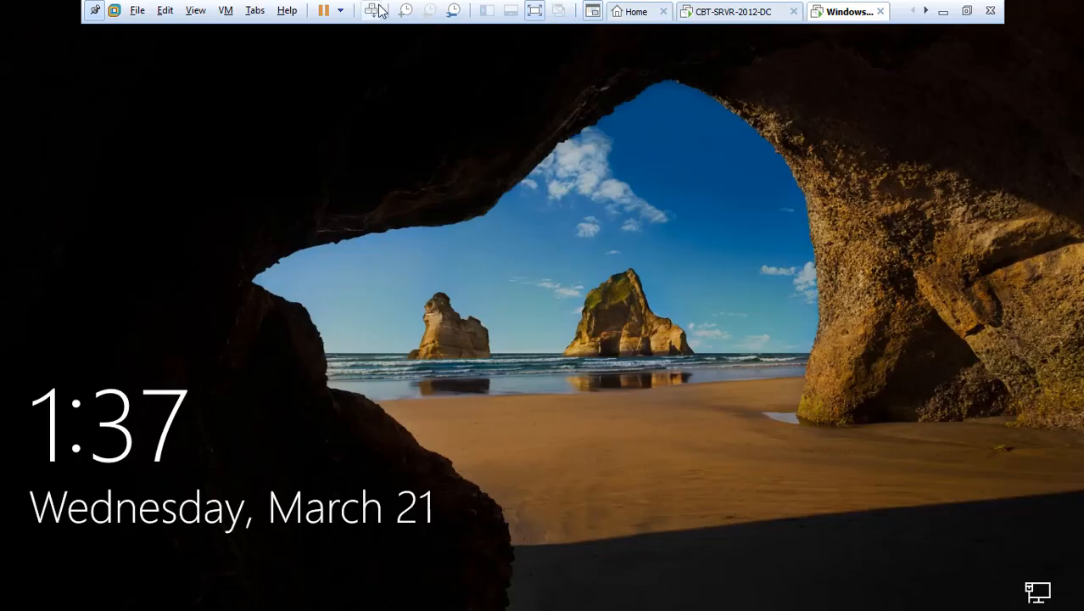
{"action": "left_click", "coordinate": [370, 10]}
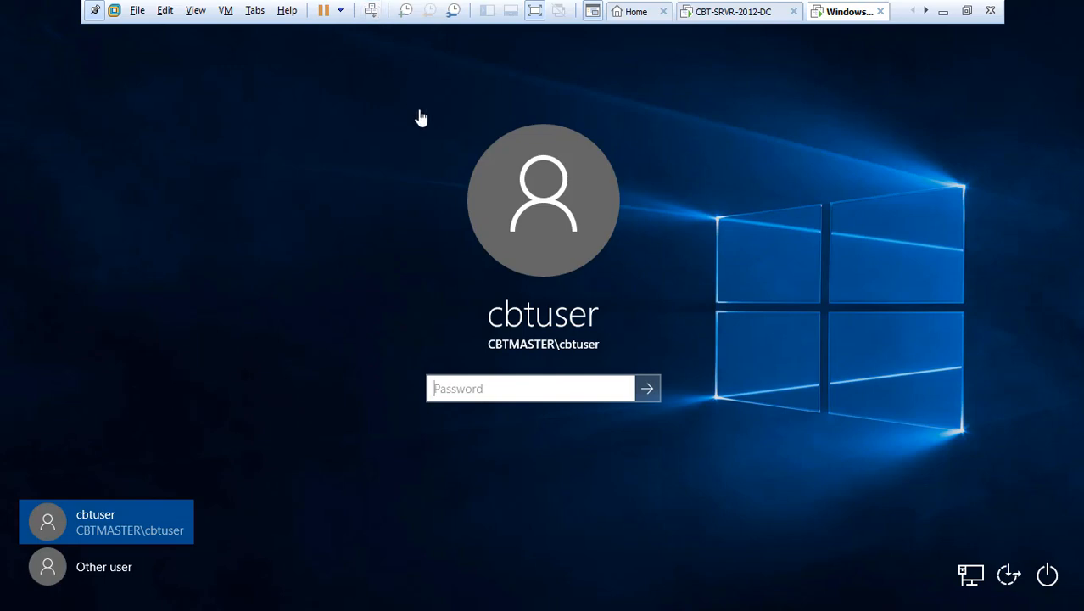
{"action": "left_click", "coordinate": [529, 389]}
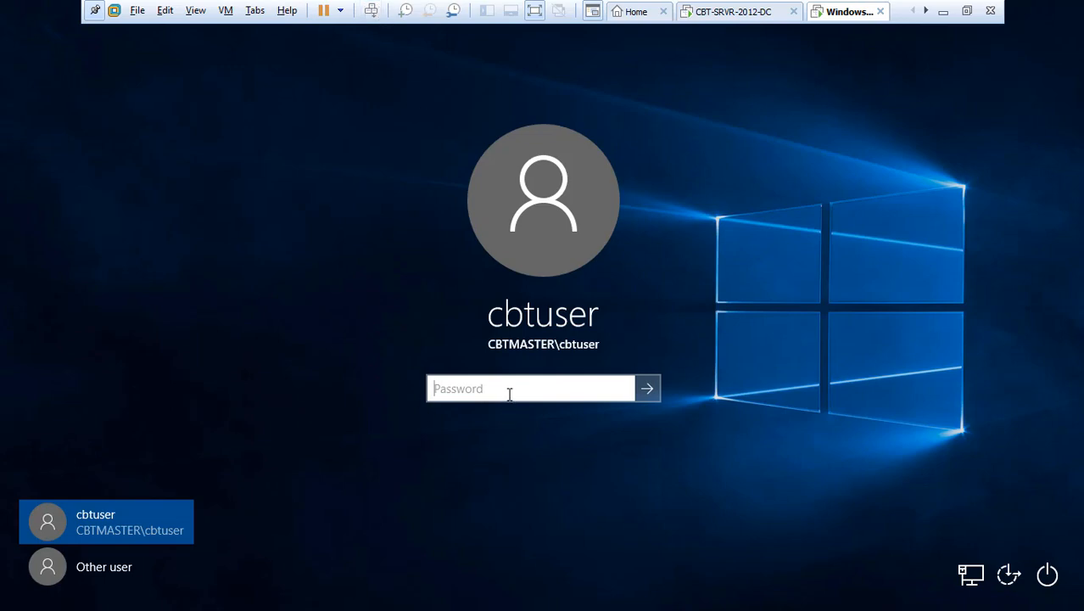
{"action": "type", "text": "password"}
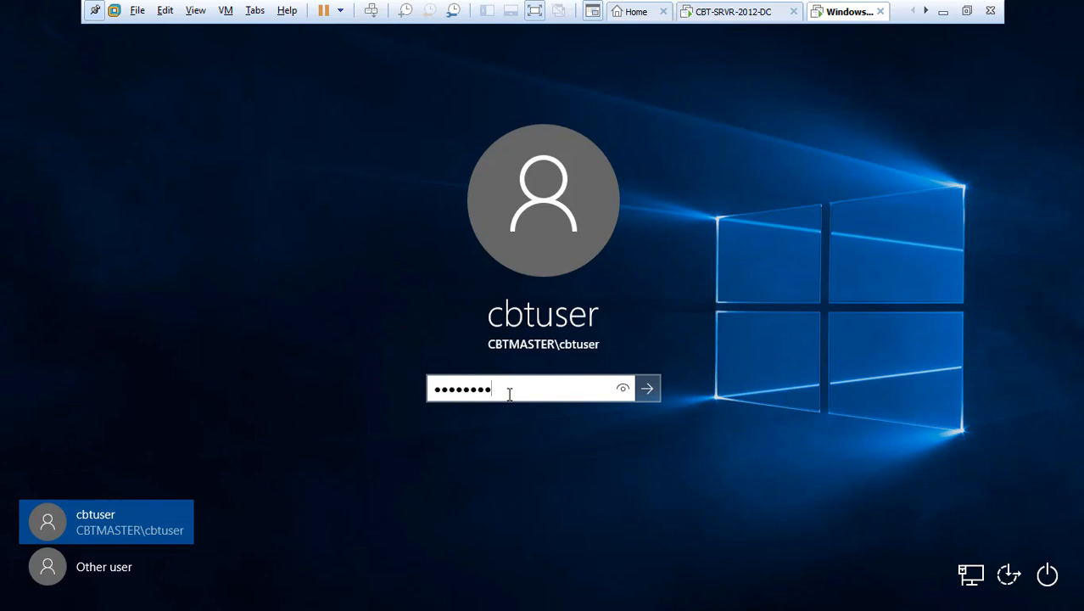
{"action": "left_click", "coordinate": [647, 388]}
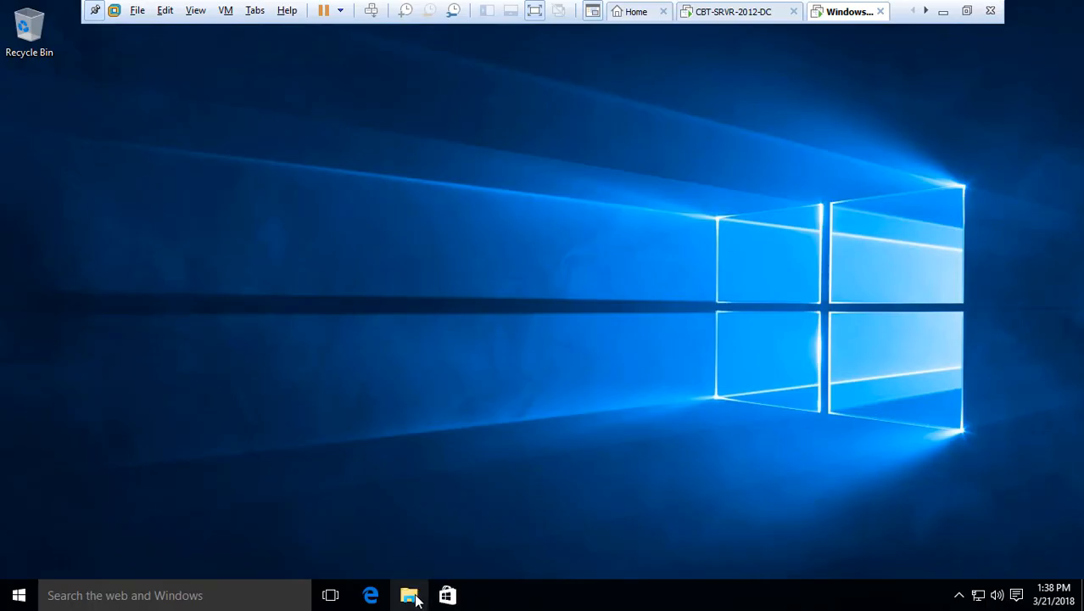
Verify in This PC Properties that the domain is cbtmaster.com and close the System window
{"action": "left_click", "coordinate": [410, 594]}
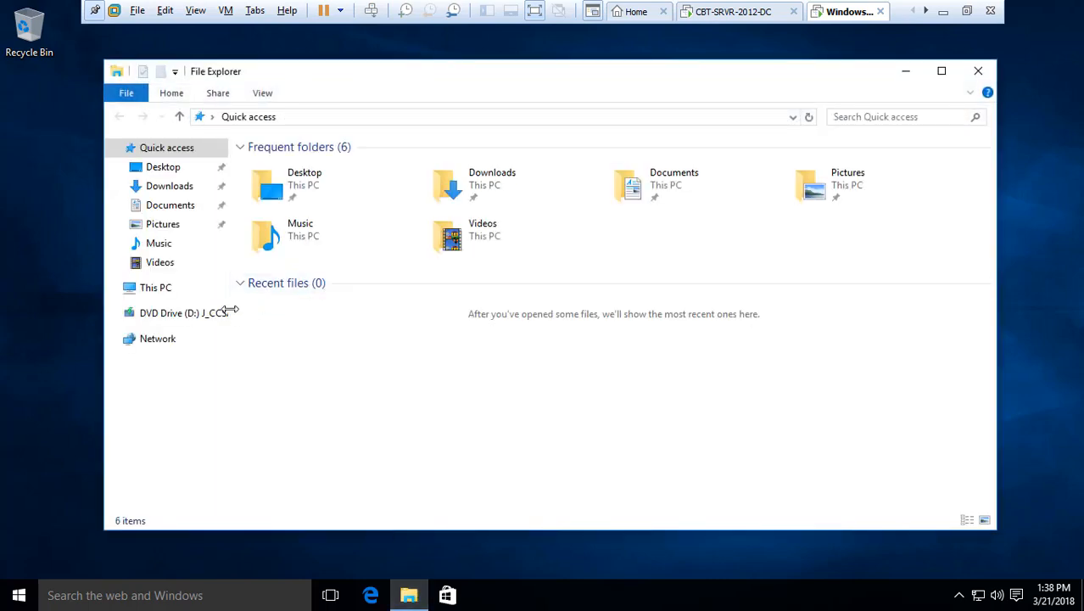
{"action": "left_click", "coordinate": [156, 287]}
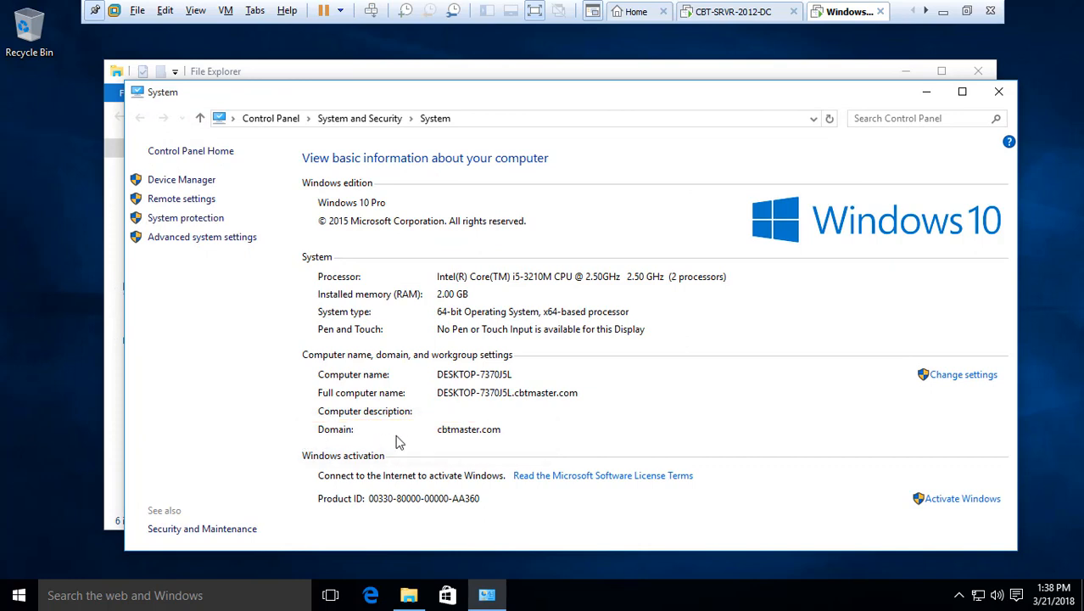
{"action": "mouse_move", "coordinate": [469, 439]}
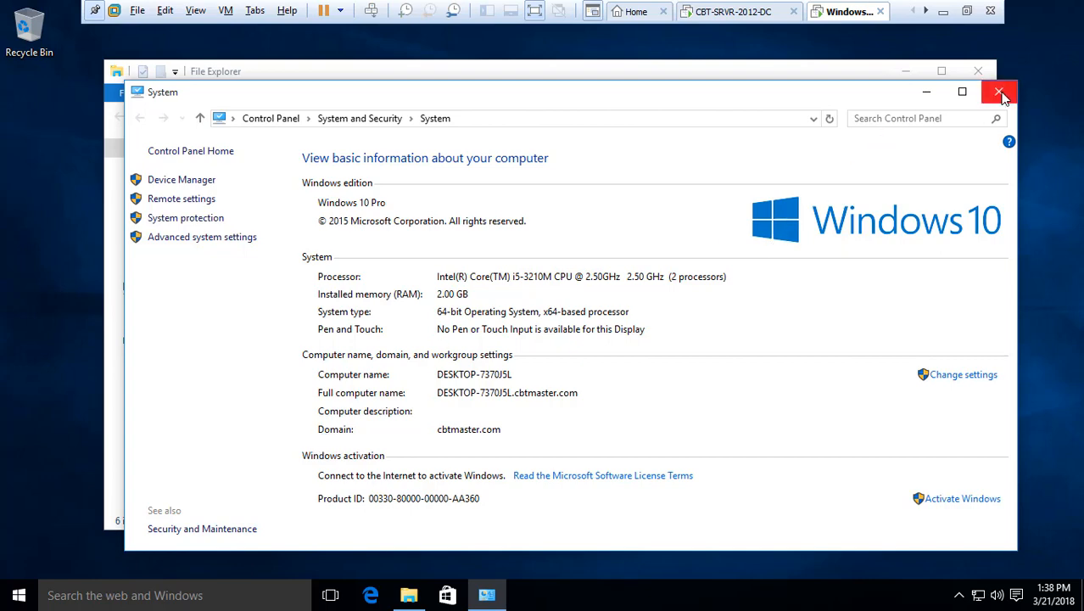
{"action": "left_click", "coordinate": [1000, 92]}
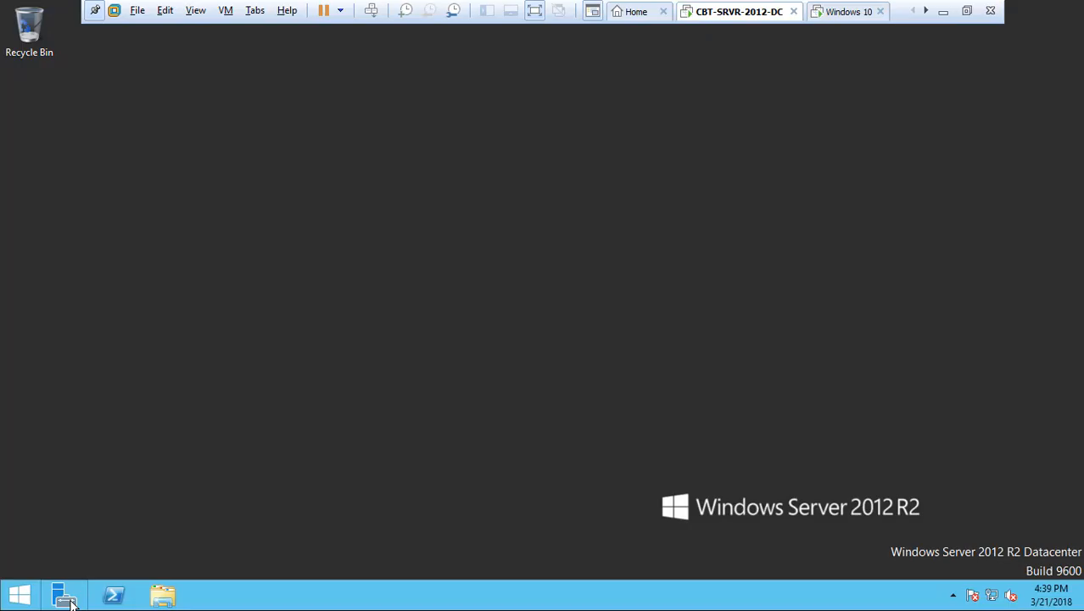